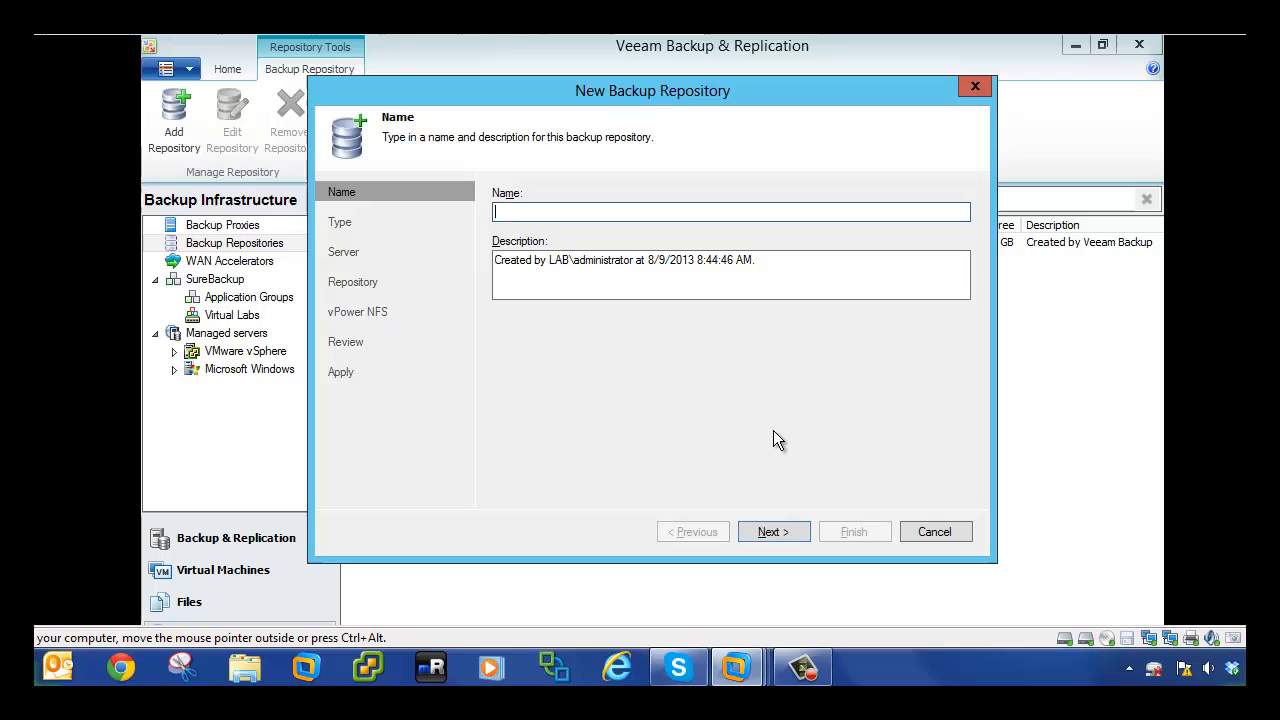
- Name the new repository vbrazure-offsite-repo and keep the Microsoft Windows server type
type("v")
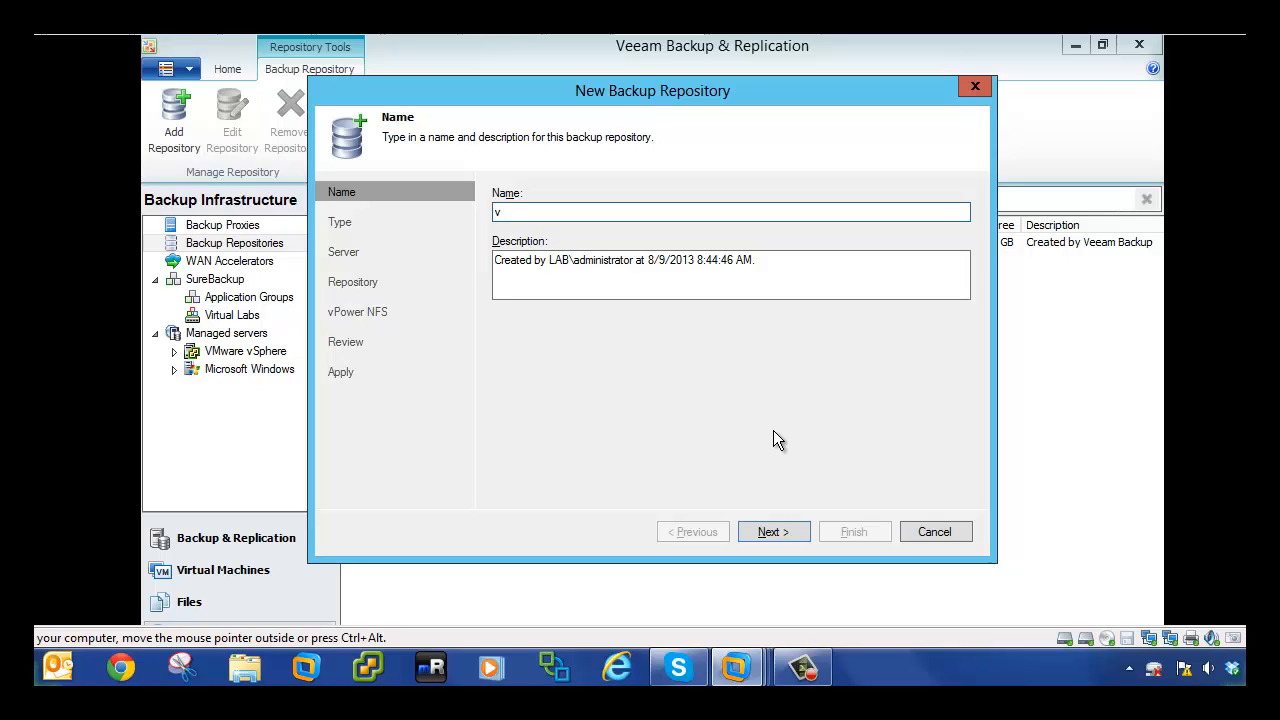
type("brazure-o")
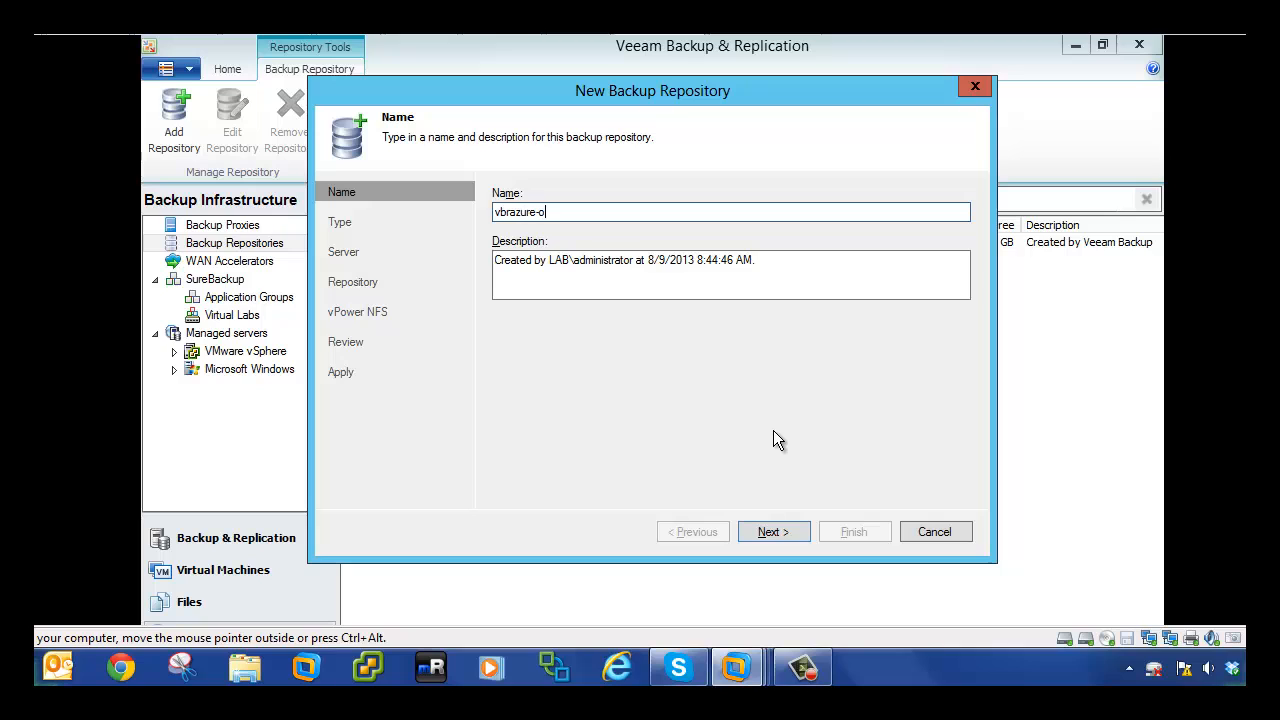
type("ffsite-re")
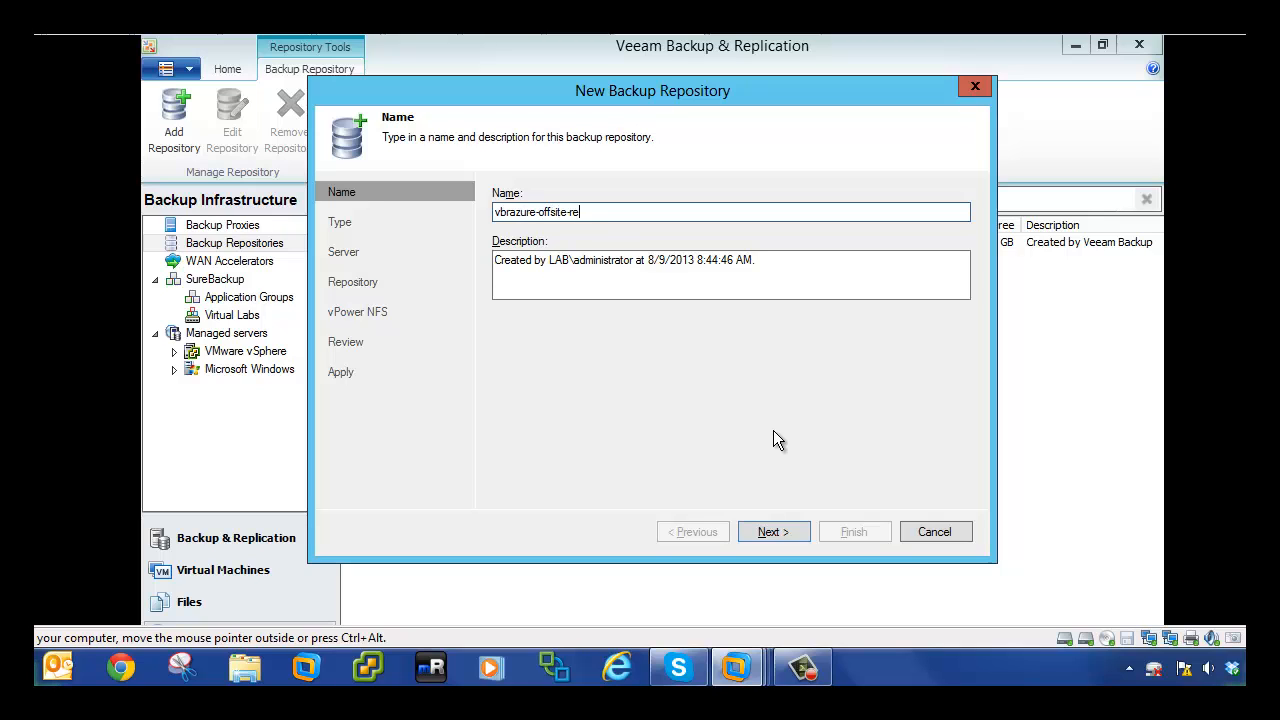
left_click(772, 532)
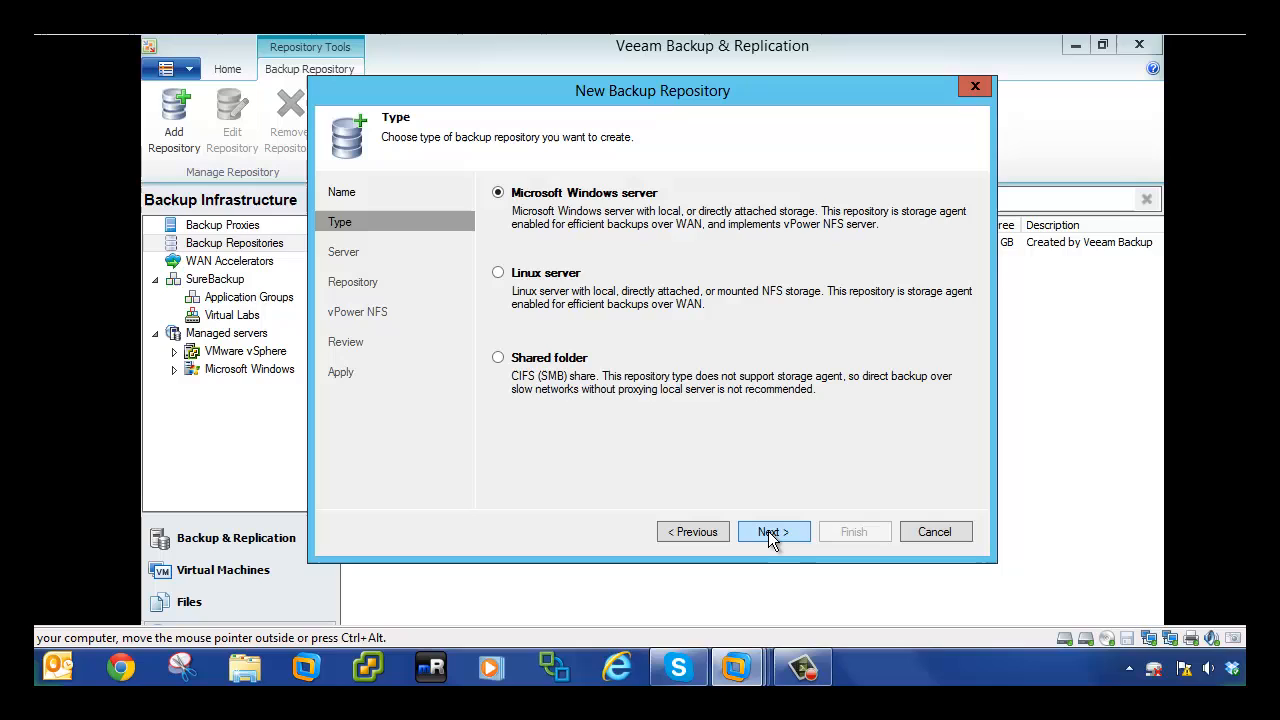
left_click(772, 532)
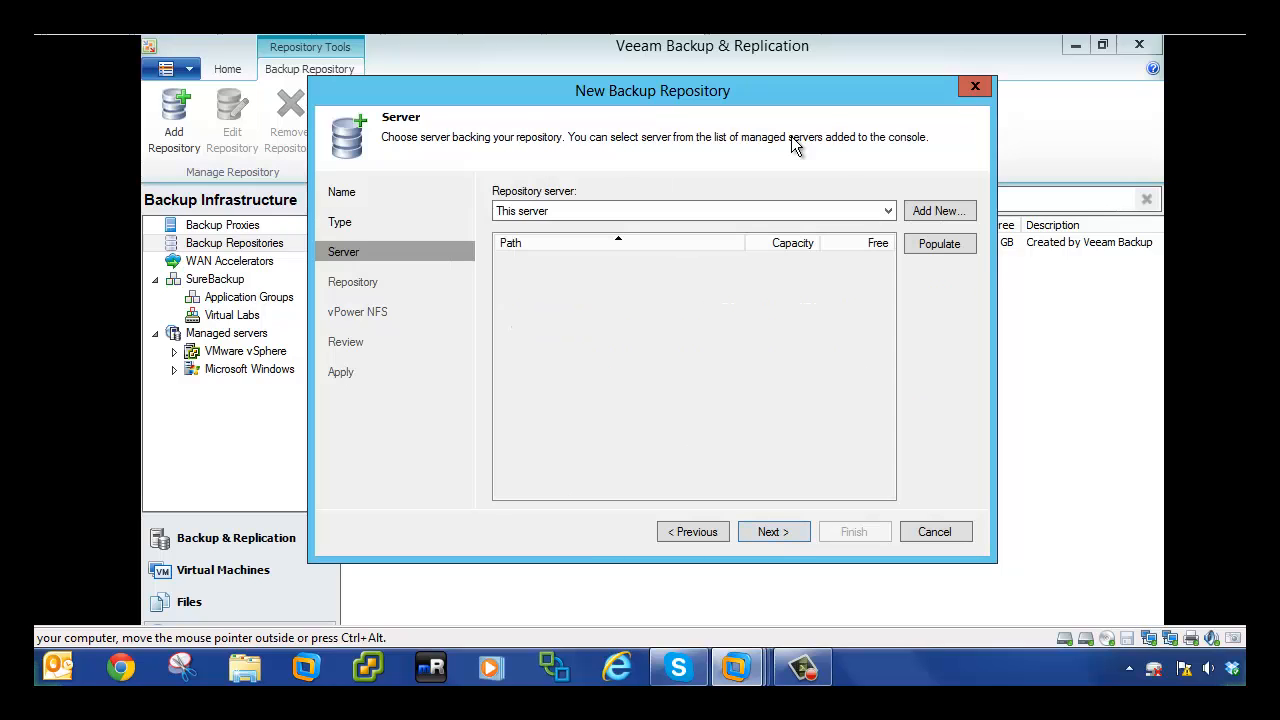
- Choose VBRAZURE as the repository server, populate its drives and select D:\
left_click(884, 210)
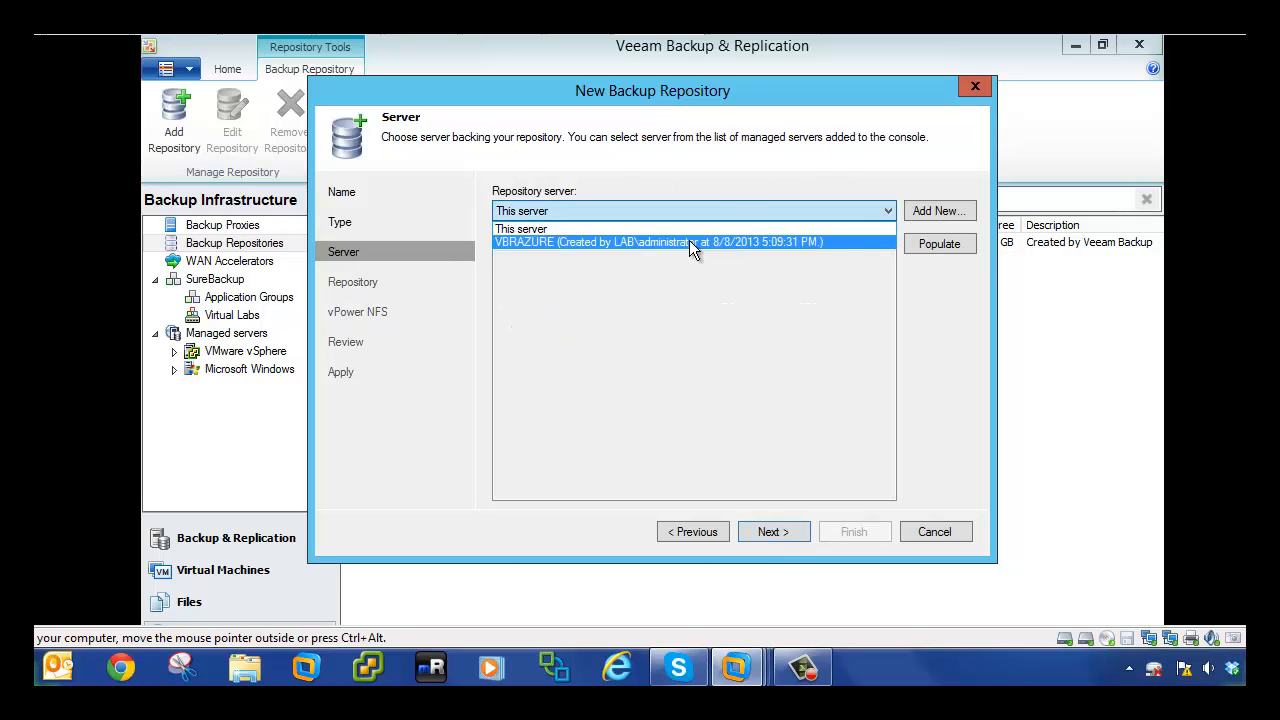
left_click(658, 242)
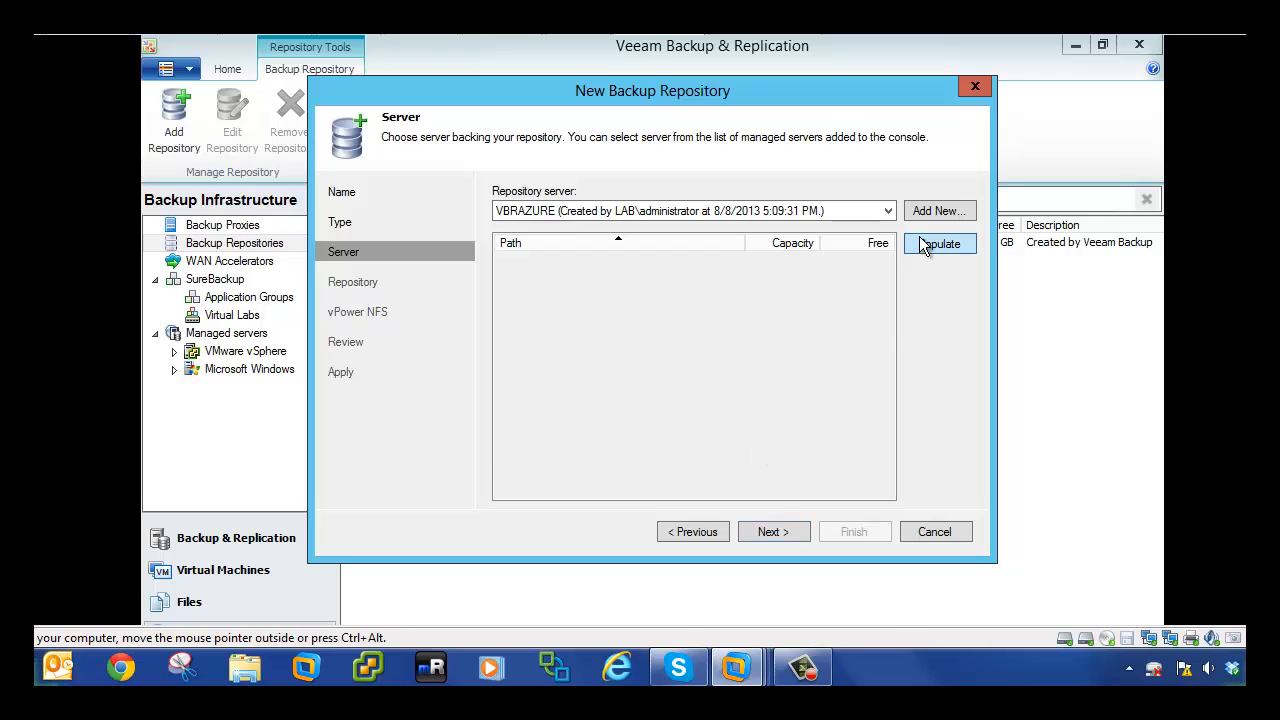
left_click(940, 244)
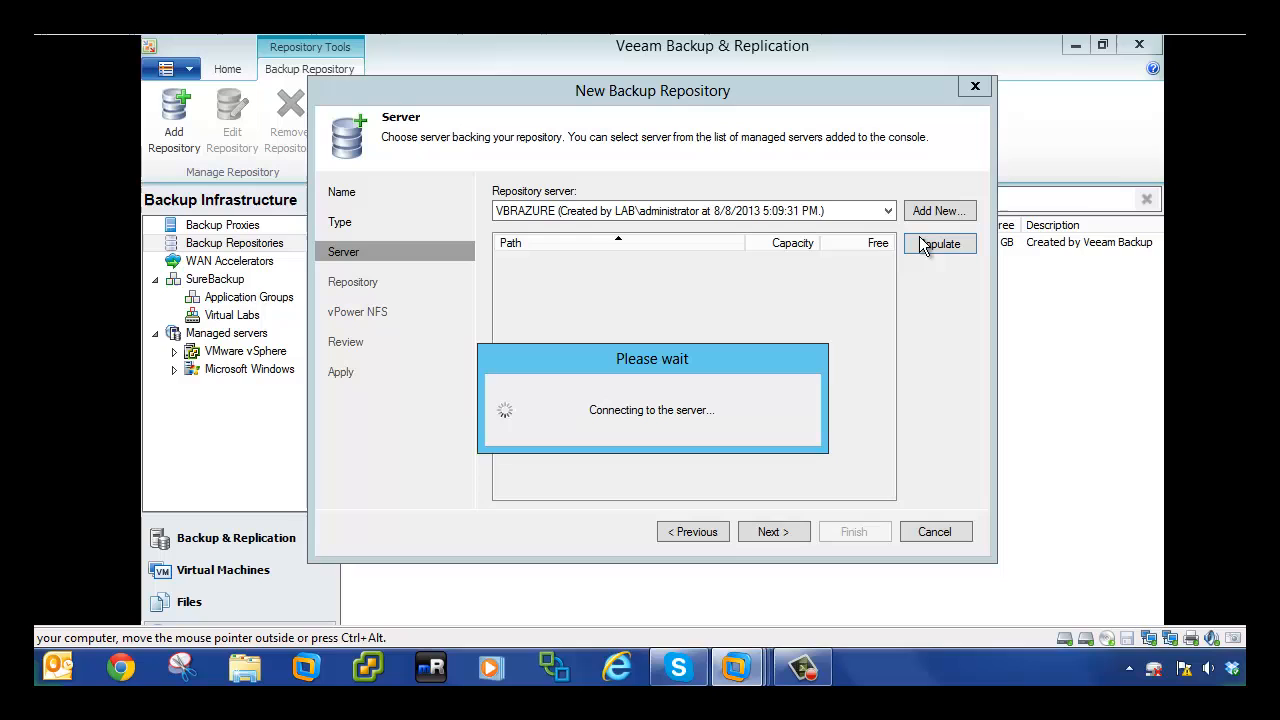
left_click(938, 244)
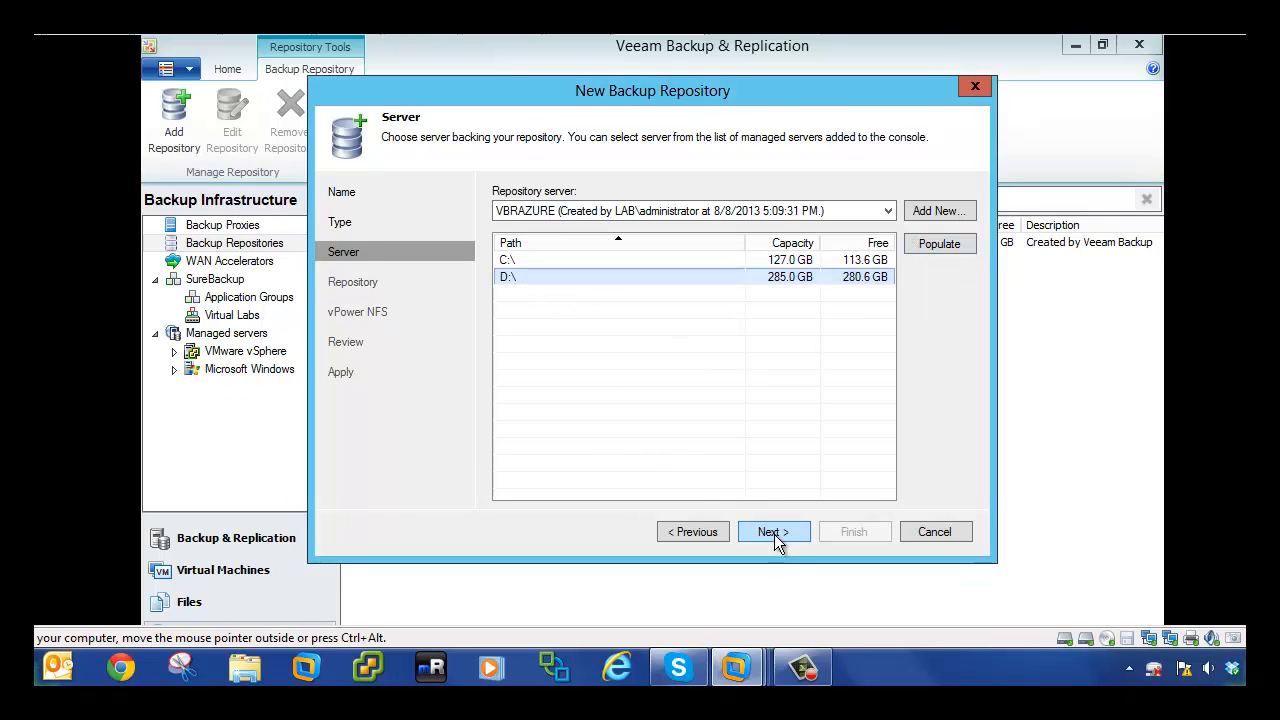
- Keep the D:\Backups folder and vPower NFS defaults, reaching the repository review summary
left_click(772, 532)
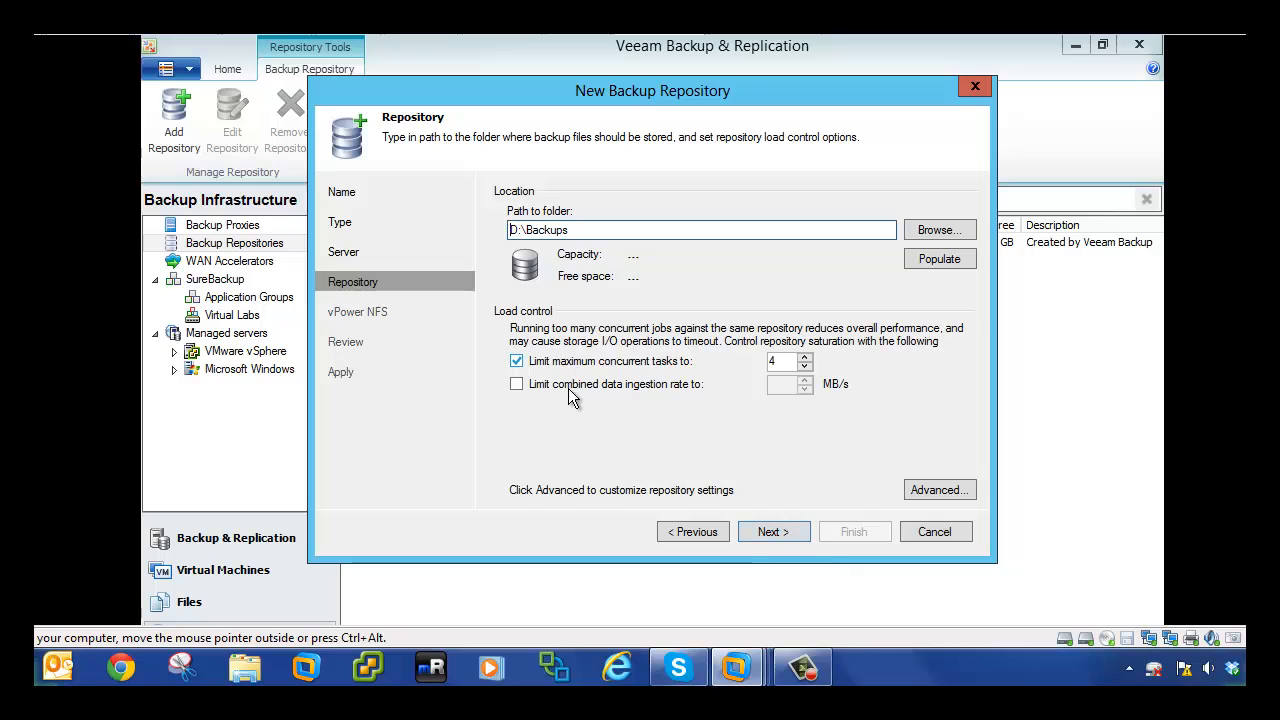
left_click(938, 488)
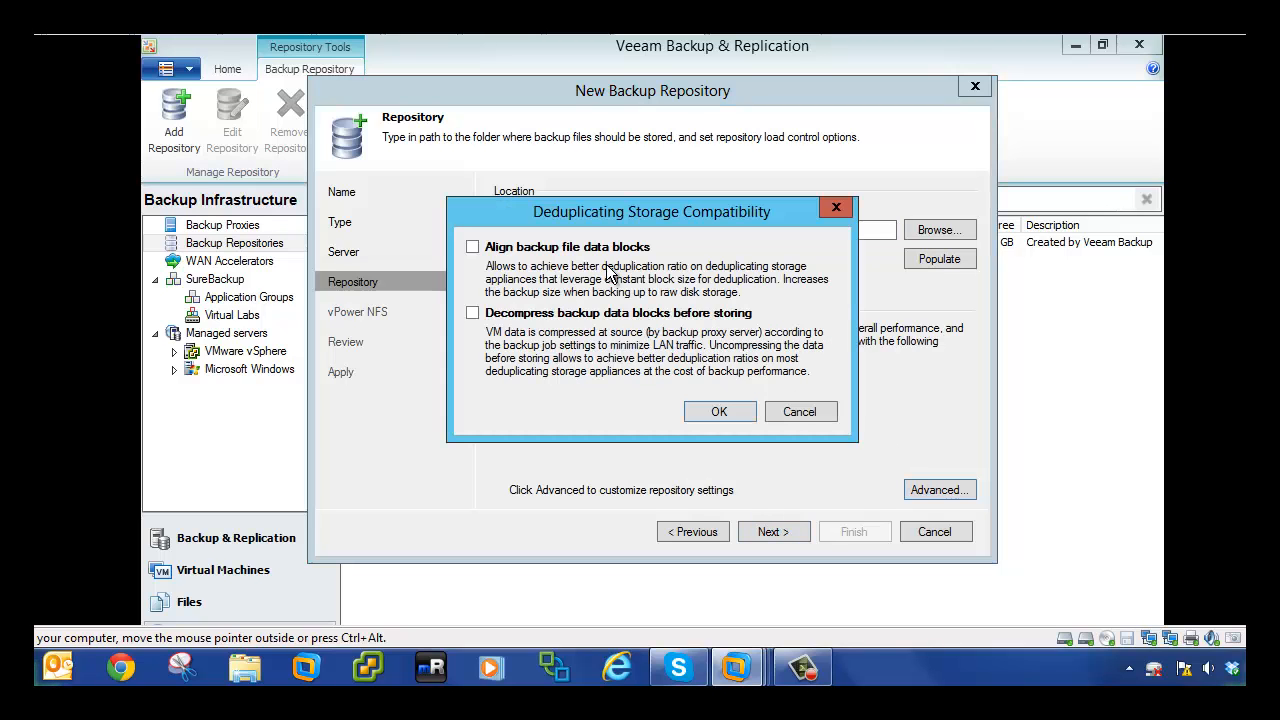
left_click(720, 412)
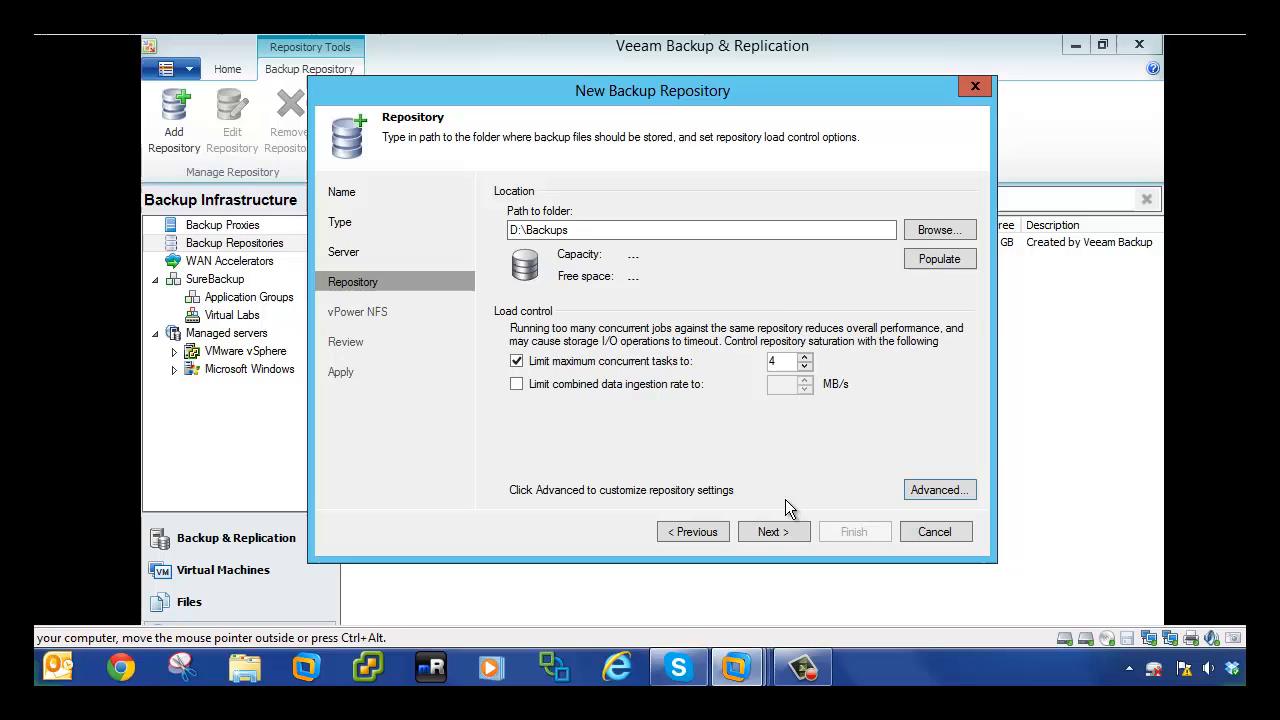
left_click(772, 532)
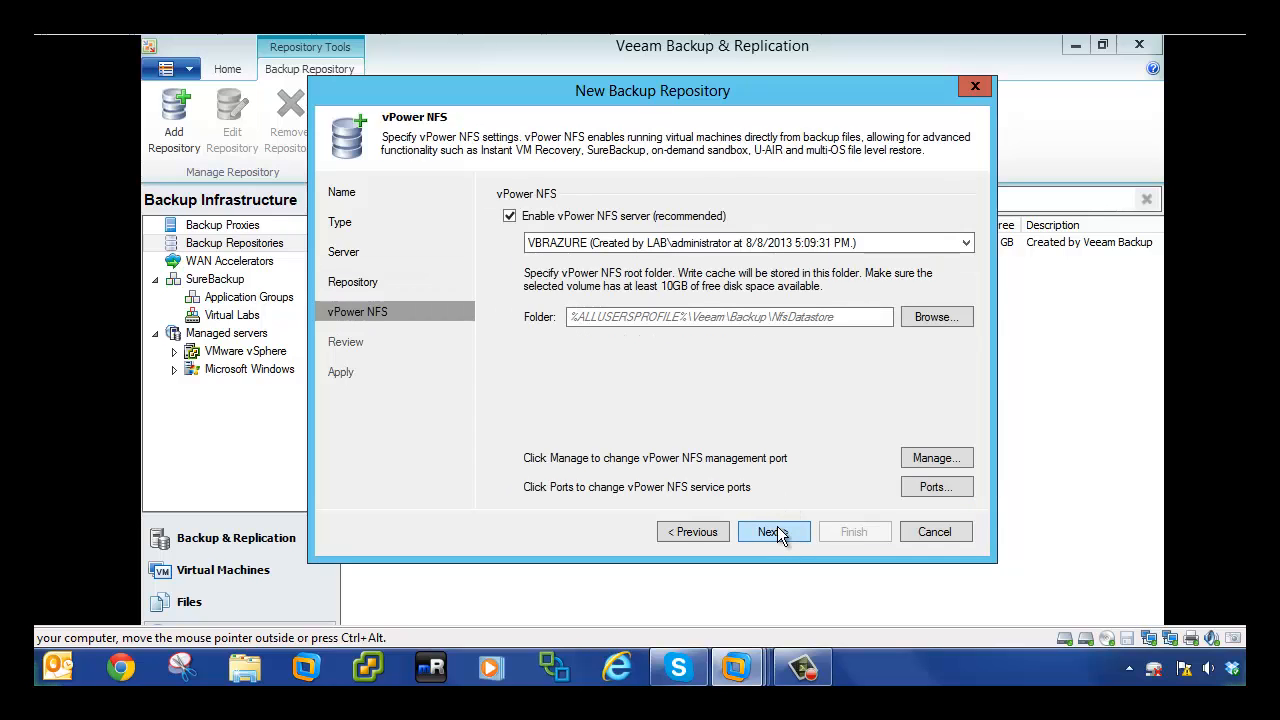
left_click(772, 532)
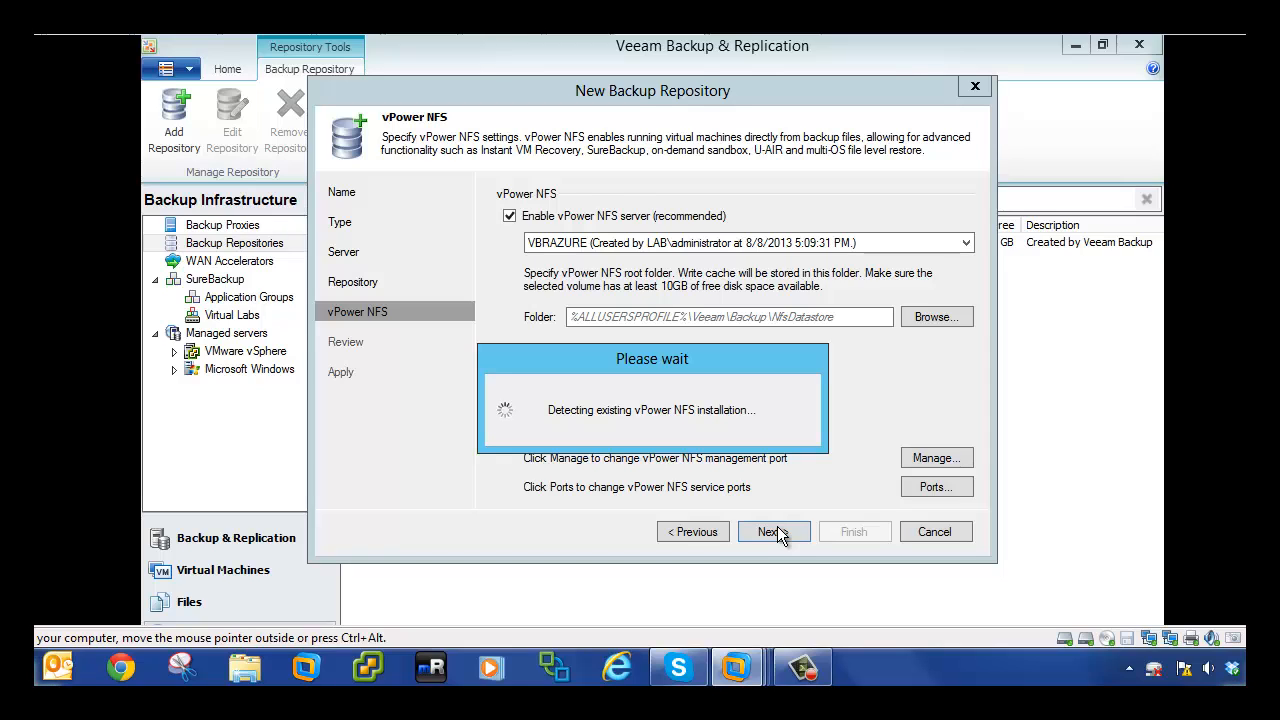
left_click(772, 532)
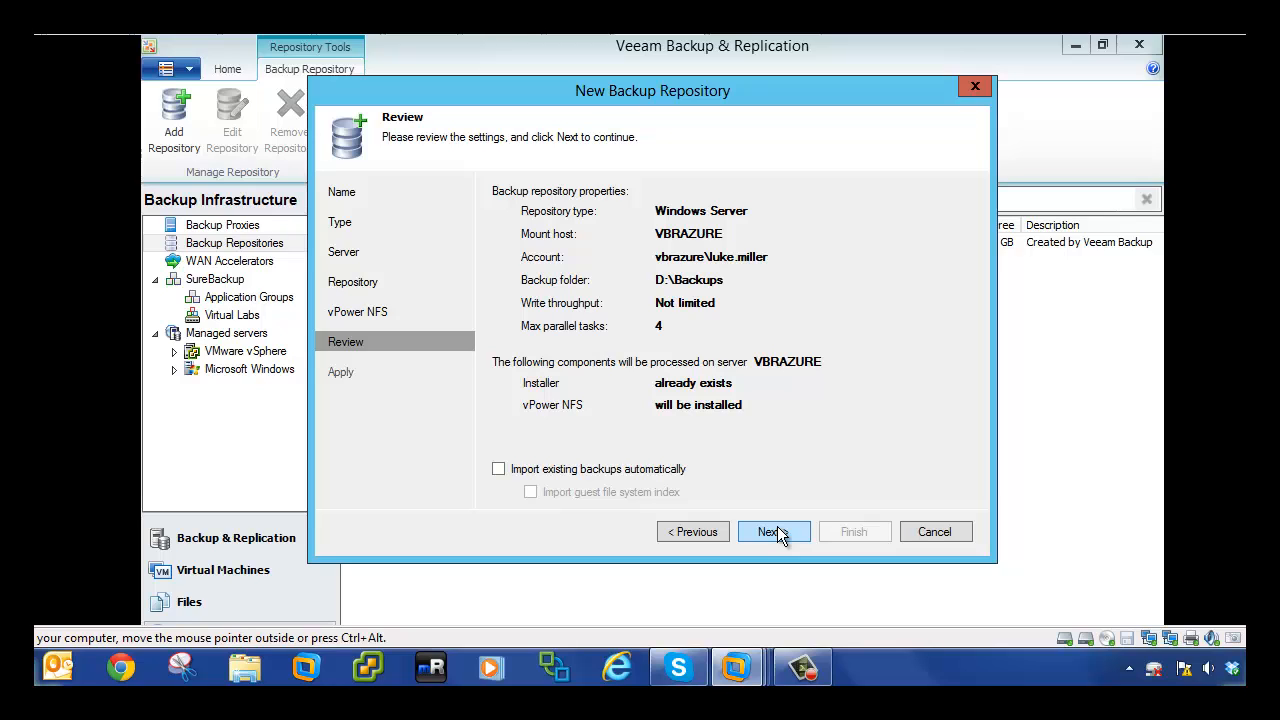
- Apply the settings to create vbrazure-offsite-repo and finish the wizard
left_click(772, 532)
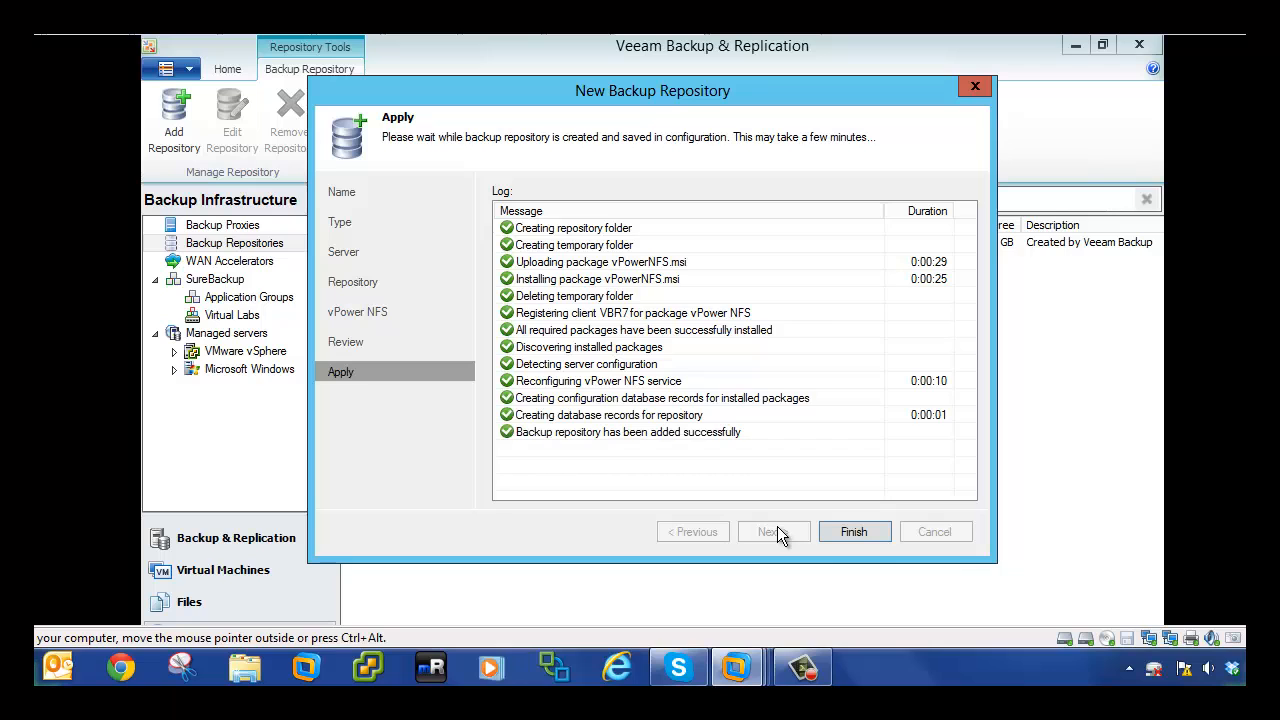
left_click(854, 532)
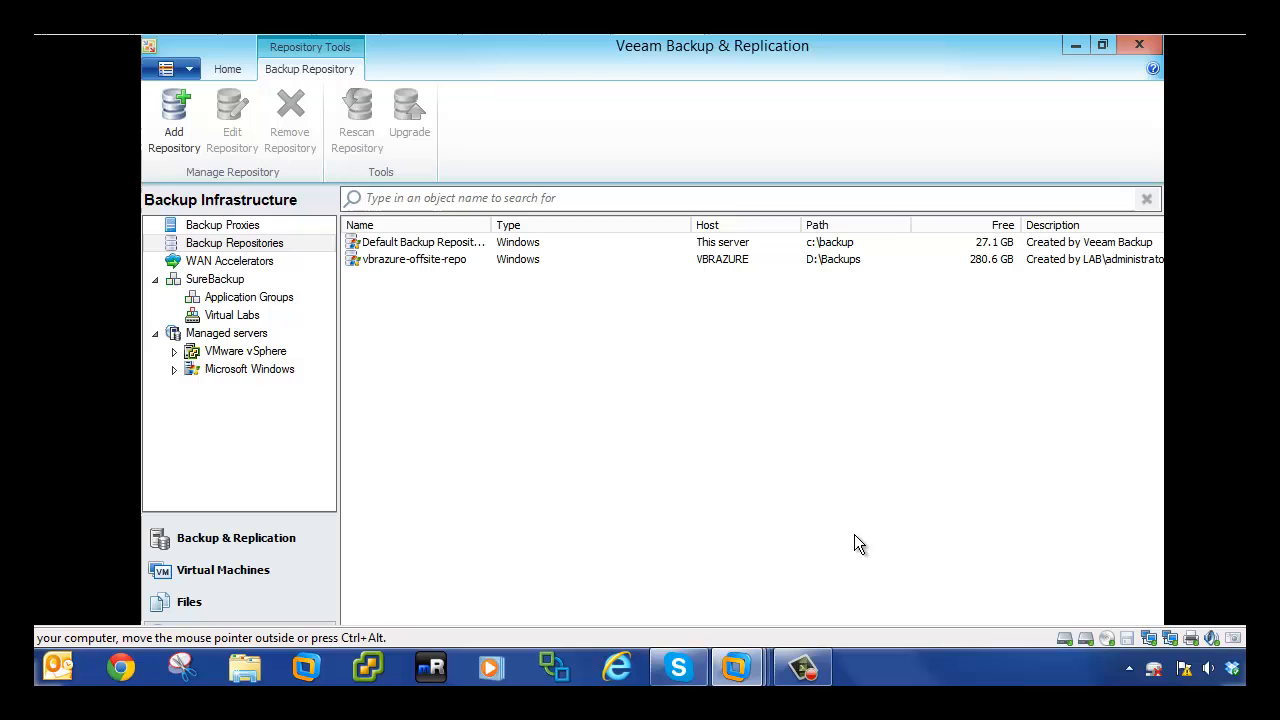
- Add a new WAN accelerator hosted on VBRAZURE and proceed to its cache settings
left_click(228, 260)
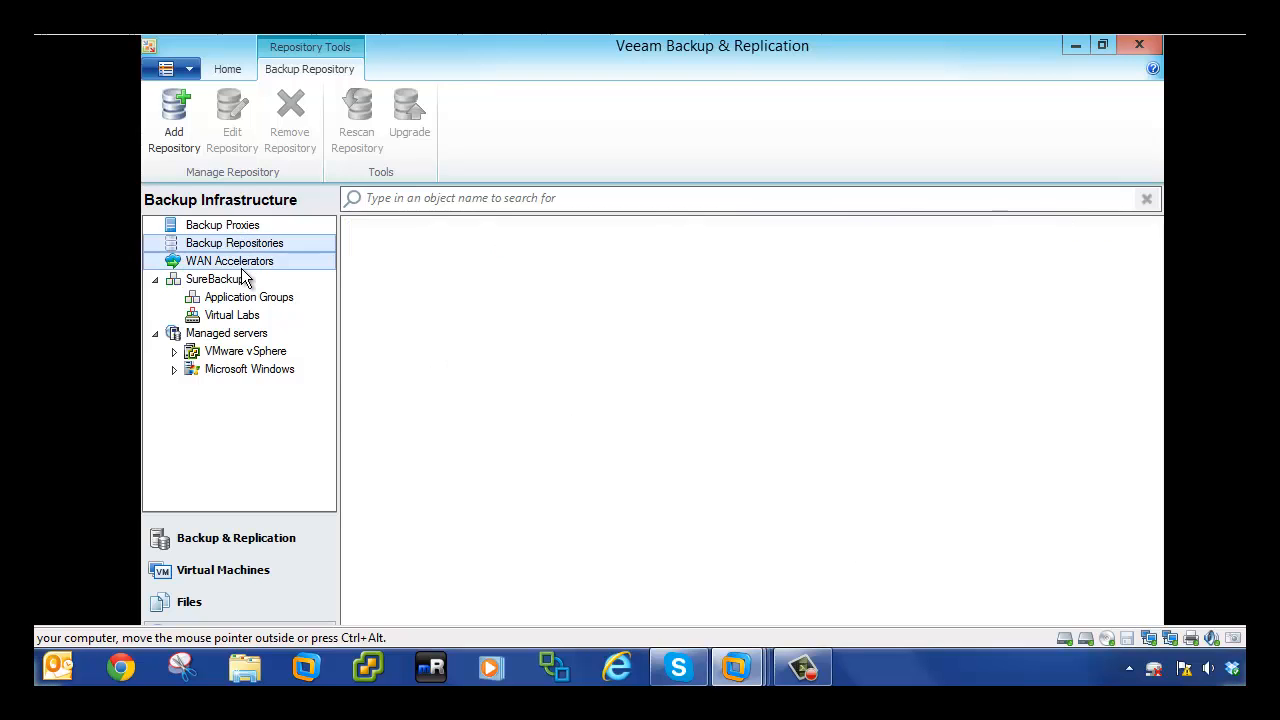
left_click(174, 118)
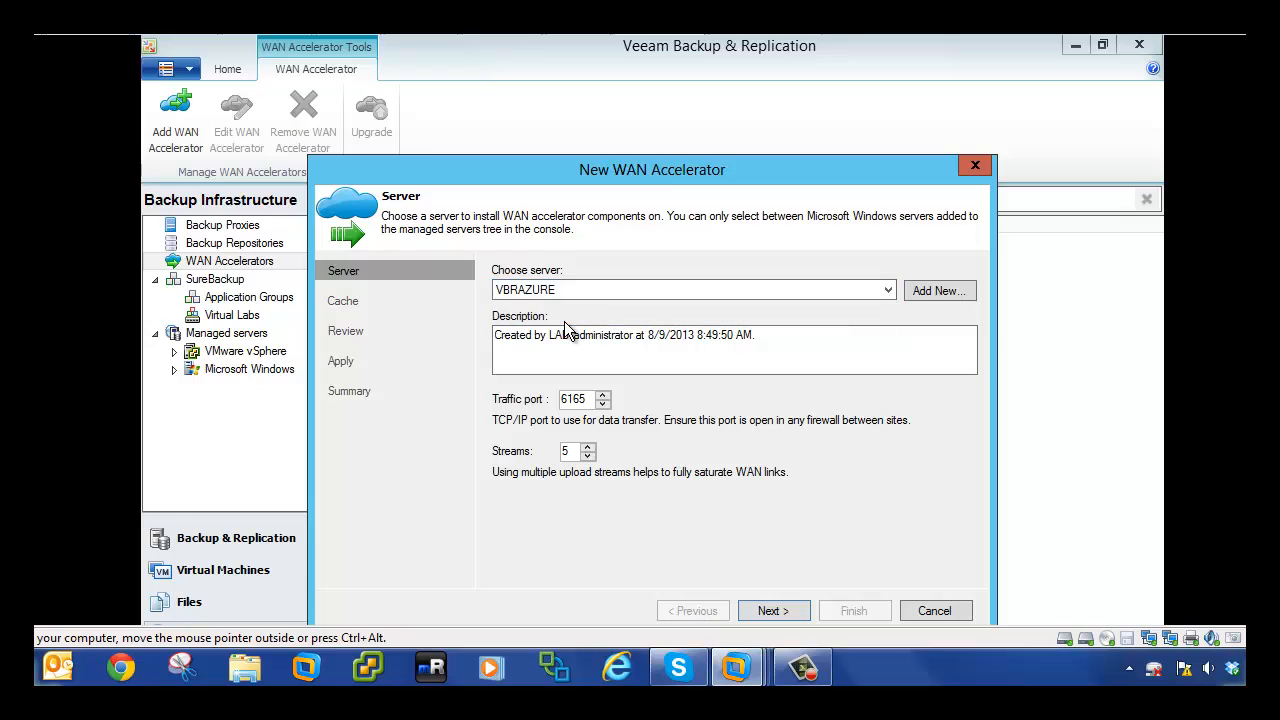
left_click(772, 610)
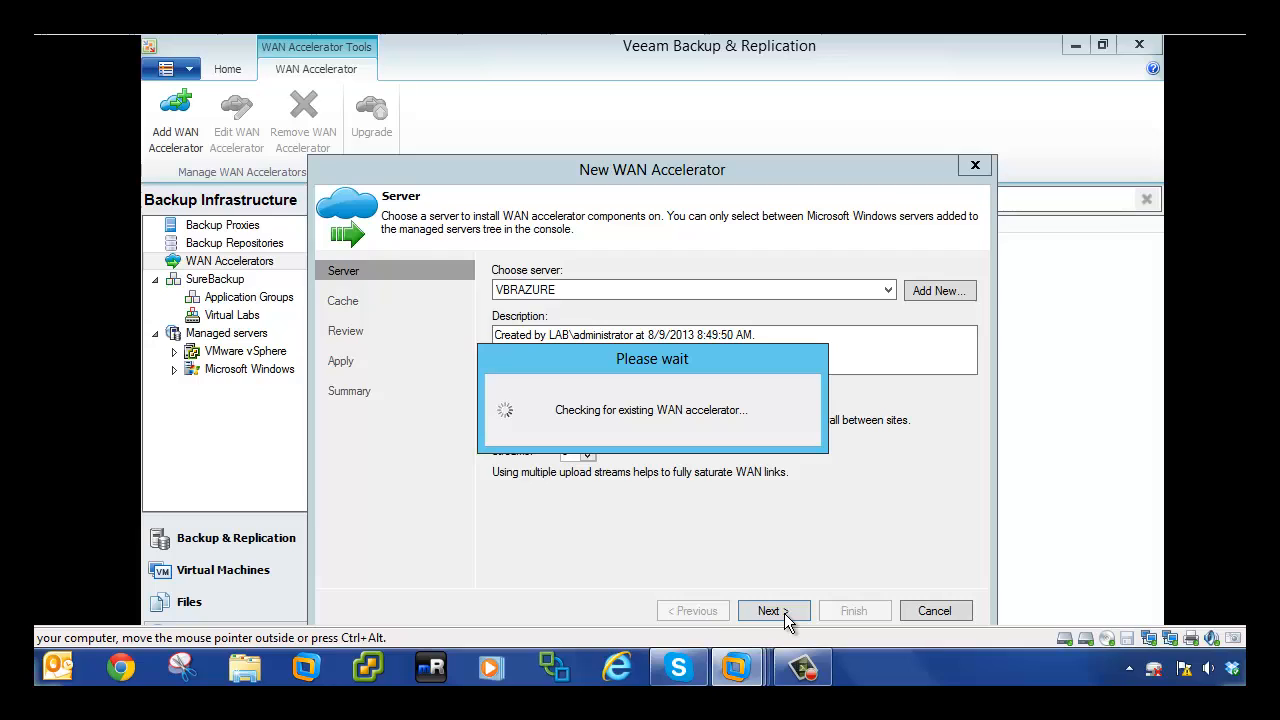
left_click(768, 610)
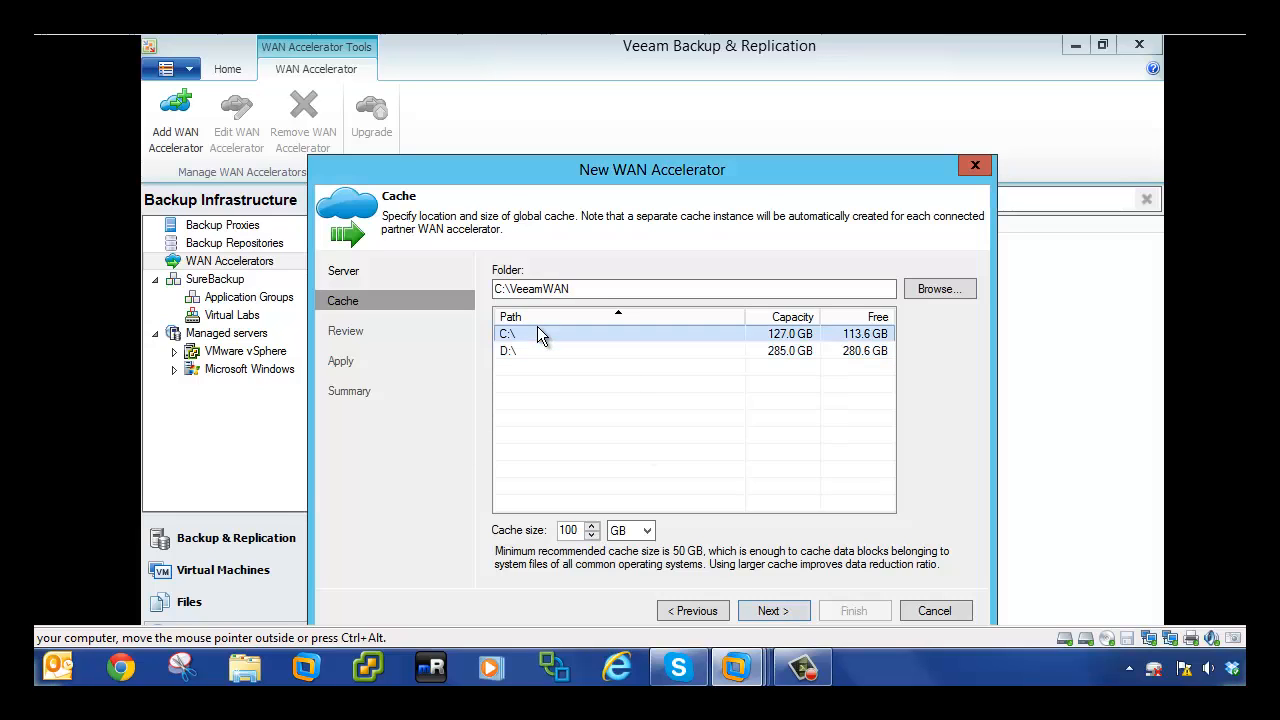
- Keep the 50 GB cache at C:\VeeamWAN, install the components and finish creating the VBRAZURE accelerator
triple_click(568, 530)
type("50")
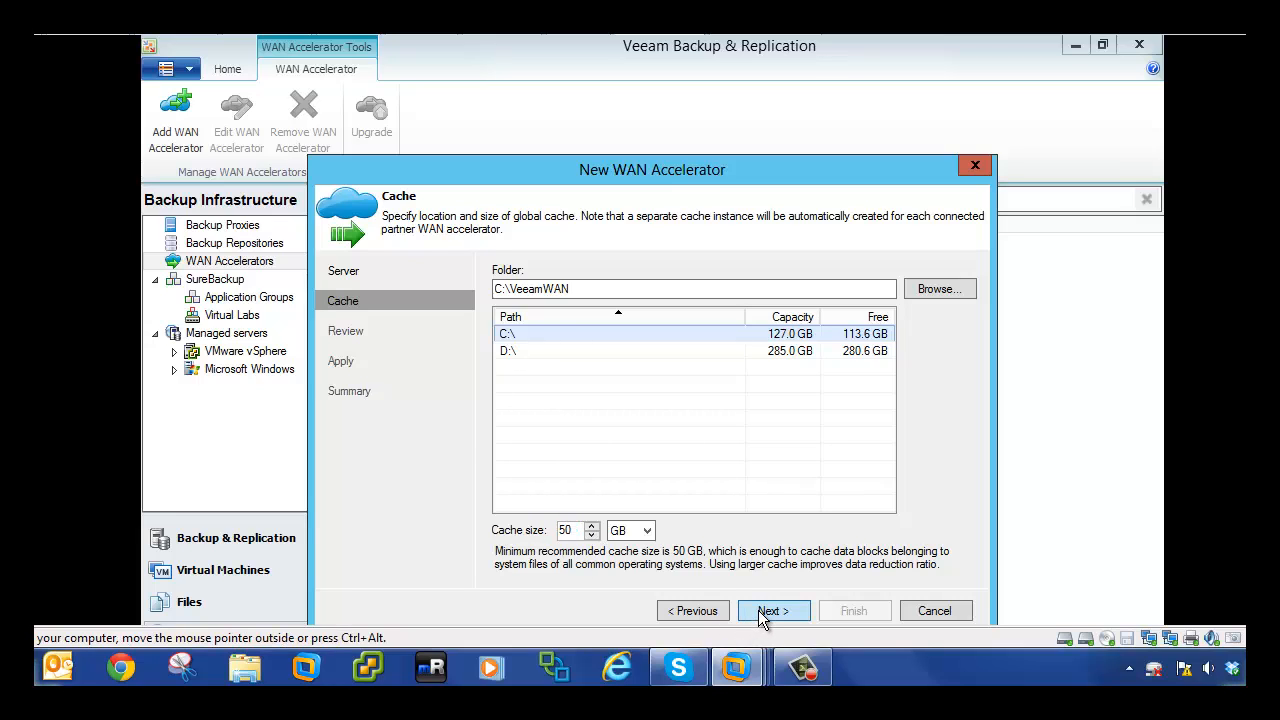
left_click(772, 610)
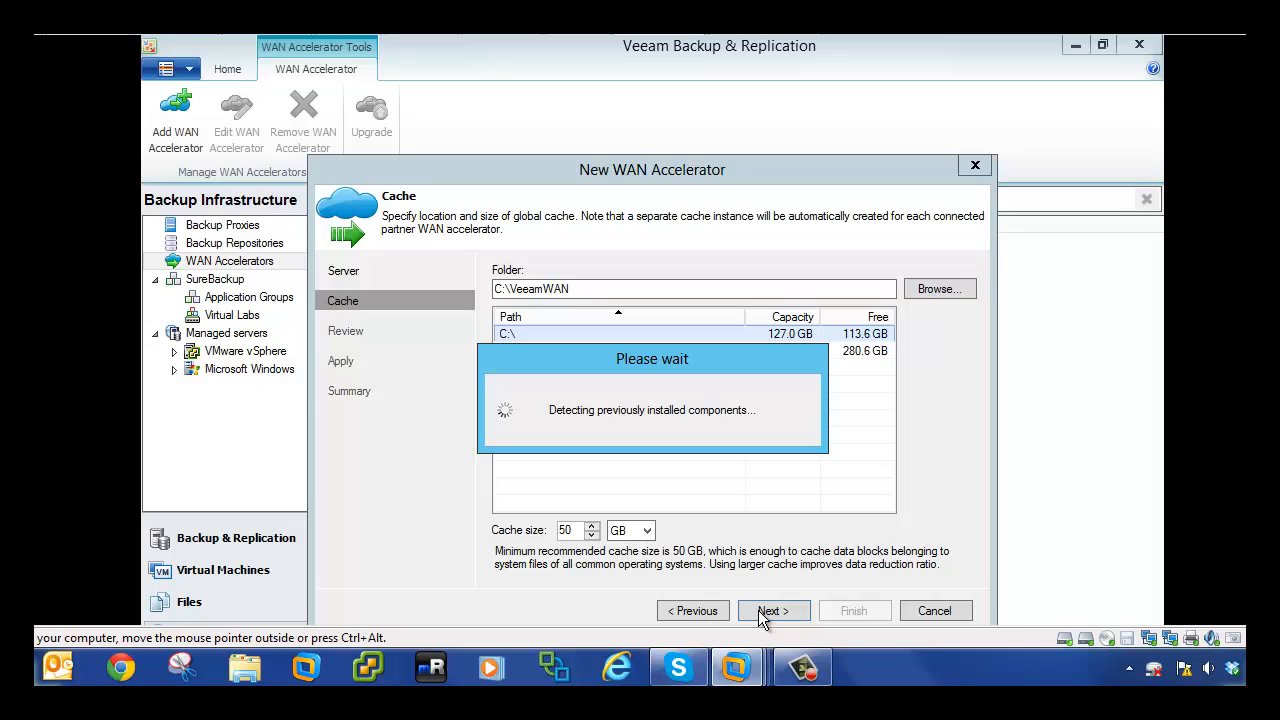
left_click(772, 612)
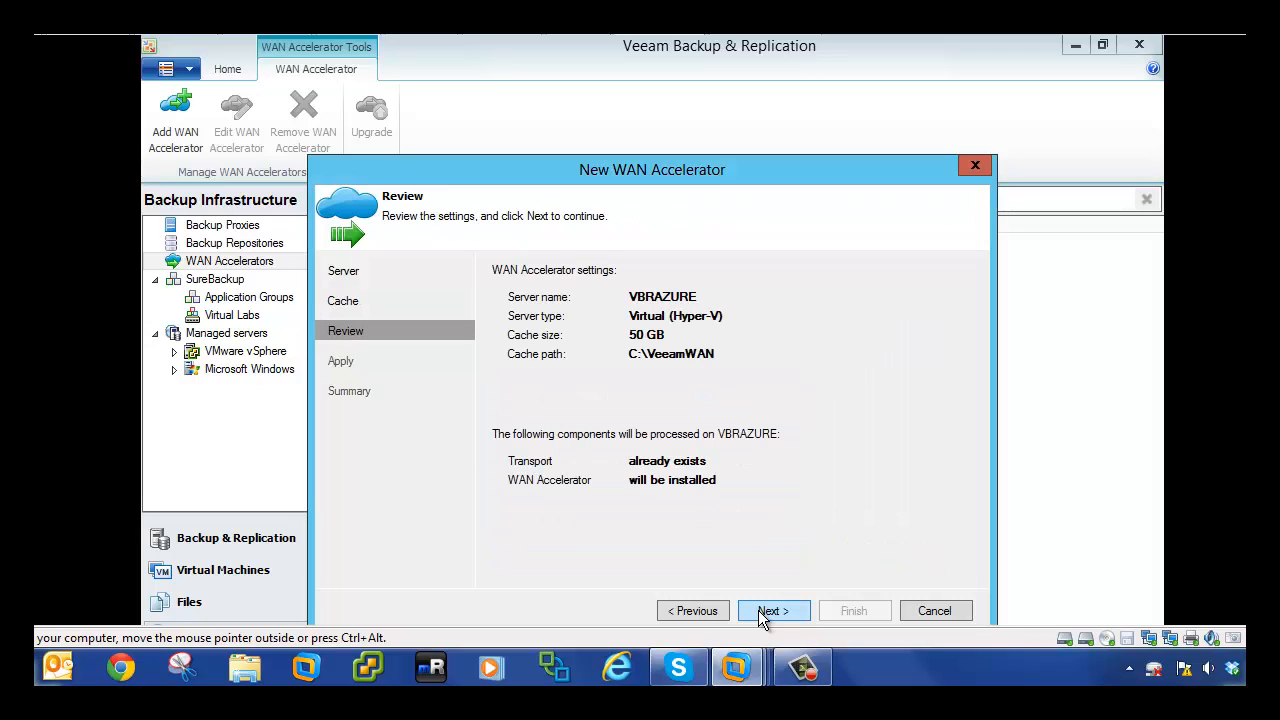
left_click(772, 610)
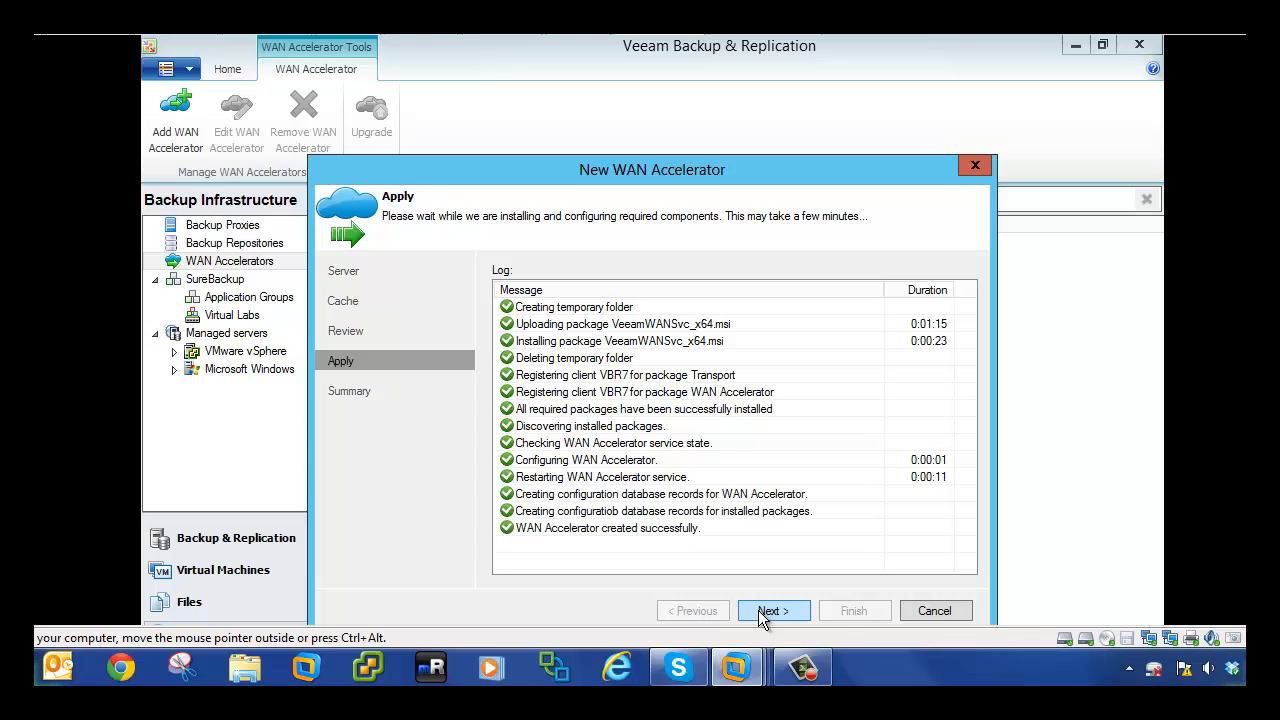
left_click(772, 610)
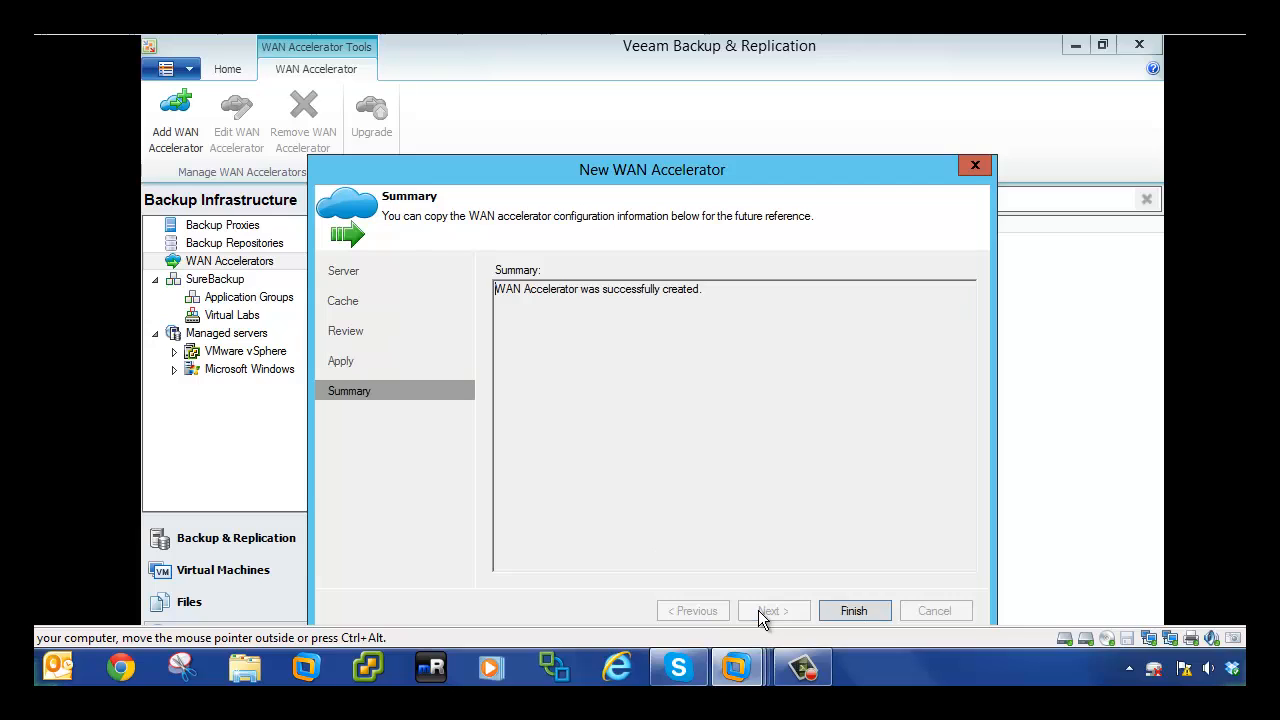
left_click(854, 610)
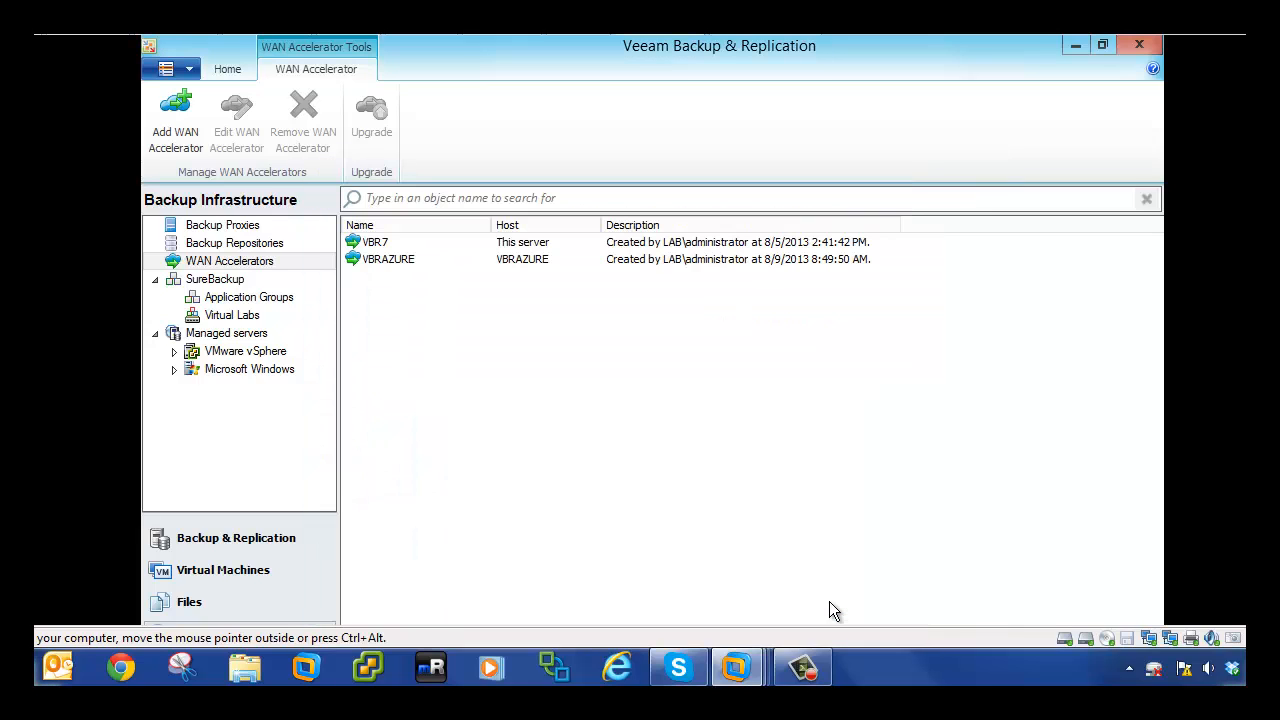
mouse_move(236, 368)
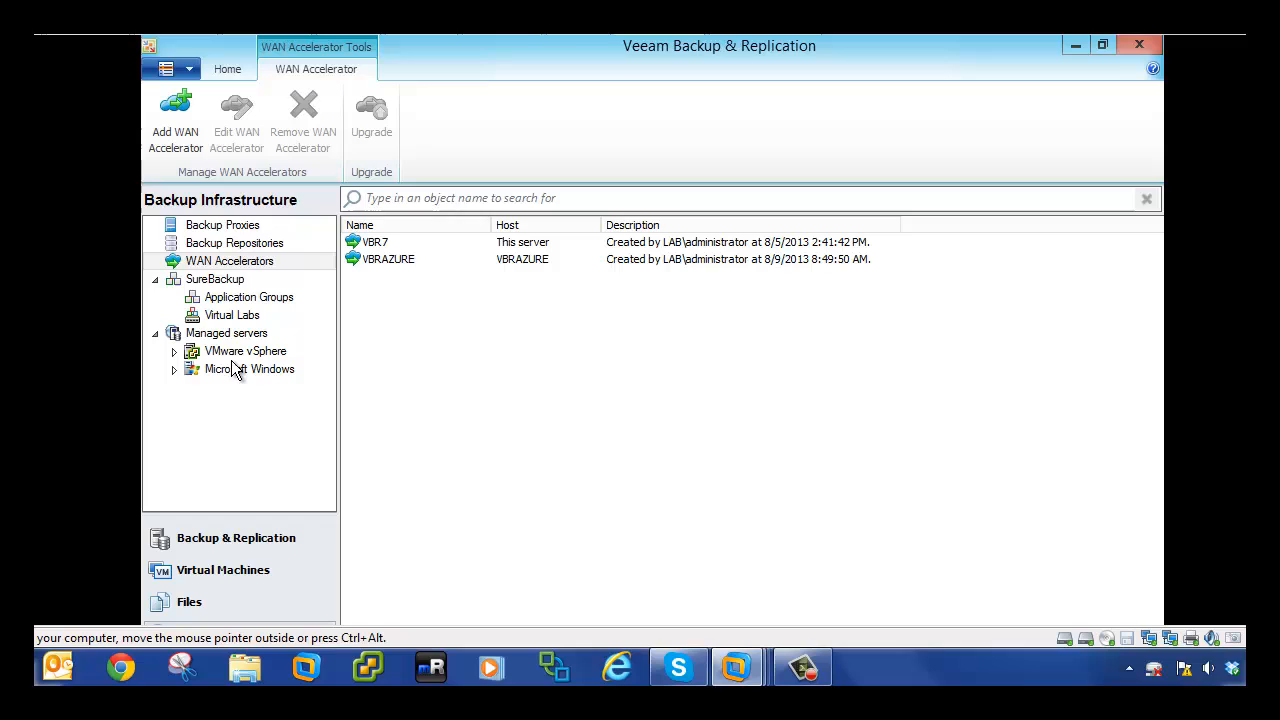
- Create a backup copy job named Linux-Offsite-Azure
left_click(236, 538)
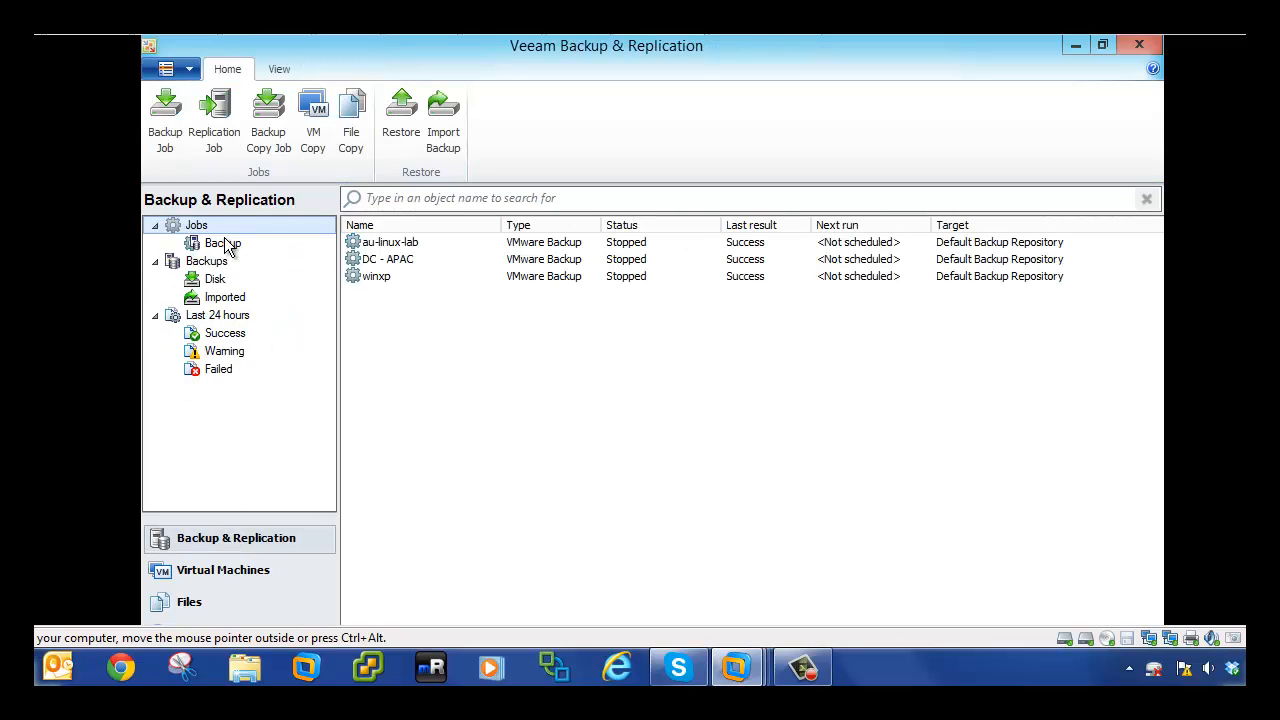
left_click(268, 114)
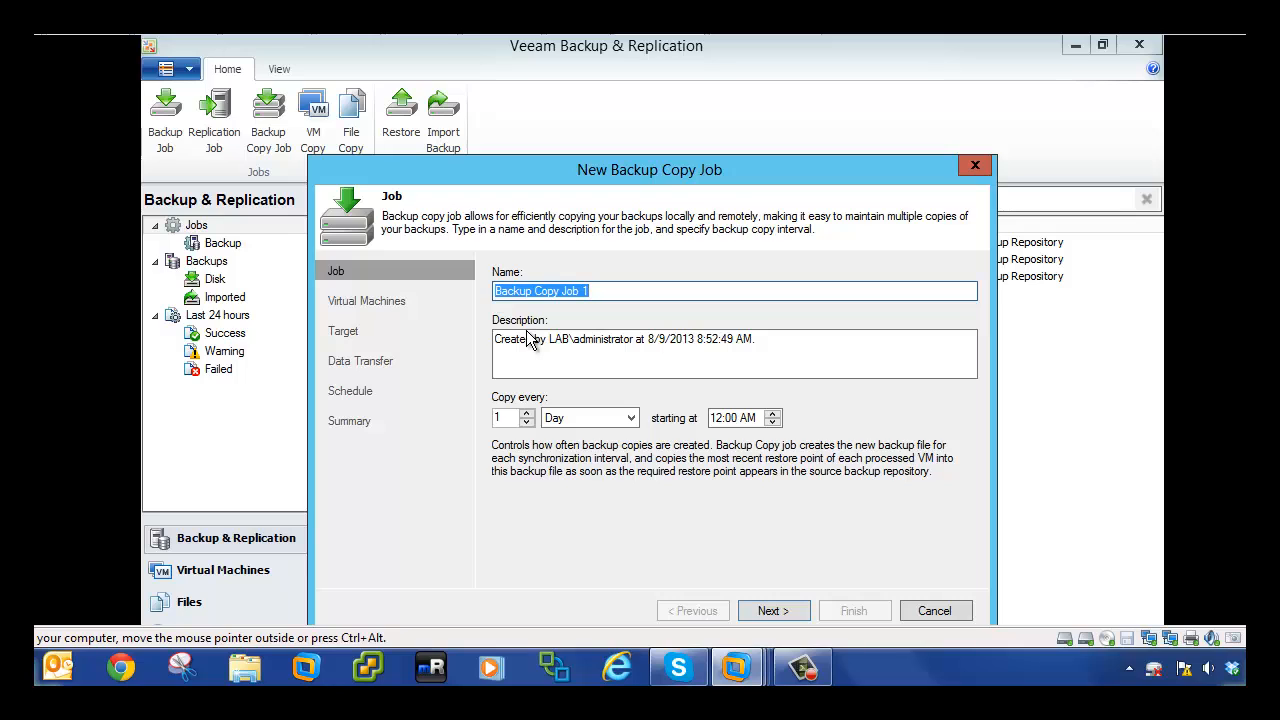
type("Linux")
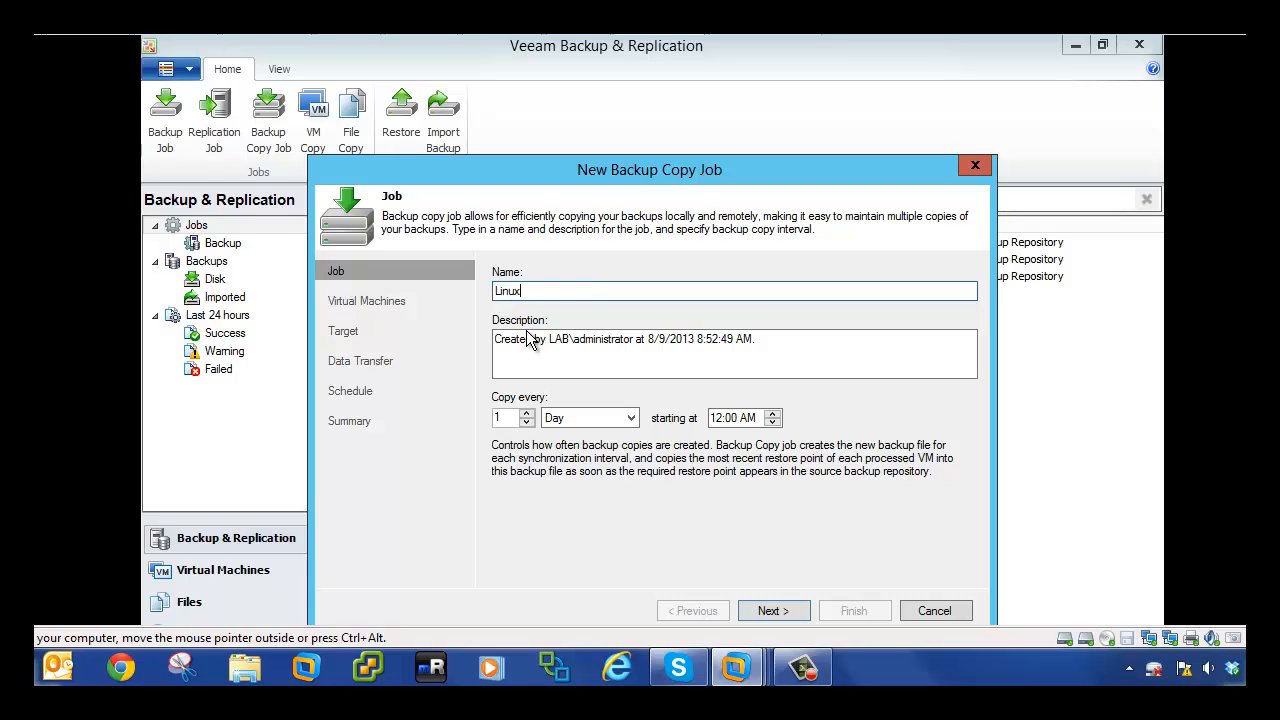
type("-Offsit")
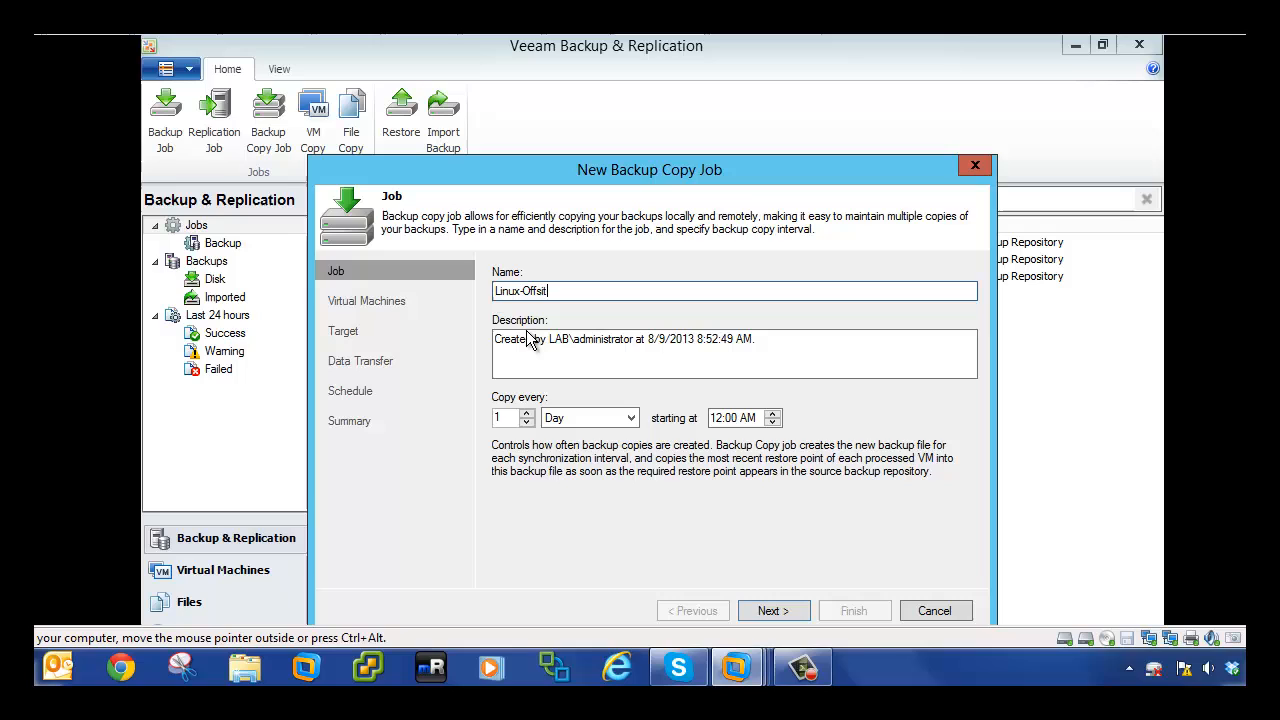
type("-A")
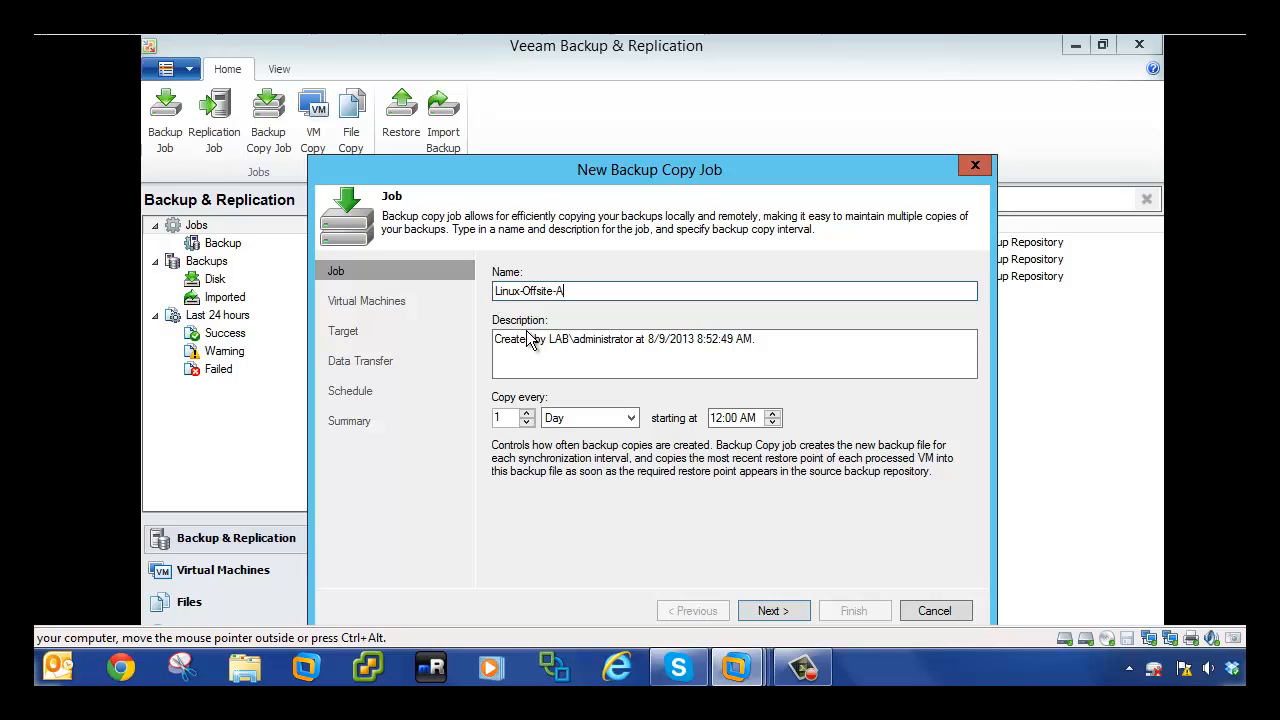
type("zure")
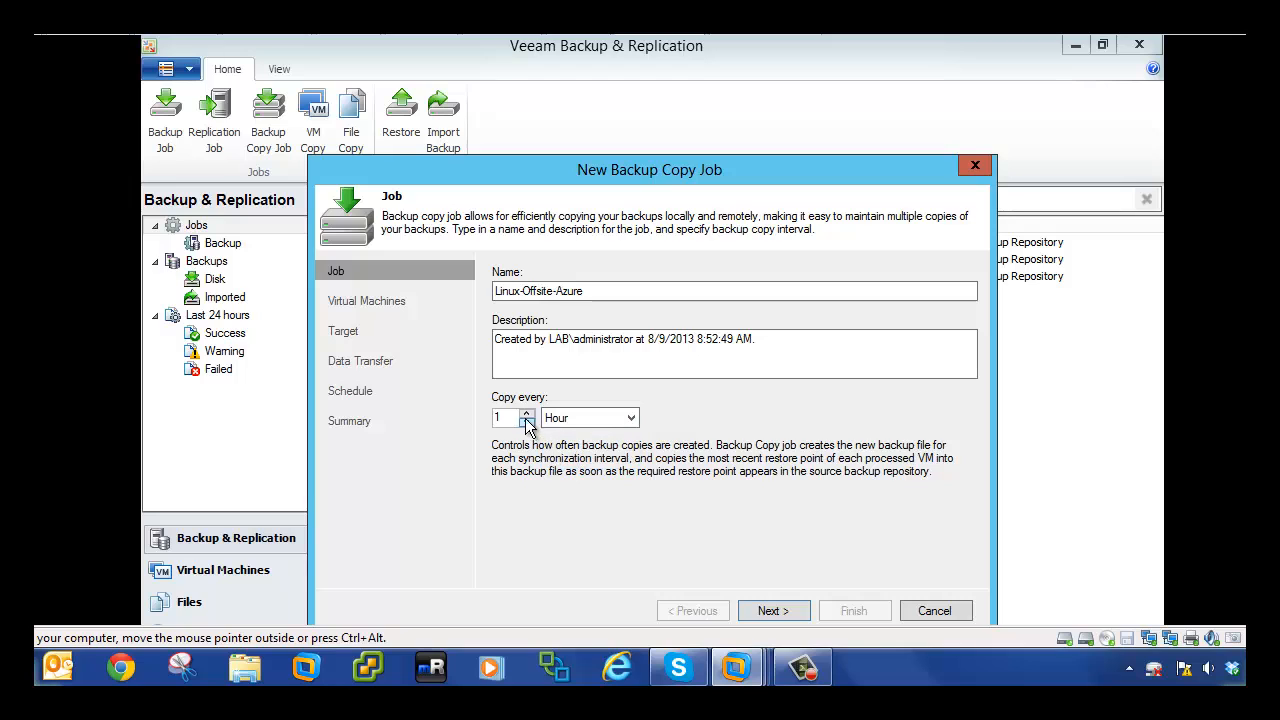
- Raise the copy interval to every 6 hours and continue to the virtual machines step
left_click(528, 412)
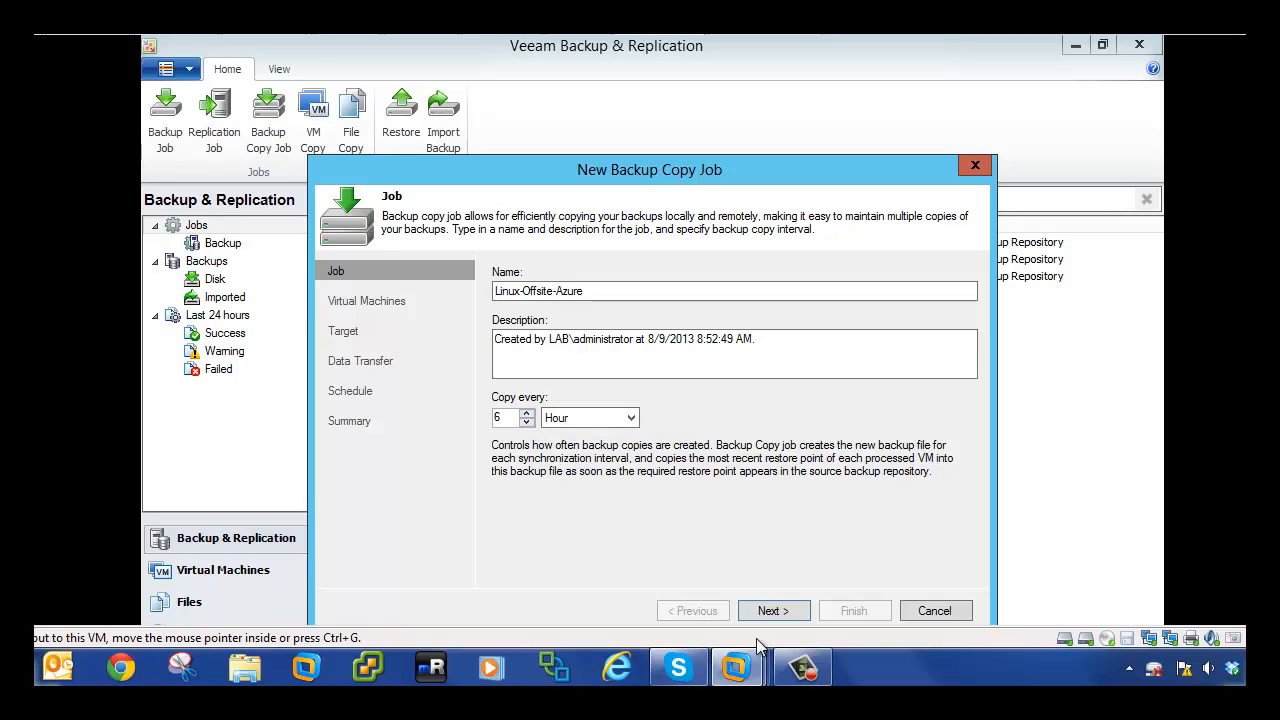
left_click(772, 610)
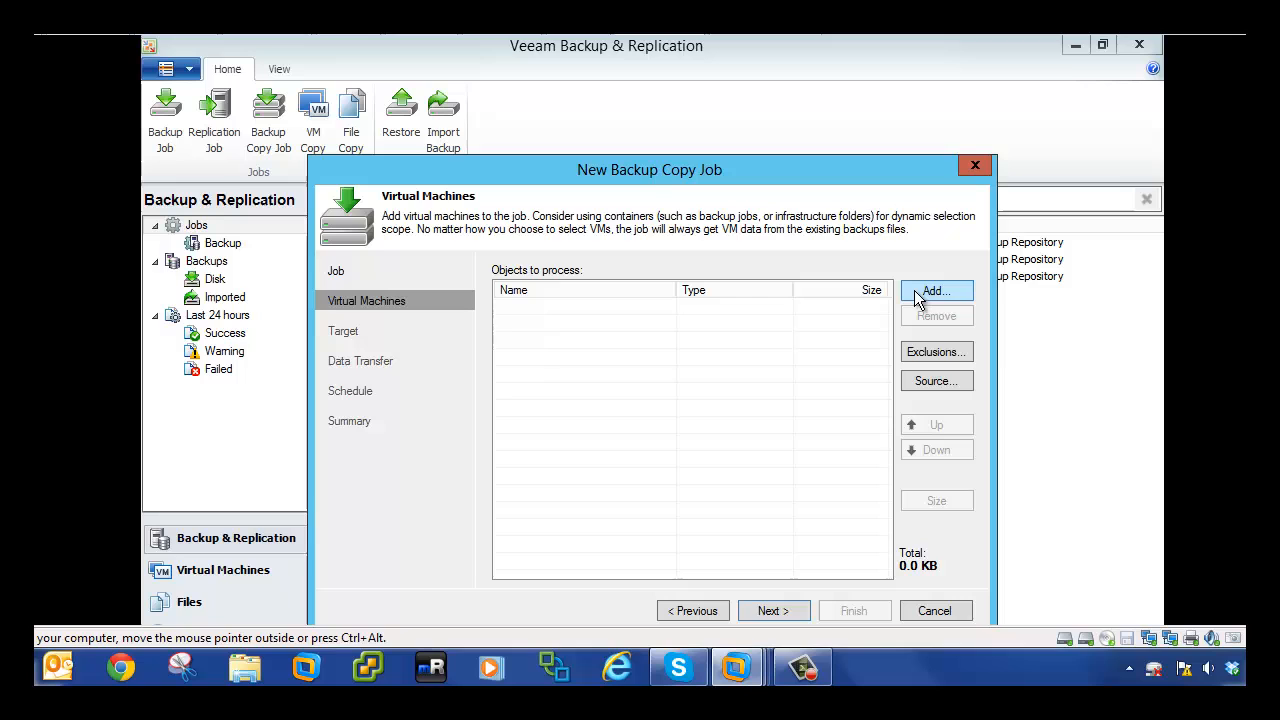
mouse_move(944, 336)
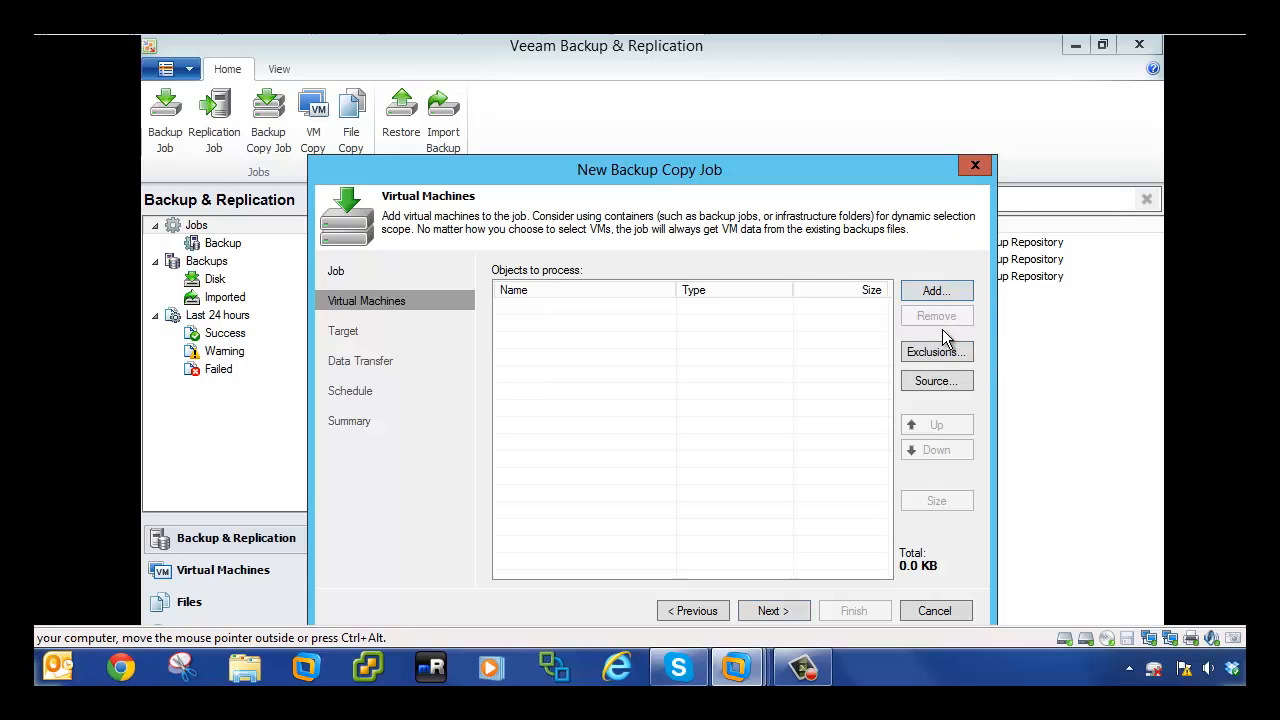
- Add lablinux01 from the au-linux-lab backups to the job's objects to process
left_click(936, 290)
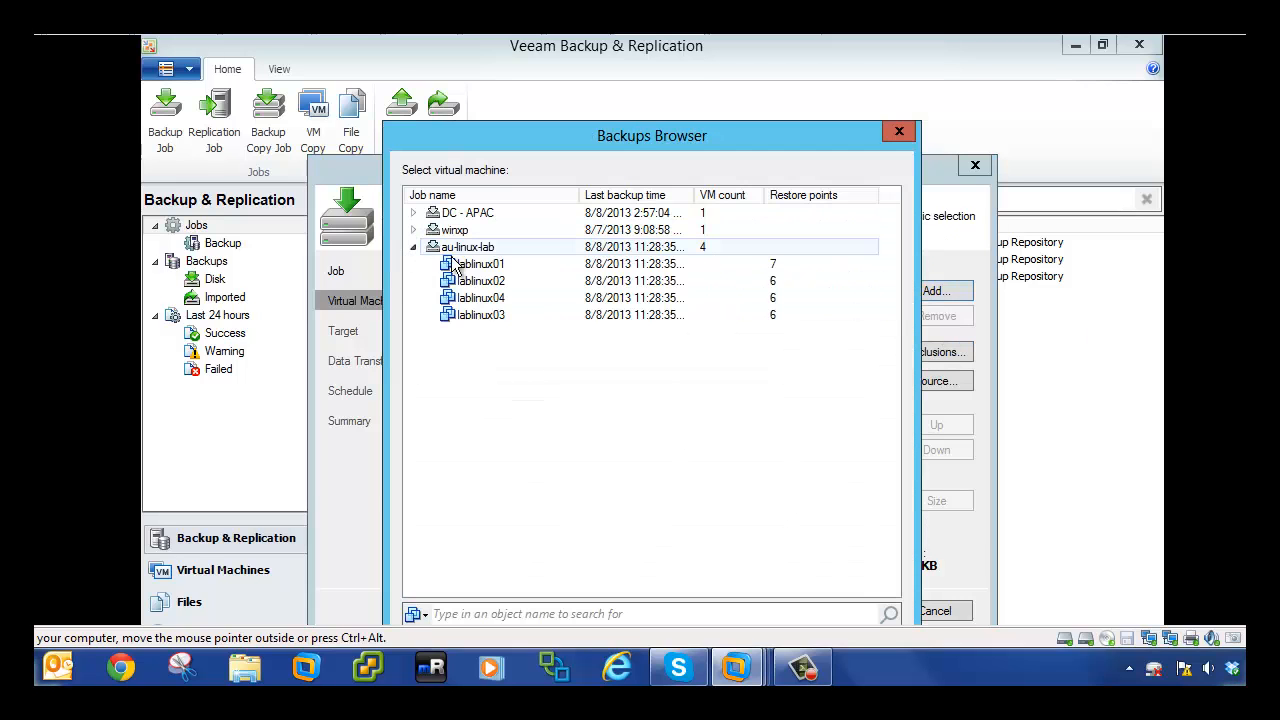
left_click(480, 264)
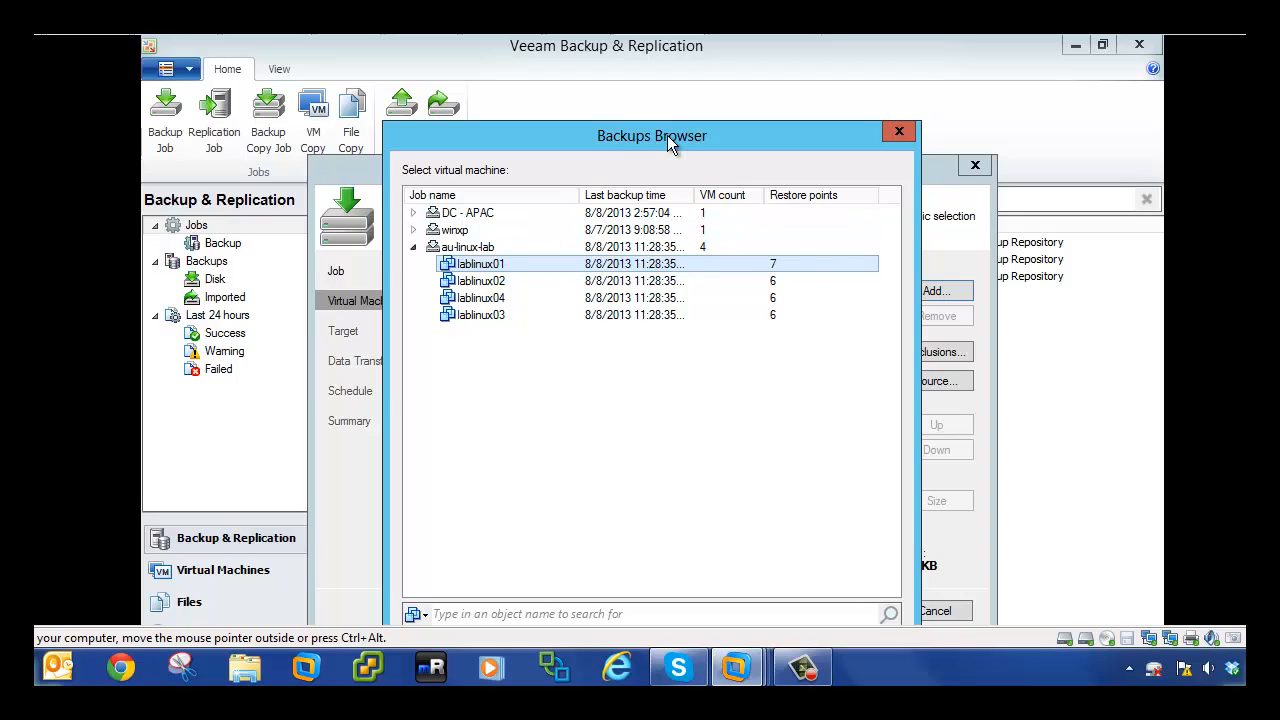
left_click_drag(652, 136, 648, 80)
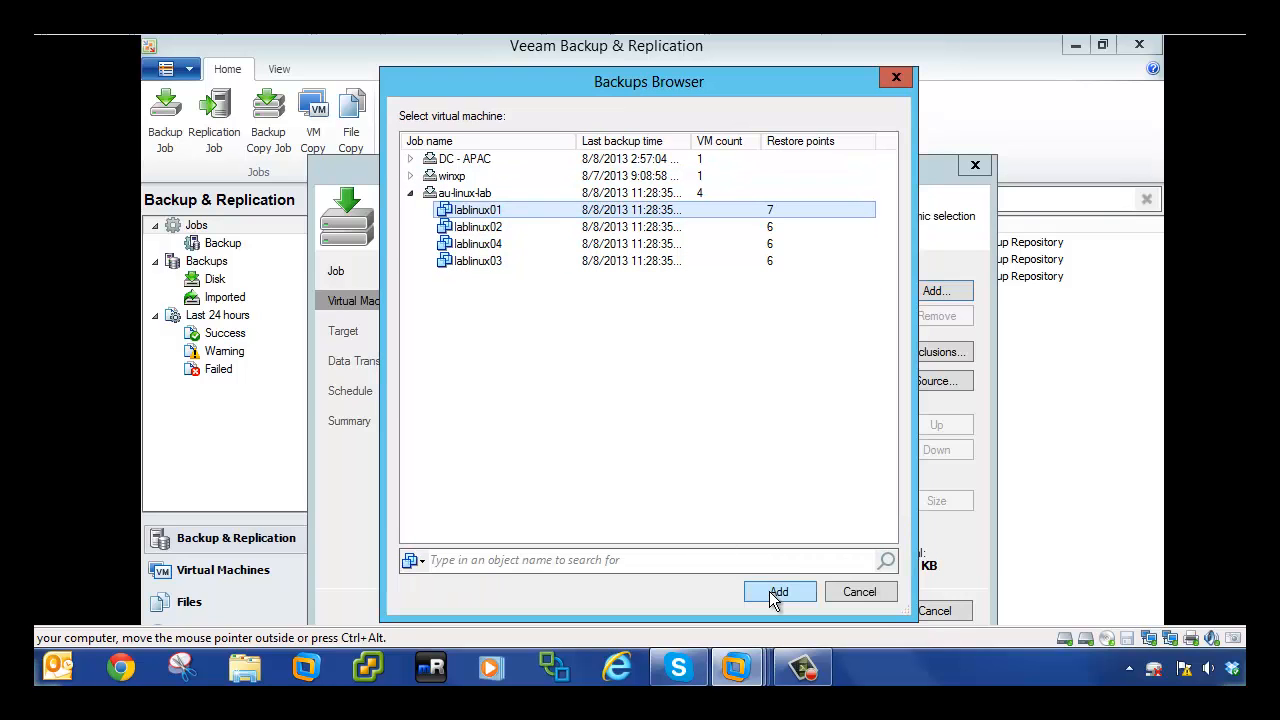
left_click(780, 592)
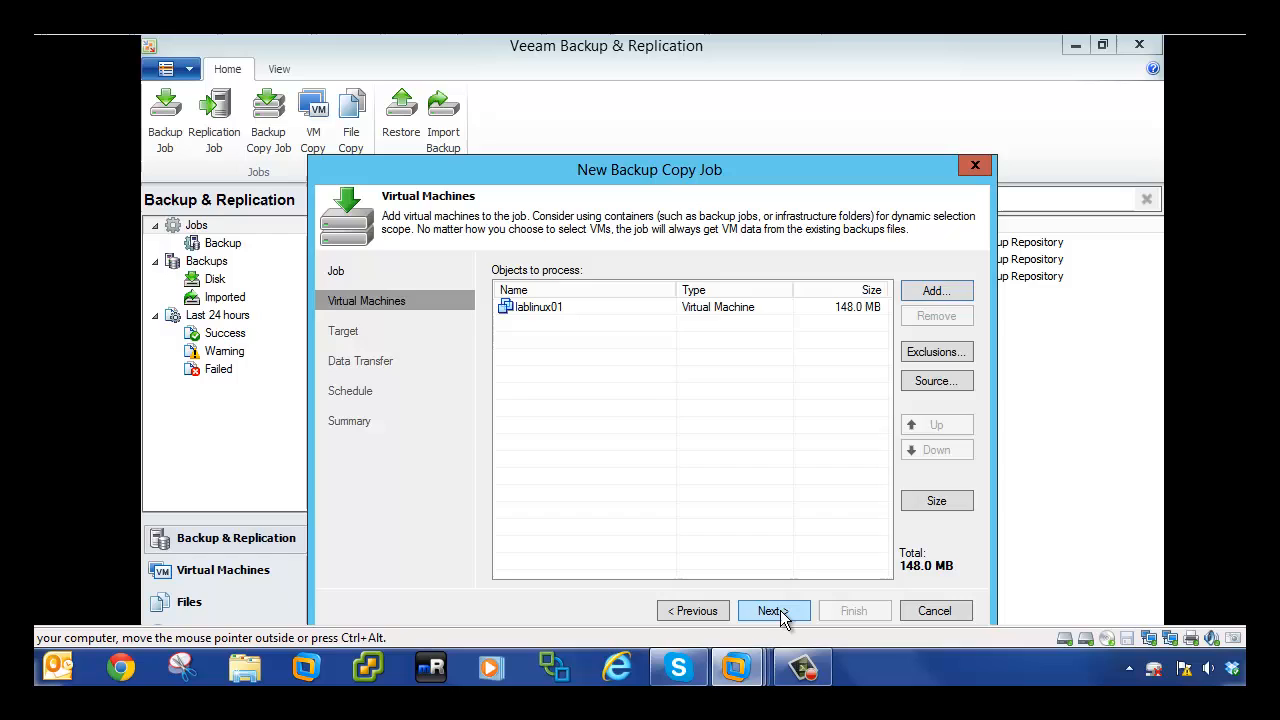
- Target vbrazure-offsite-repo and keep one monthly full backup for archiving
left_click(772, 610)
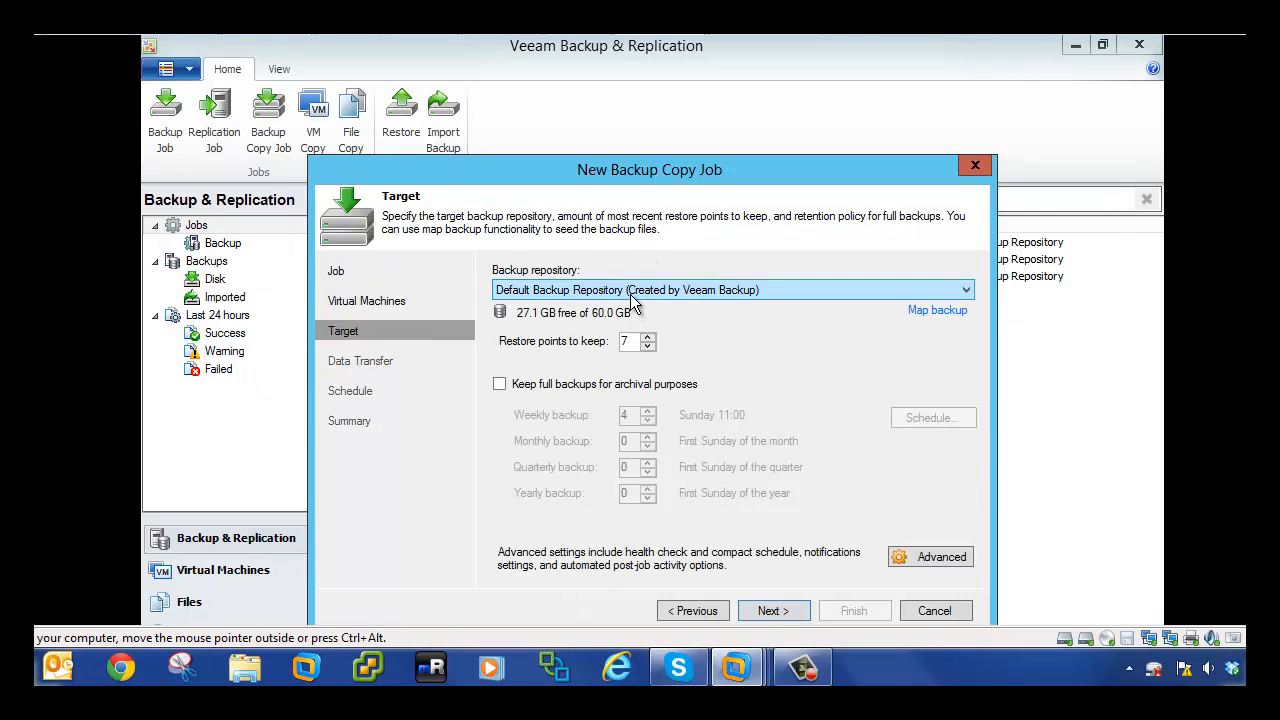
left_click(730, 288)
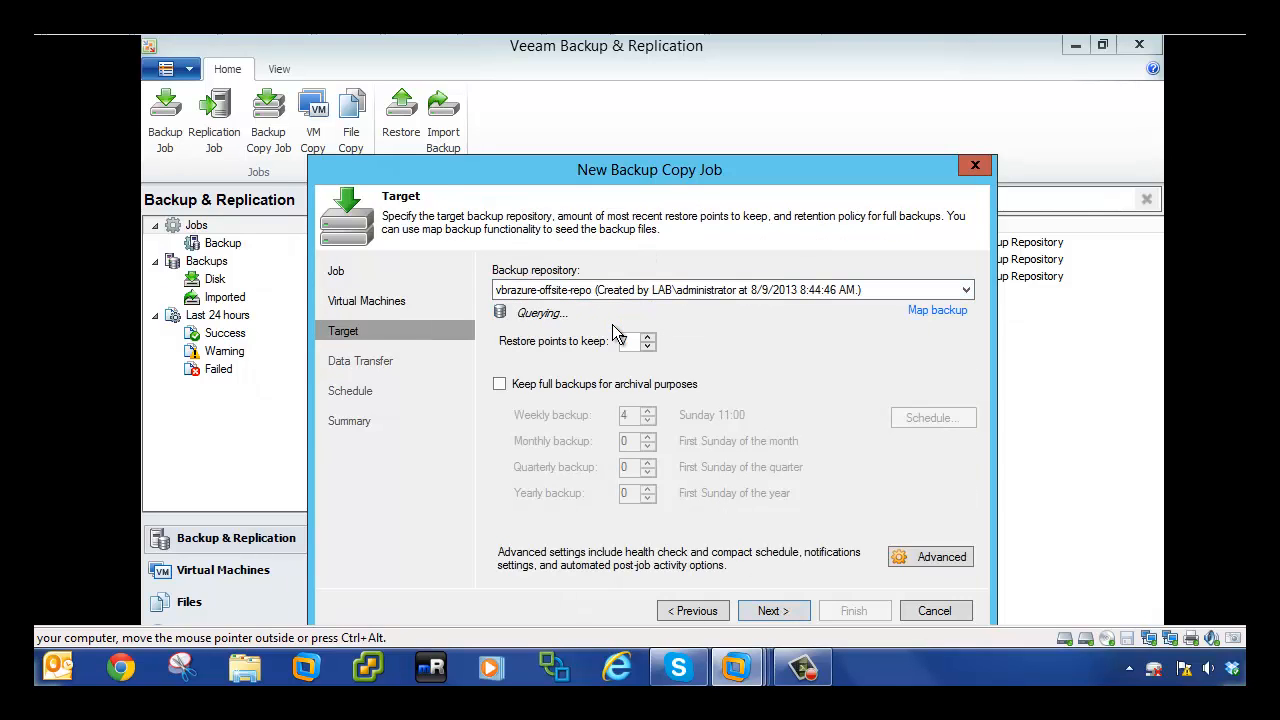
left_click(500, 384)
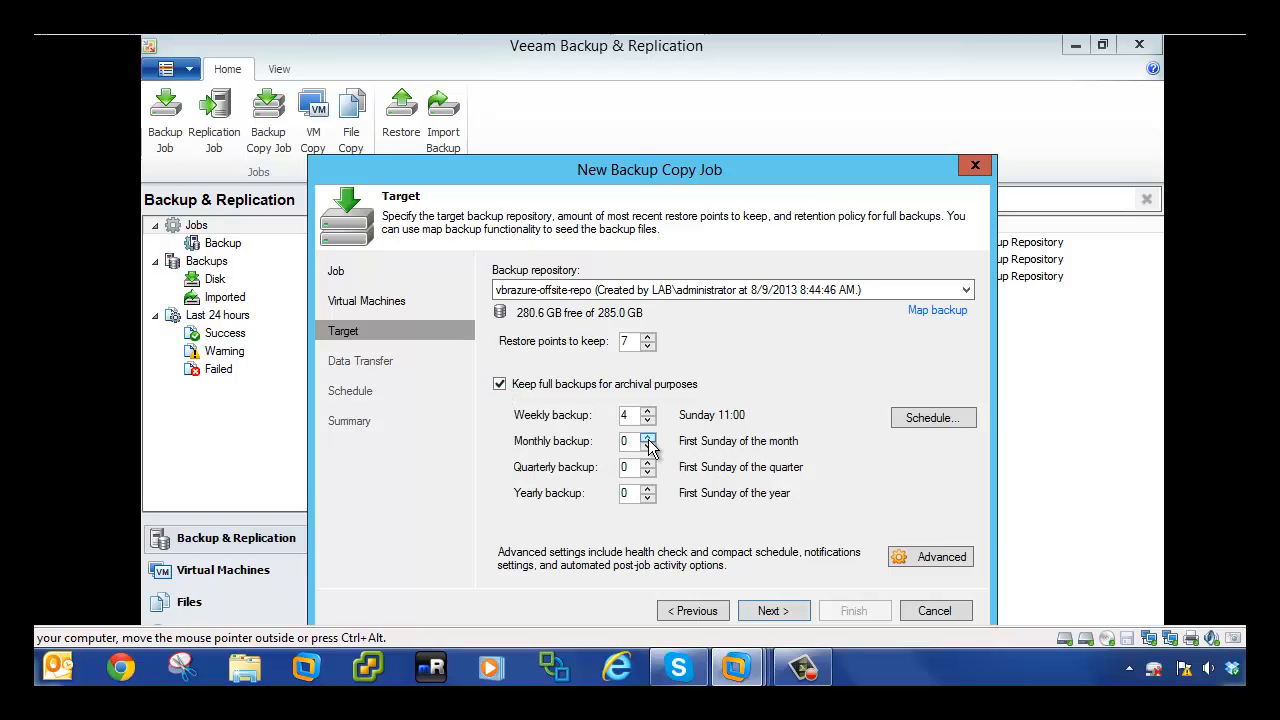
left_click(648, 436)
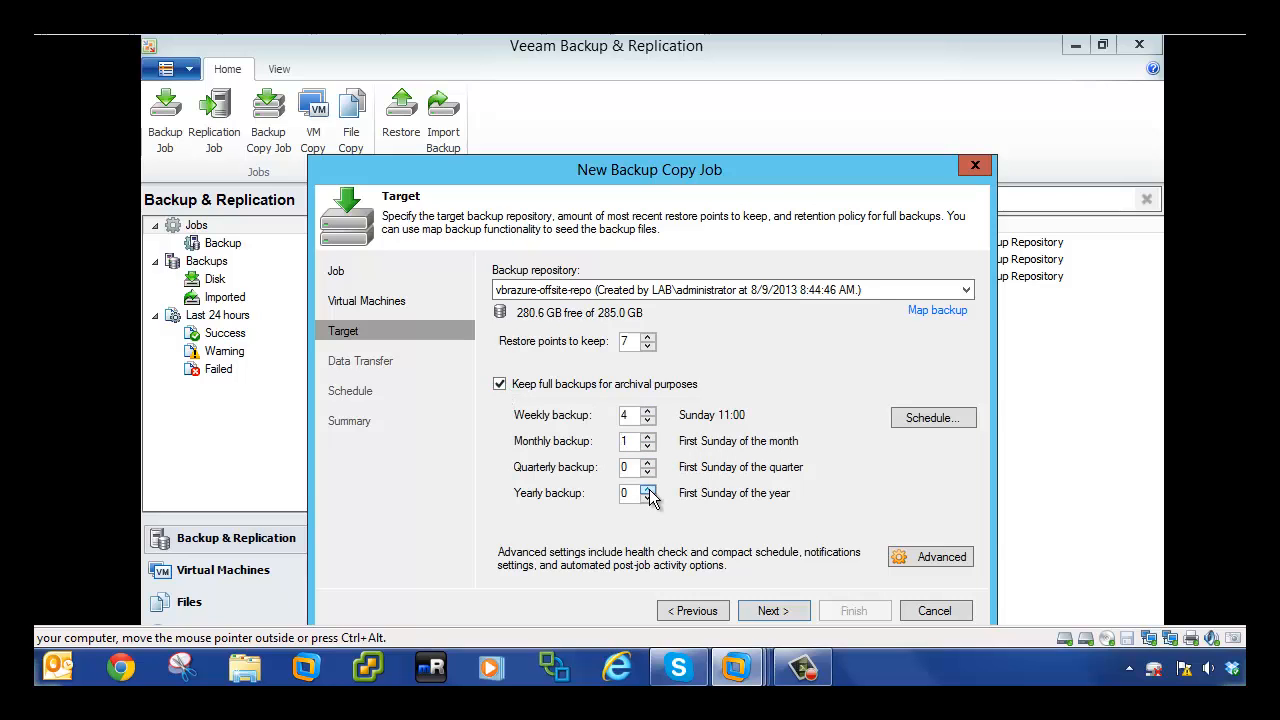
left_click(772, 610)
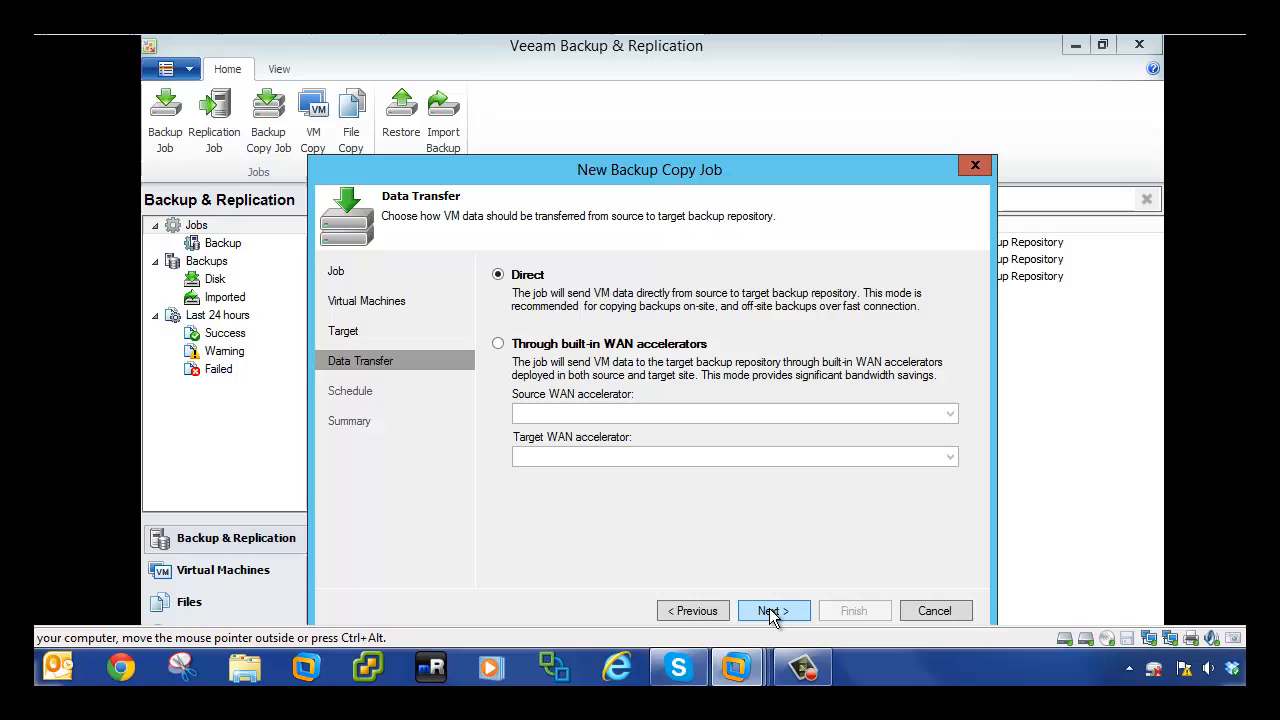
- Route data through built-in WAN accelerators VBR7 and VBRAZURE and create the job
left_click(498, 344)
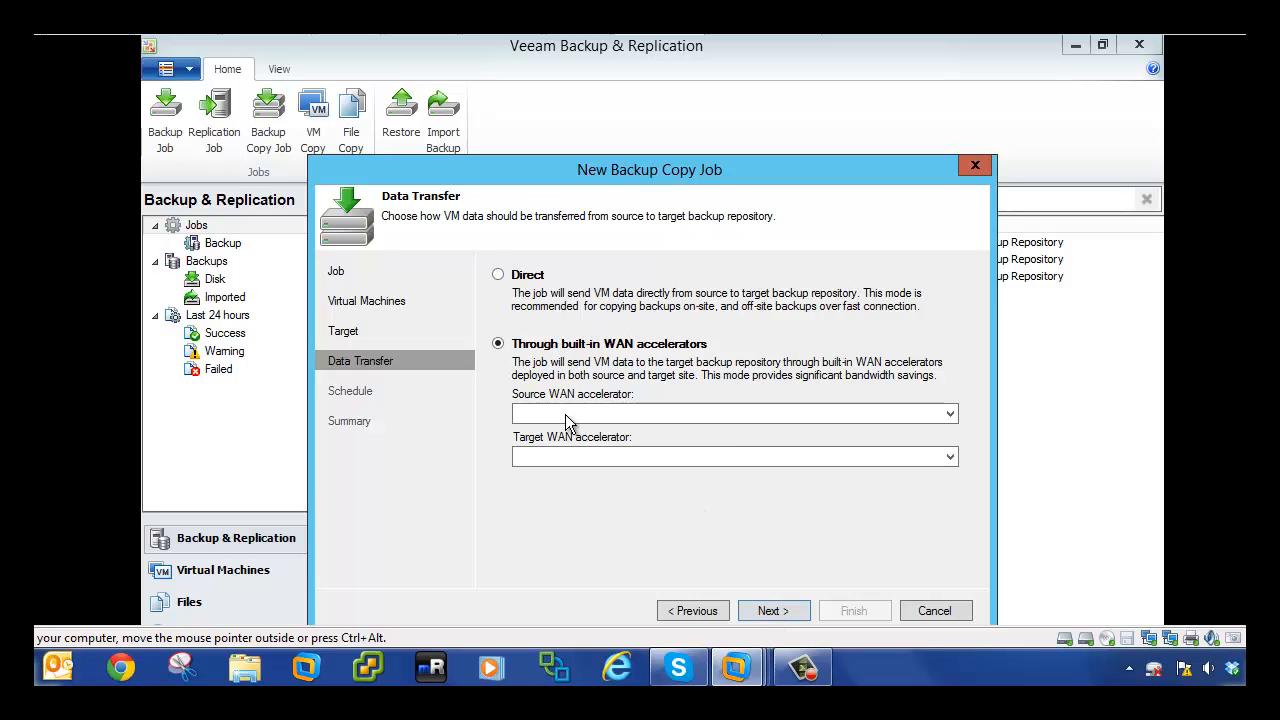
left_click(948, 412)
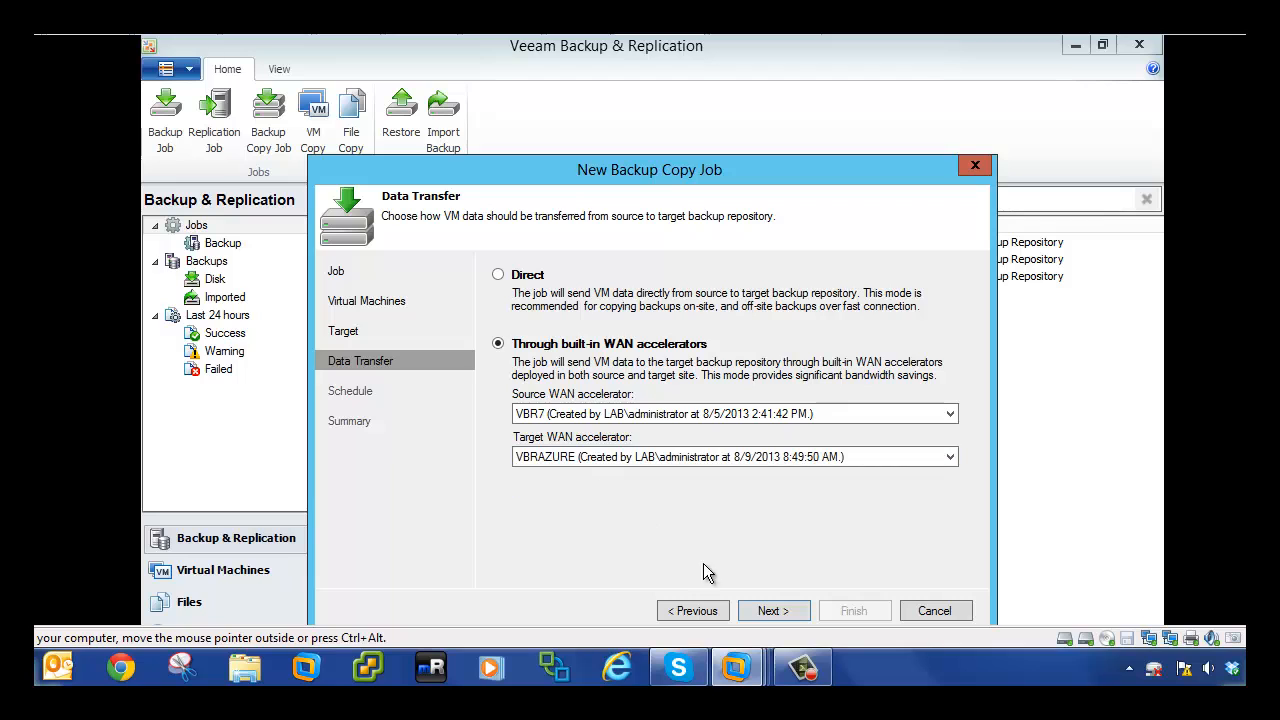
left_click(772, 610)
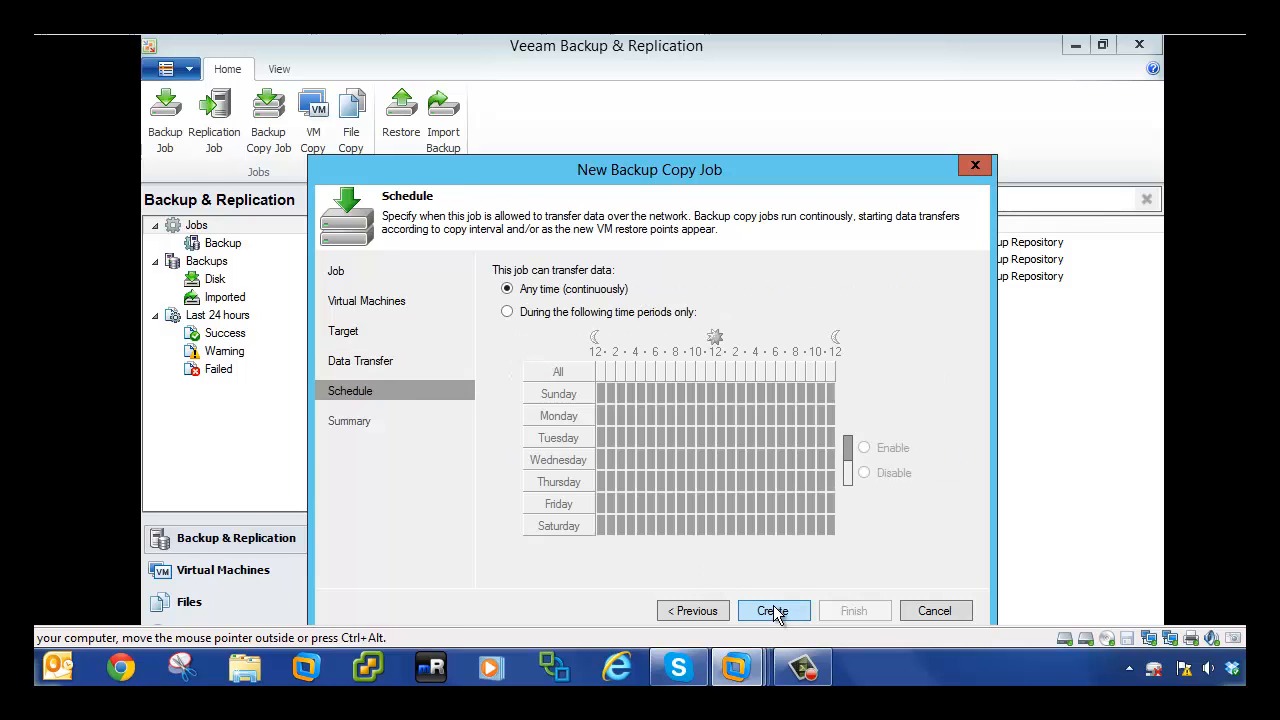
left_click(772, 610)
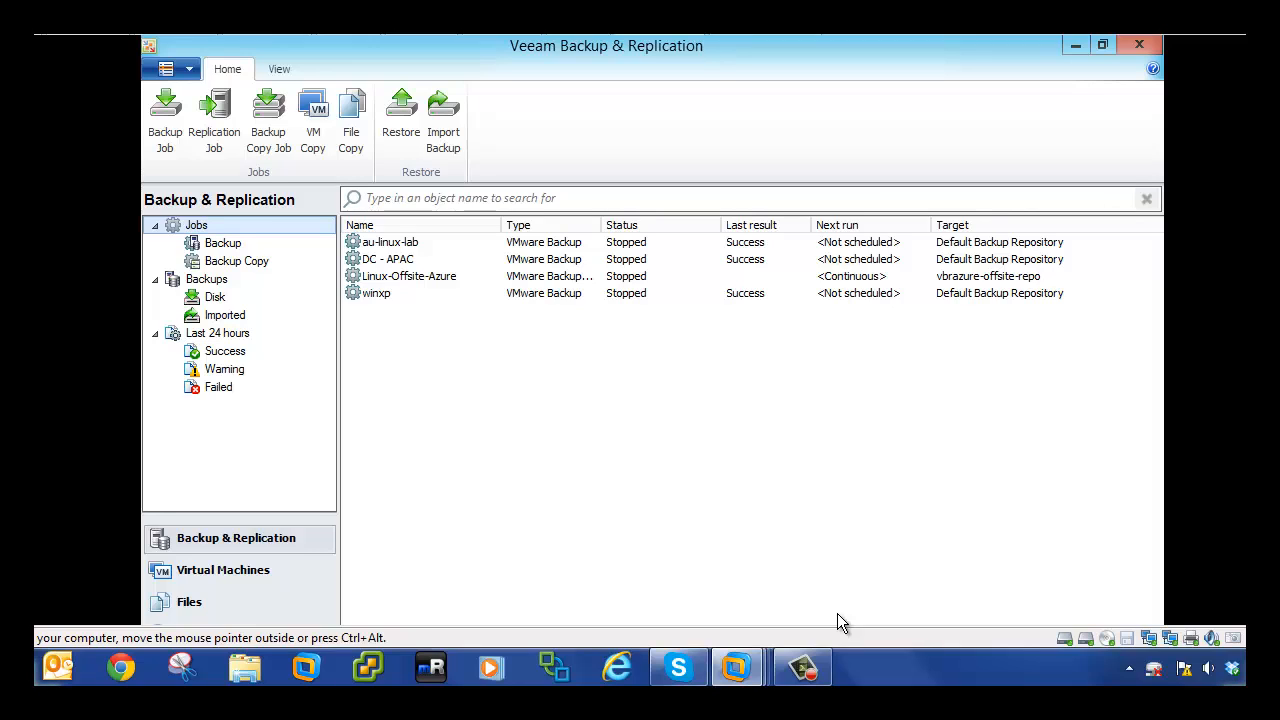
mouse_move(240, 272)
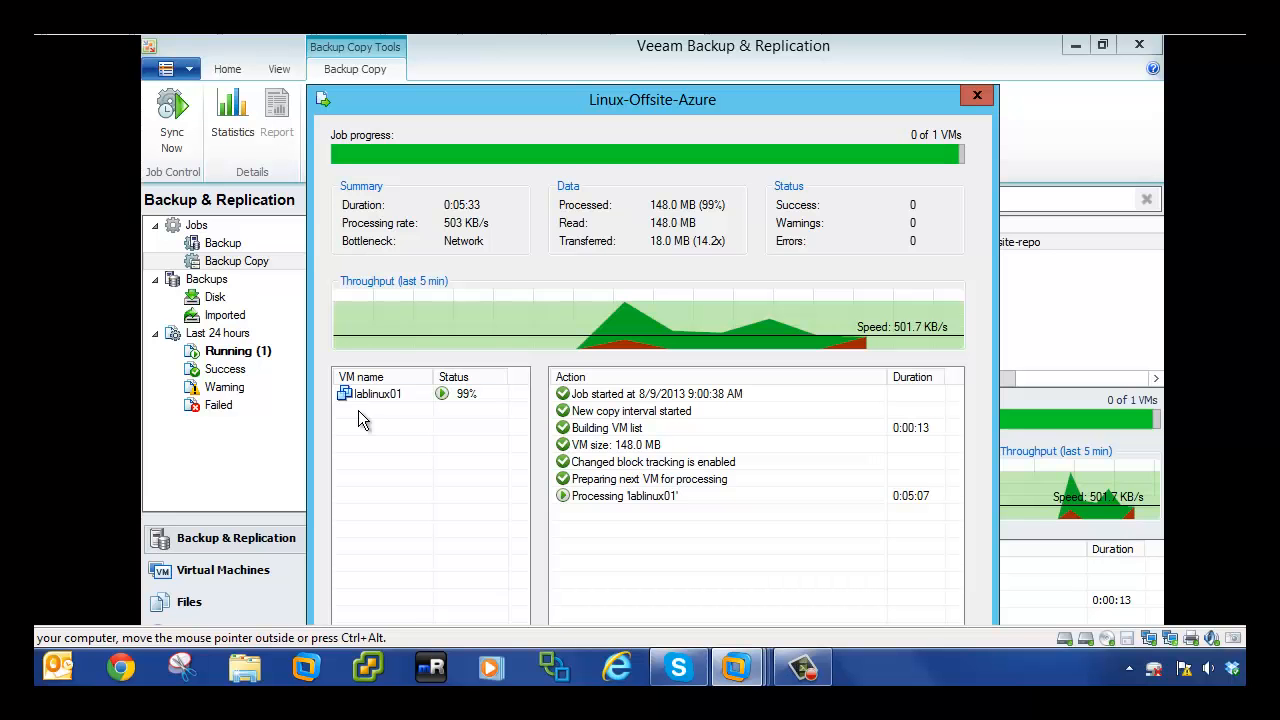
- Review the successful lablinux01 copy session (148 MB processed) and close its details
left_click(378, 392)
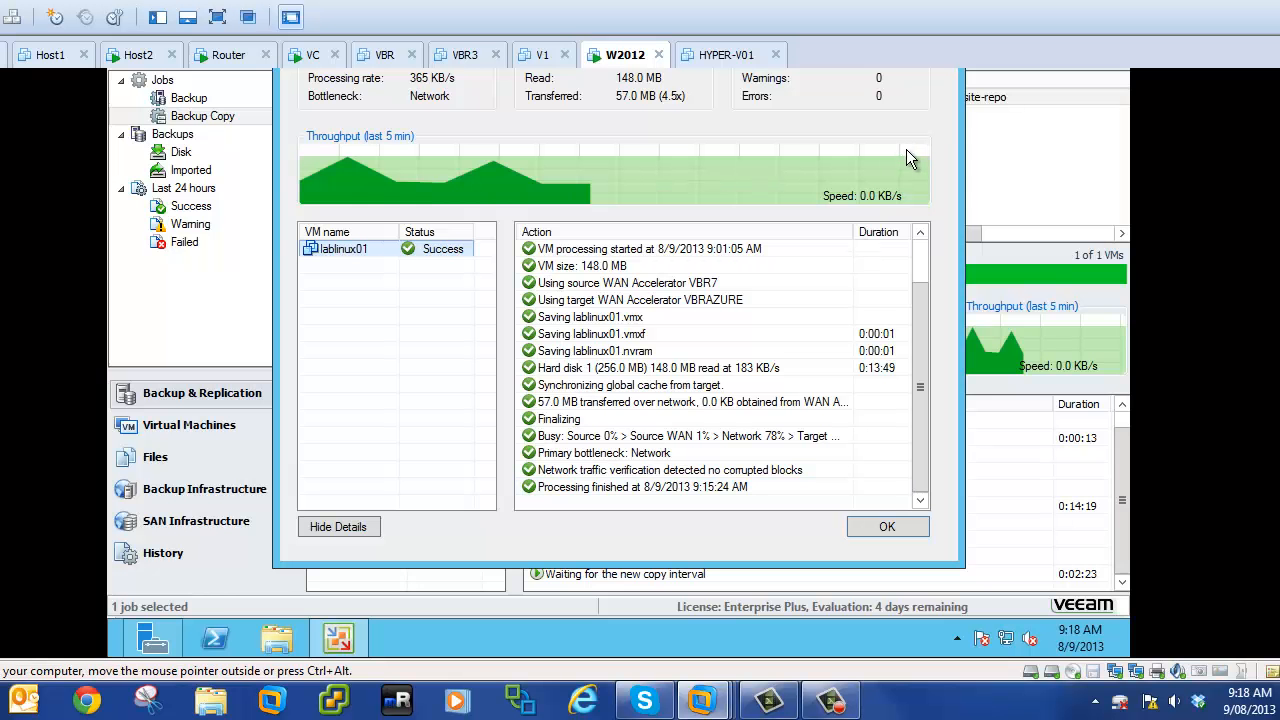
left_click(886, 526)
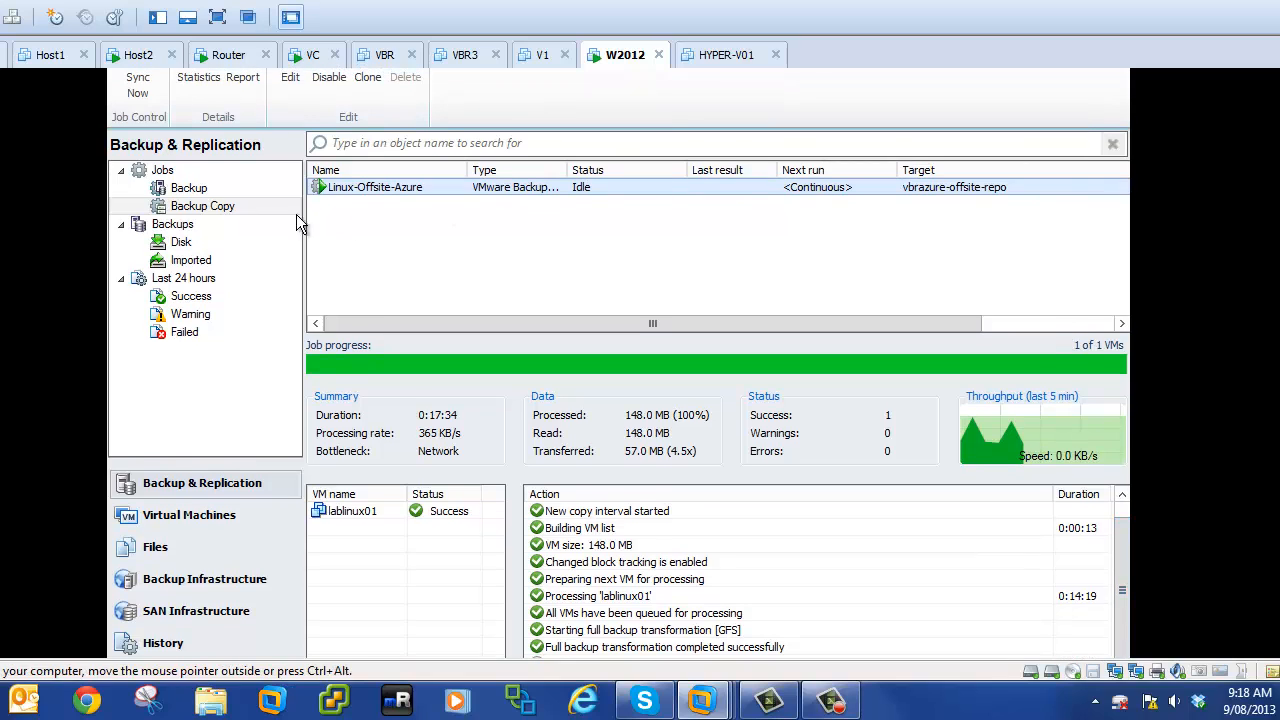
- Edit the Linux-Offsite-Azure job and add VMs from existing backups
right_click(376, 188)
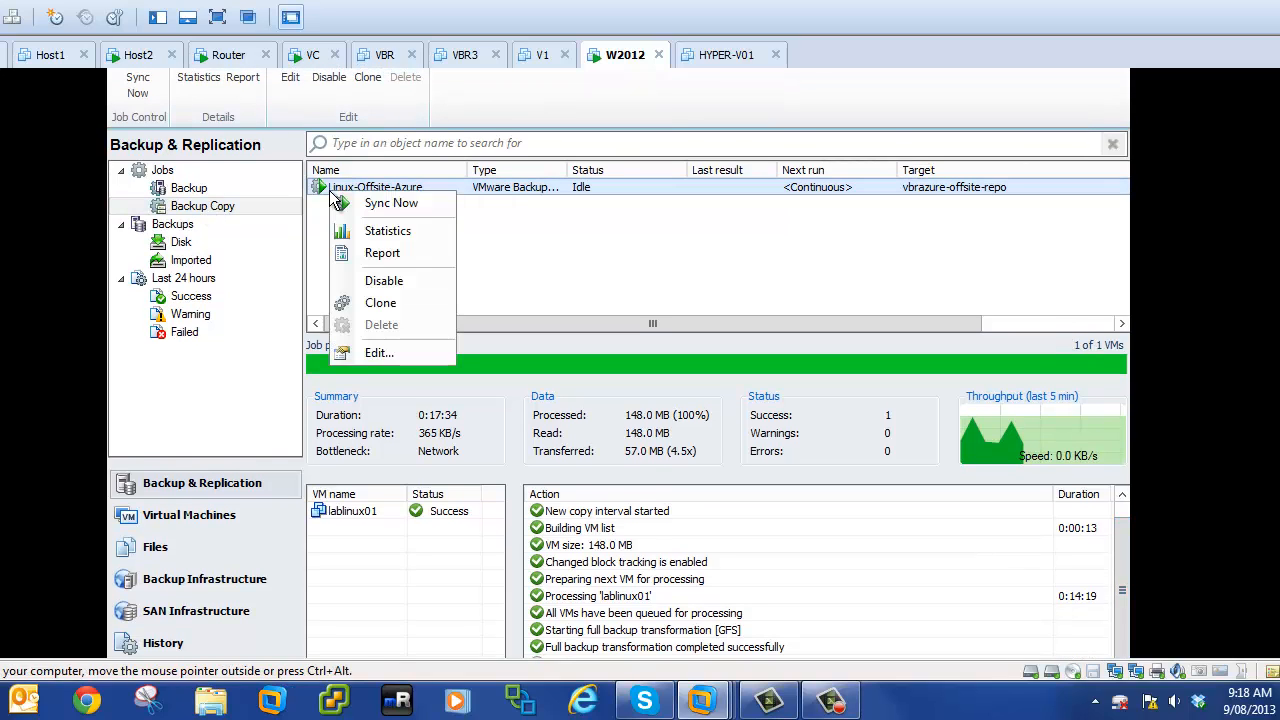
left_click(380, 352)
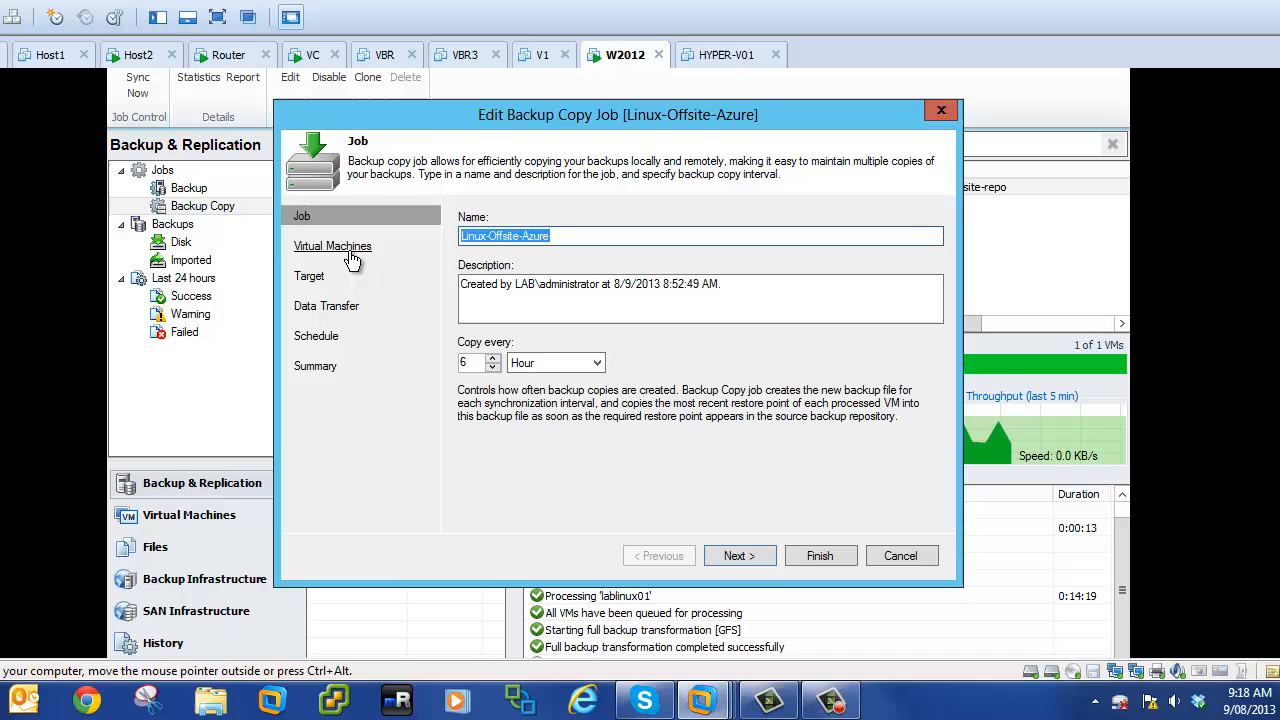
left_click(332, 244)
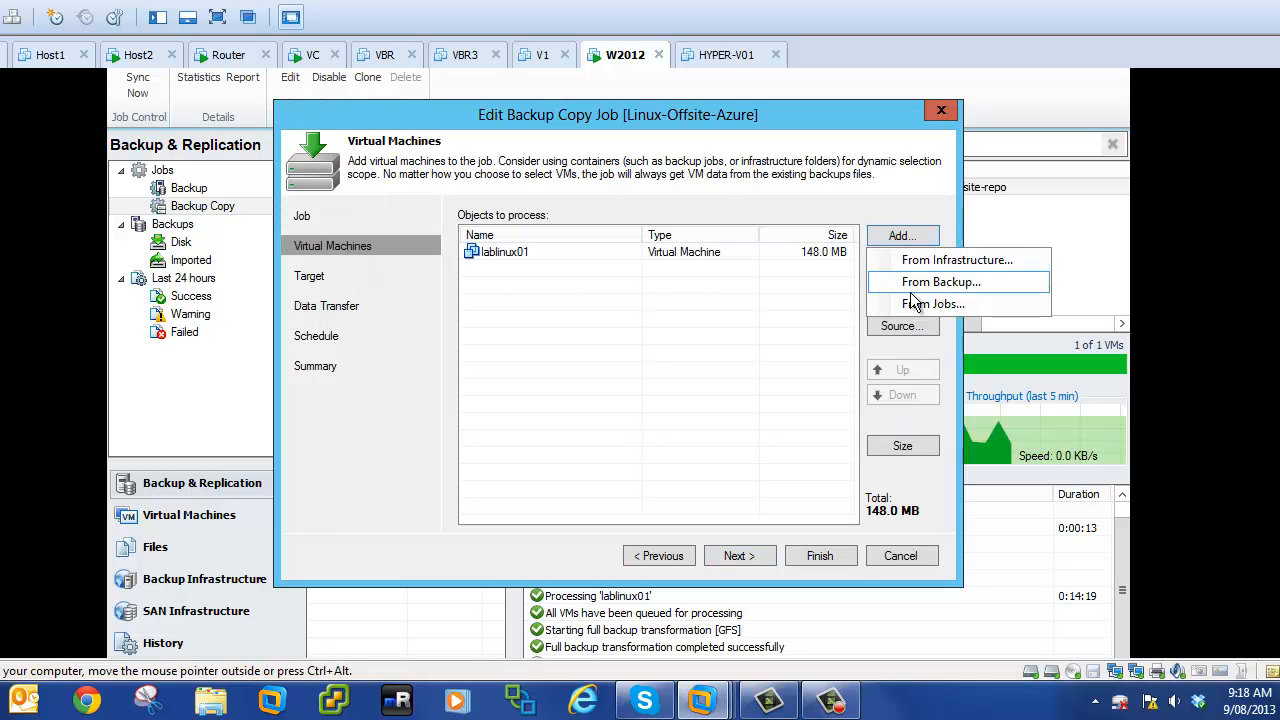
left_click(940, 280)
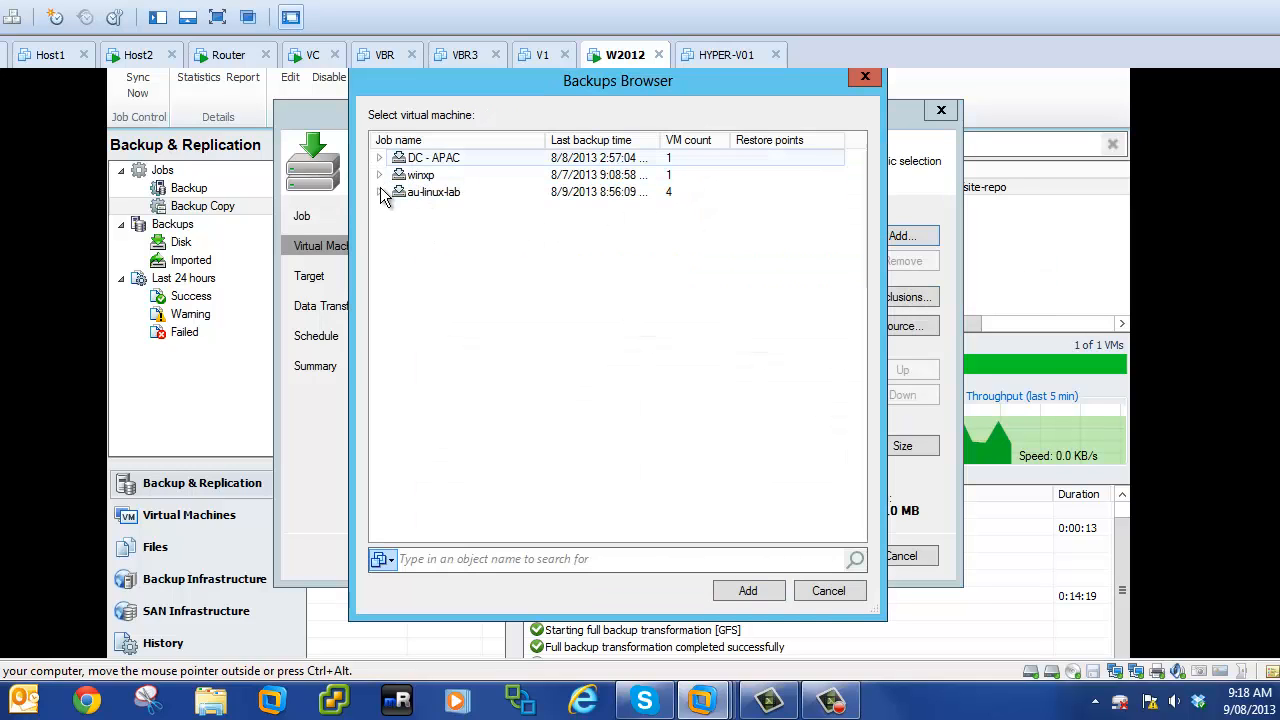
- Add lablinux02, lablinux03 and lablinux04 from au-linux-lab, totalling 592.1 MB, and continue to the target step
left_click(380, 192)
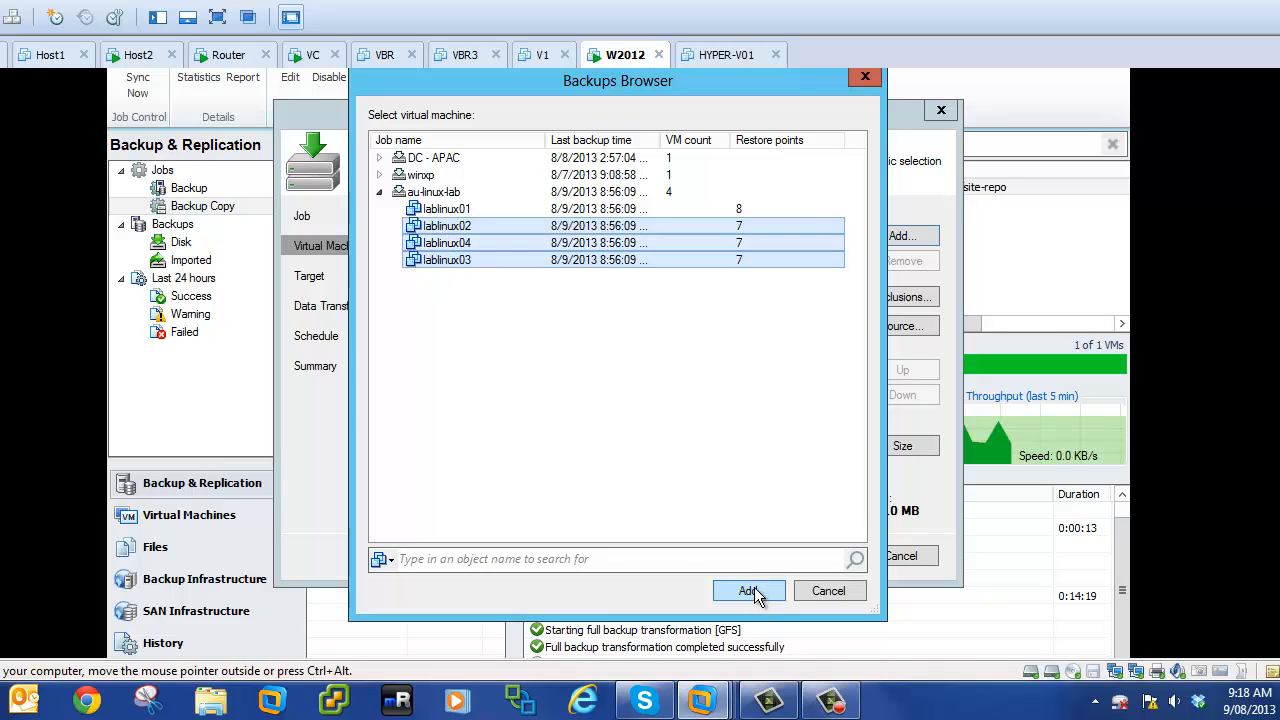
left_click(748, 590)
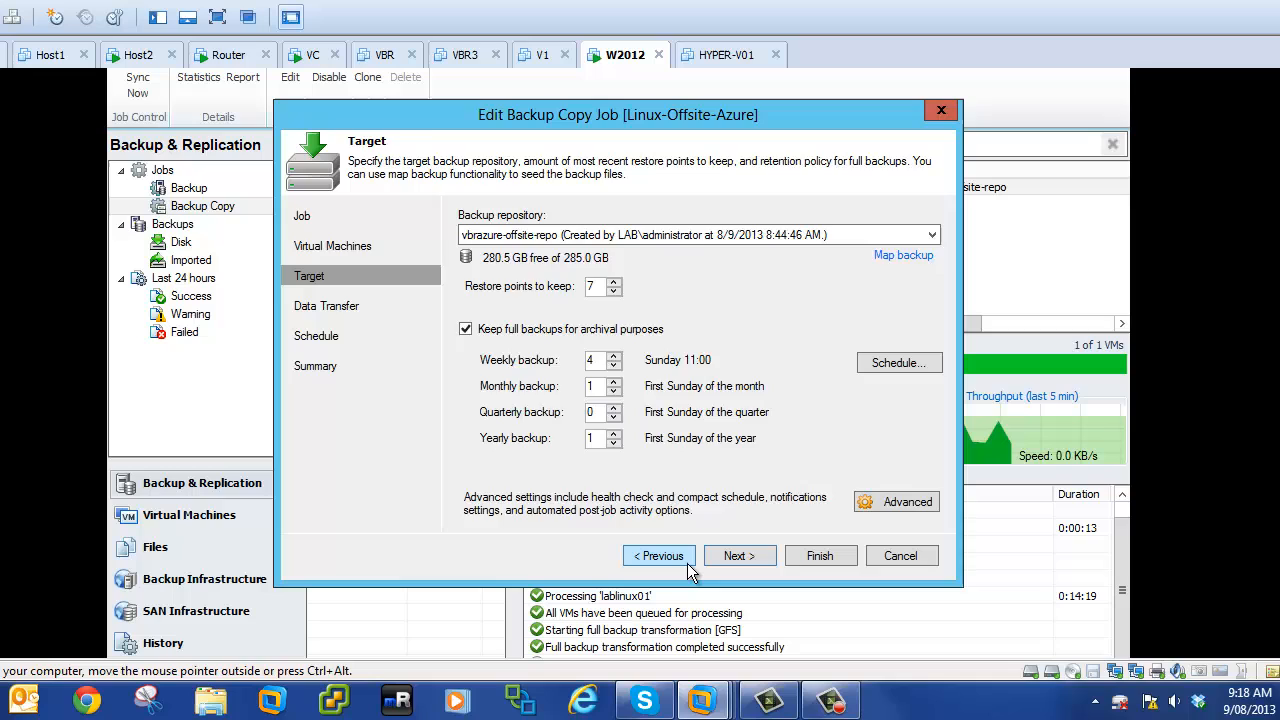
left_click(658, 556)
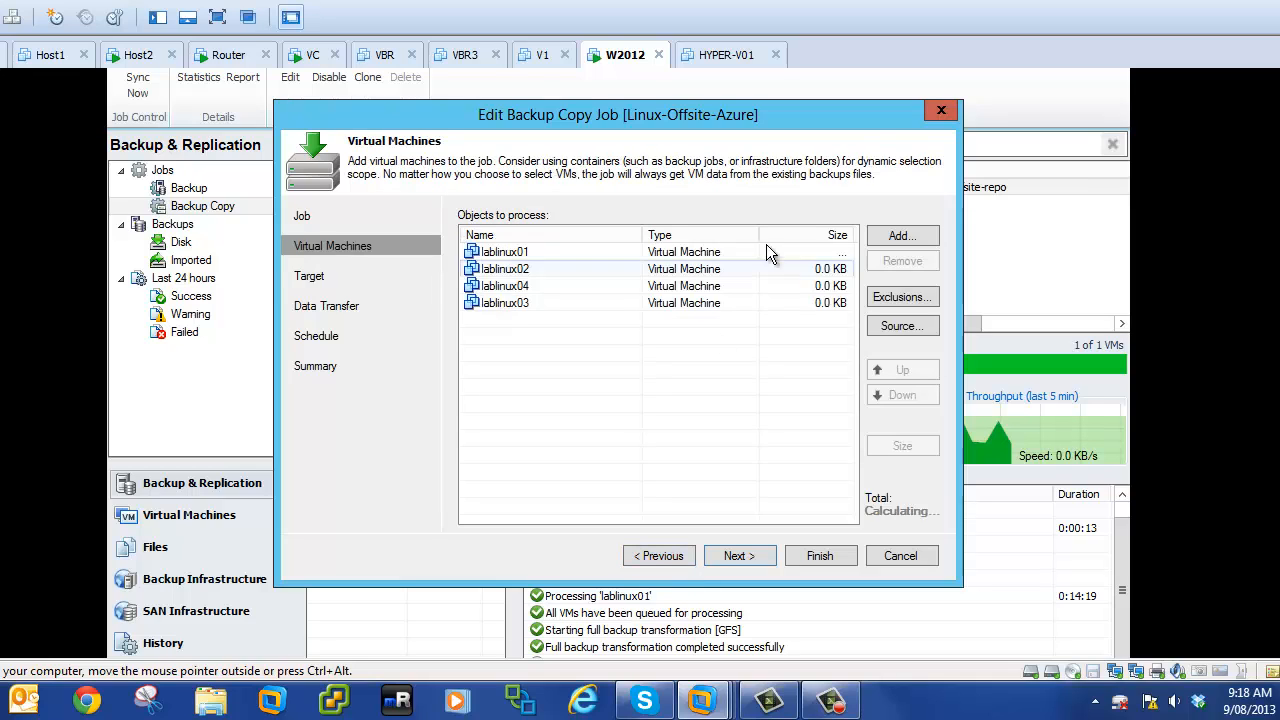
mouse_move(804, 288)
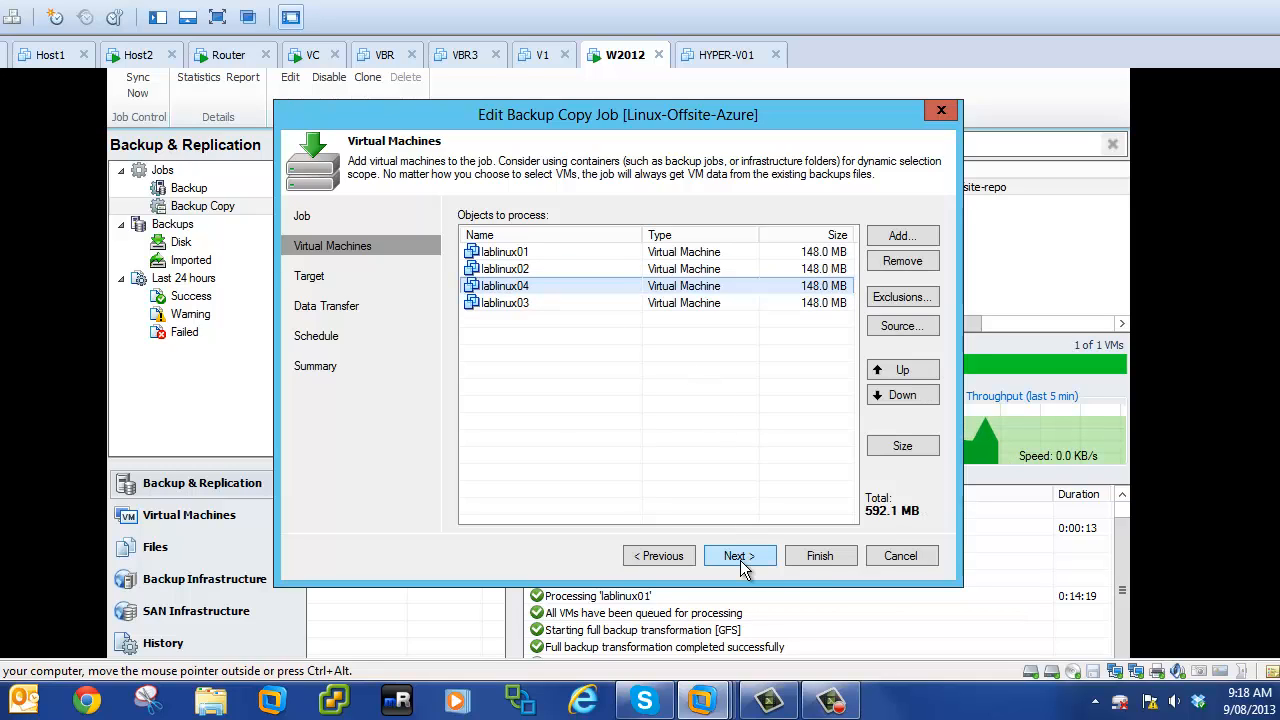
left_click(740, 556)
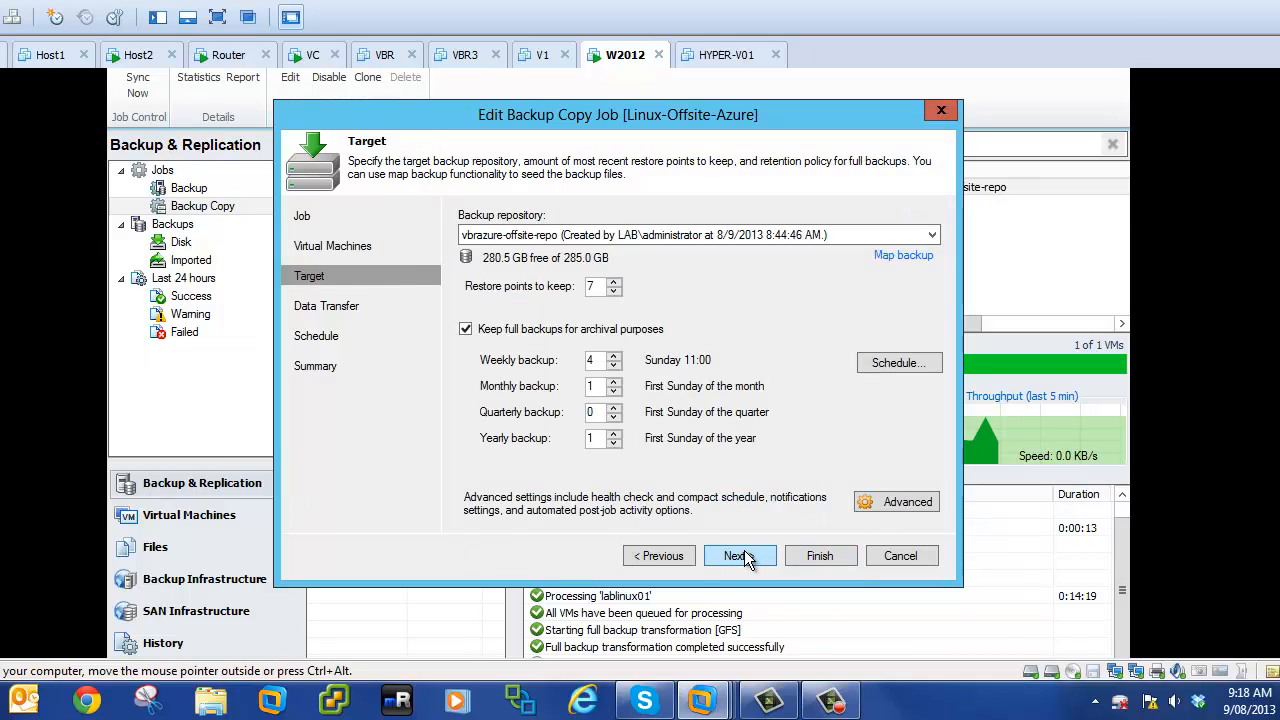
- Finish the Linux-Offsite-Azure job keeping built-in WAN accelerators and confirm a new copy cycle
left_click(736, 556)
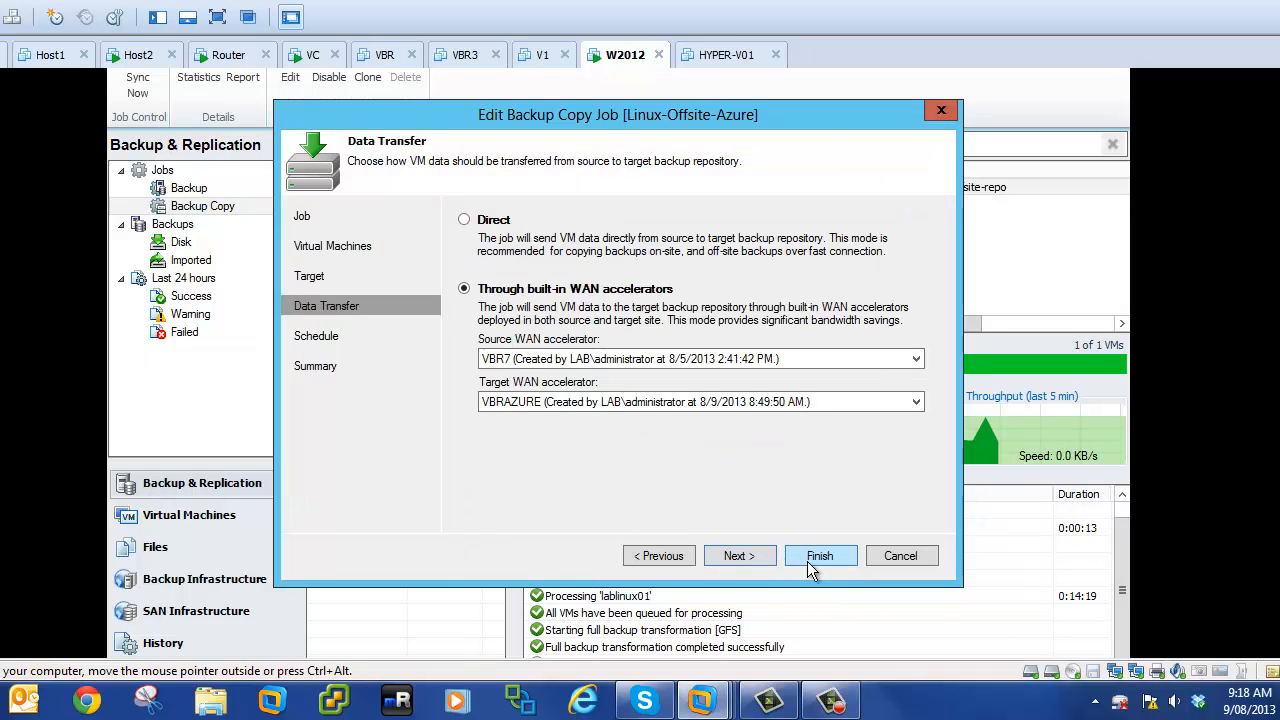
left_click(820, 556)
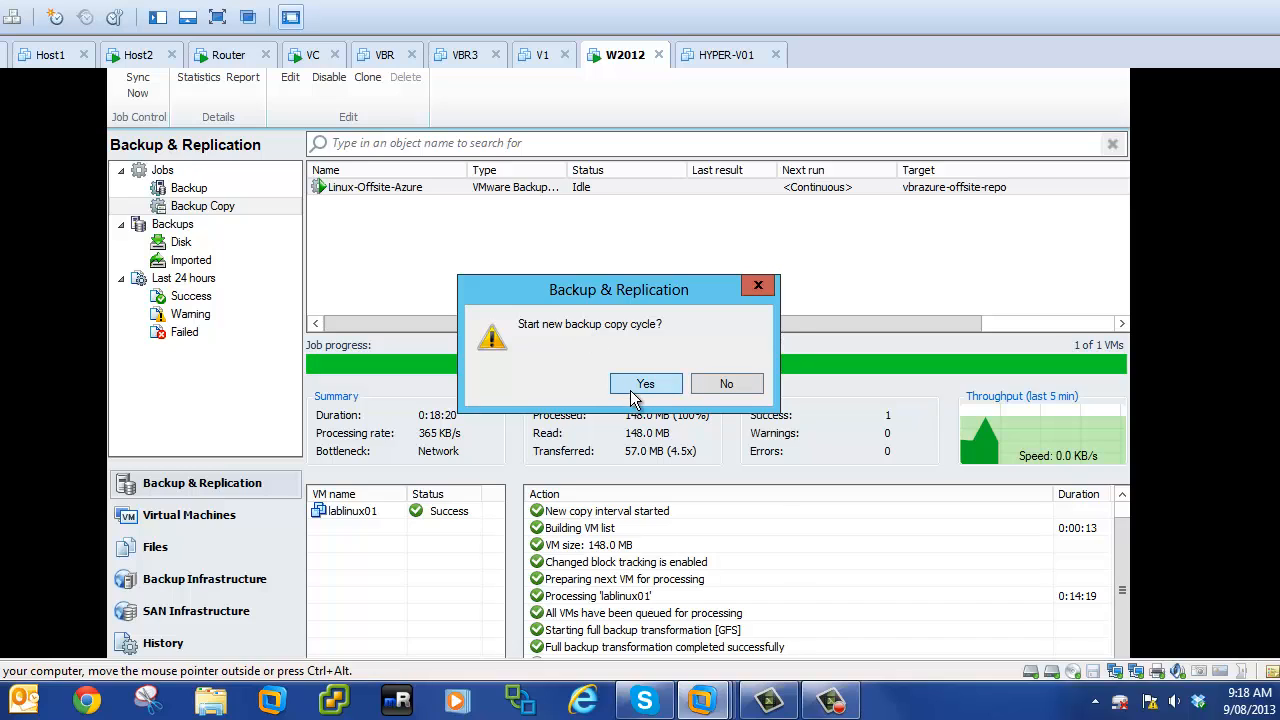
left_click(644, 384)
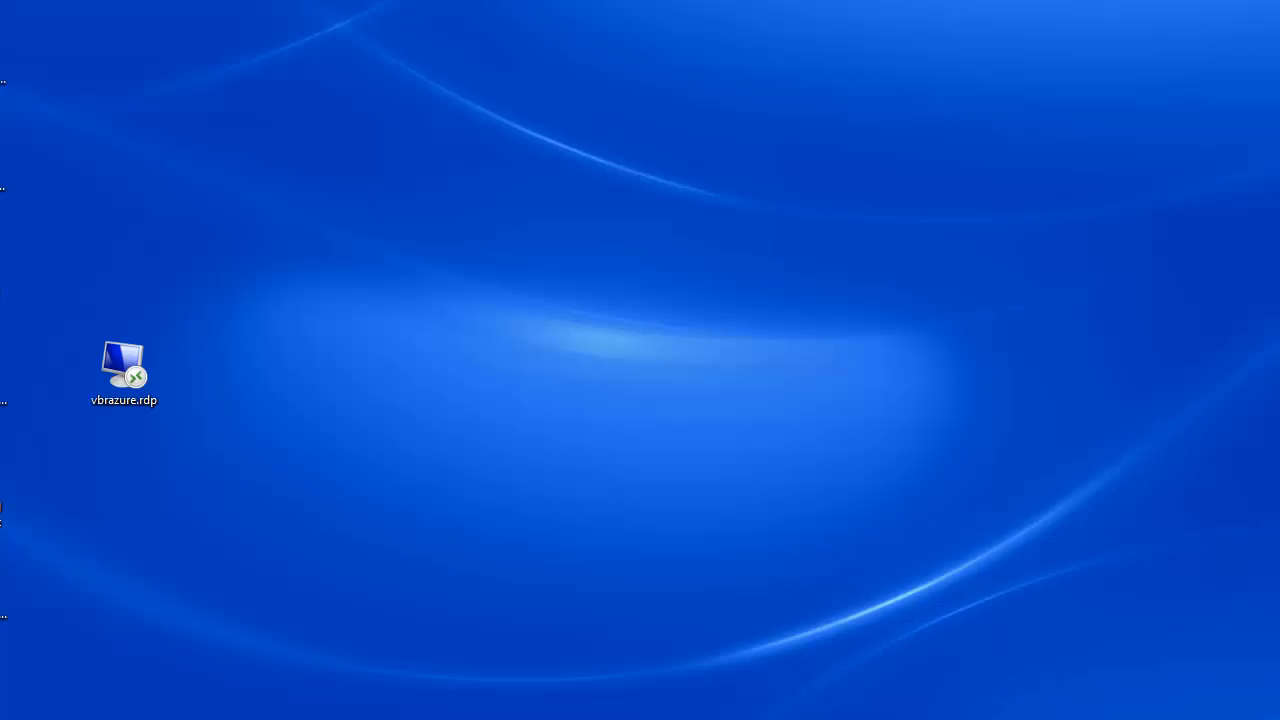
- Launch vbrazure.rdp and connect to vbrazure.cloudapp.net, accepting publisher, credential and certificate prompts
left_click(124, 364)
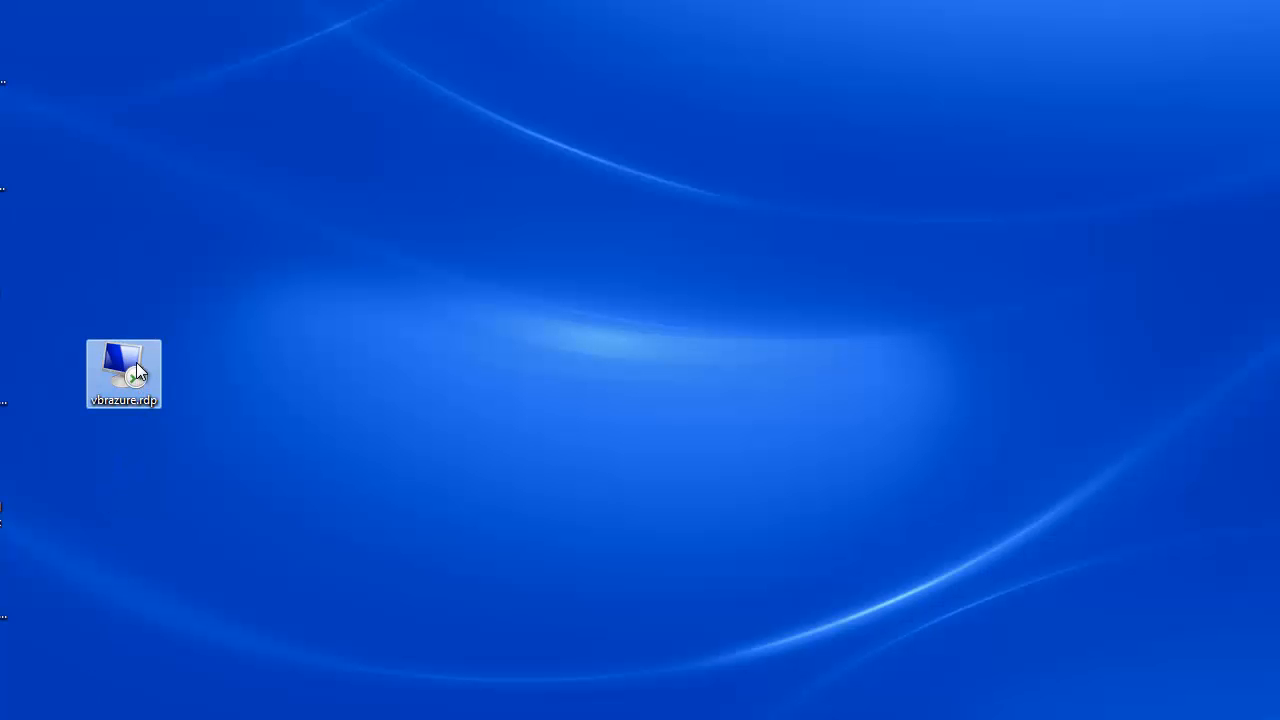
double_click(124, 374)
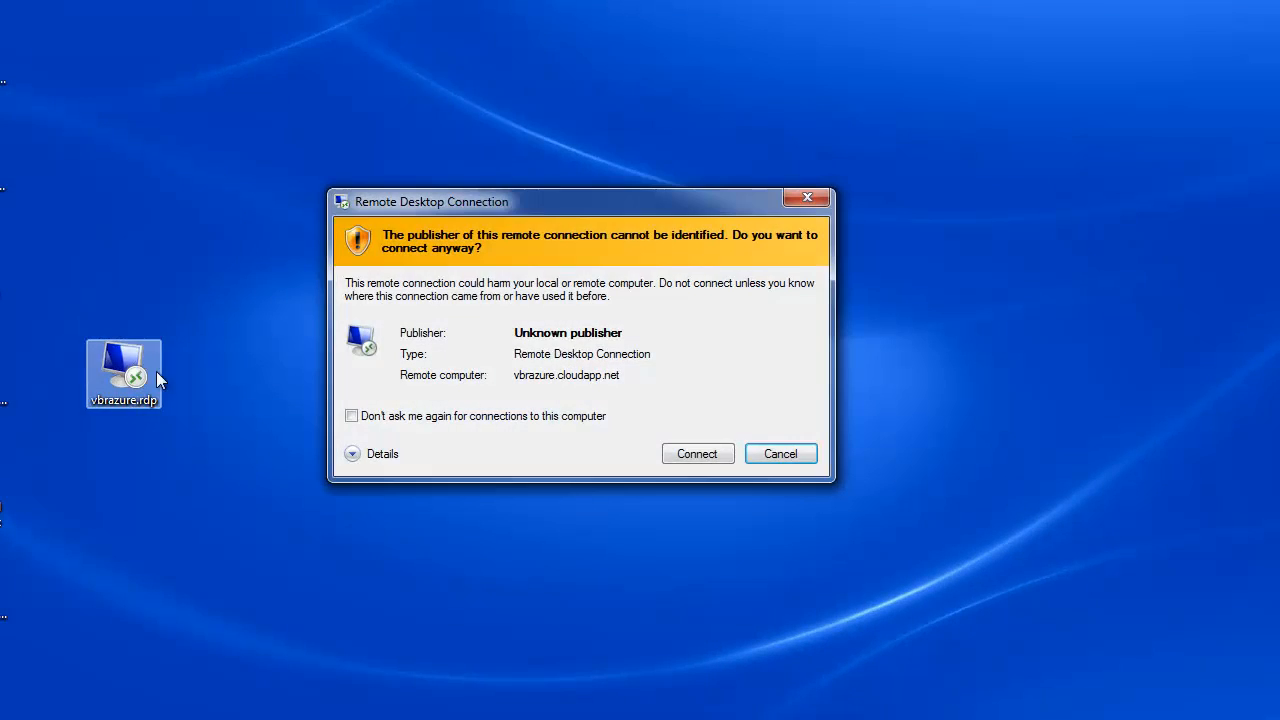
left_click(696, 452)
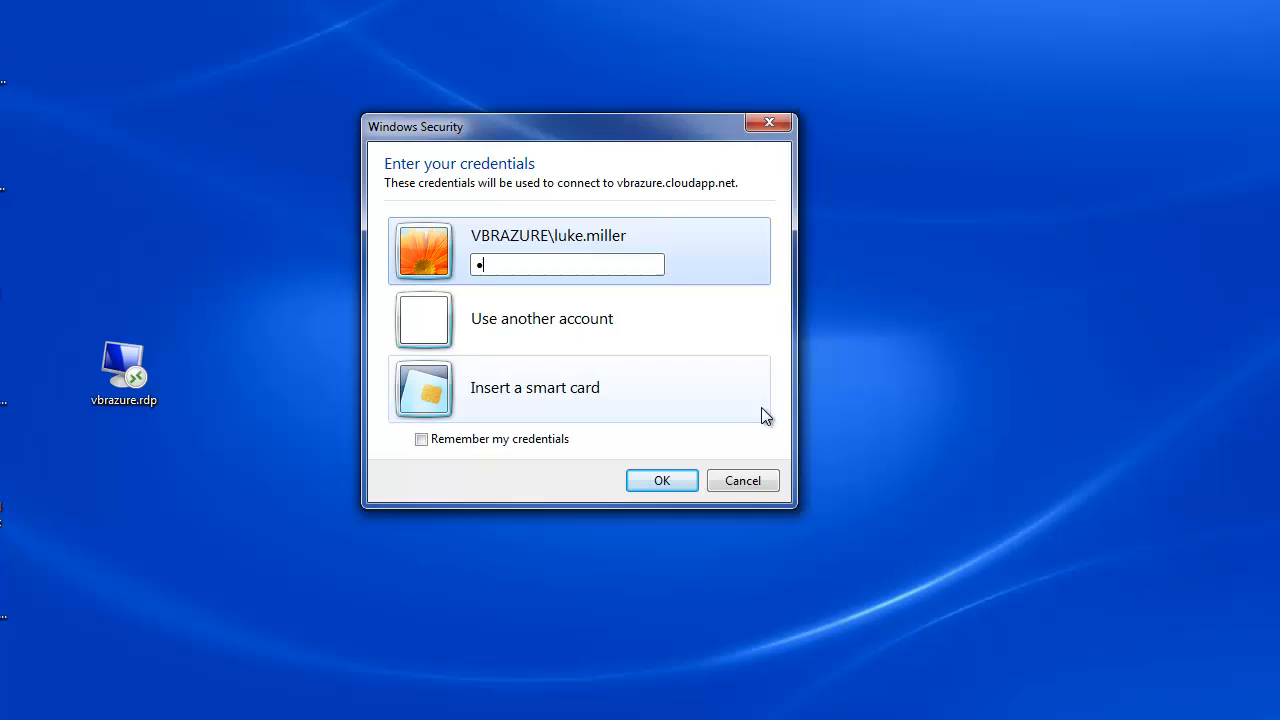
left_click(660, 480)
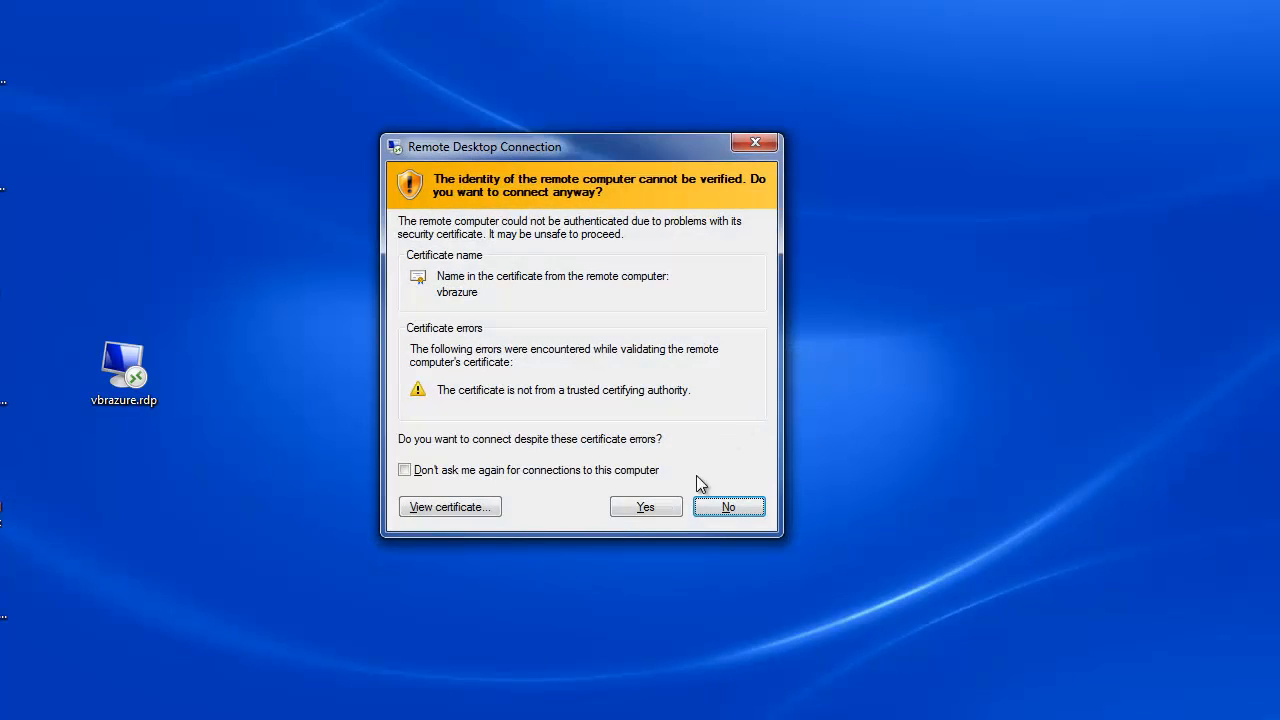
left_click(644, 506)
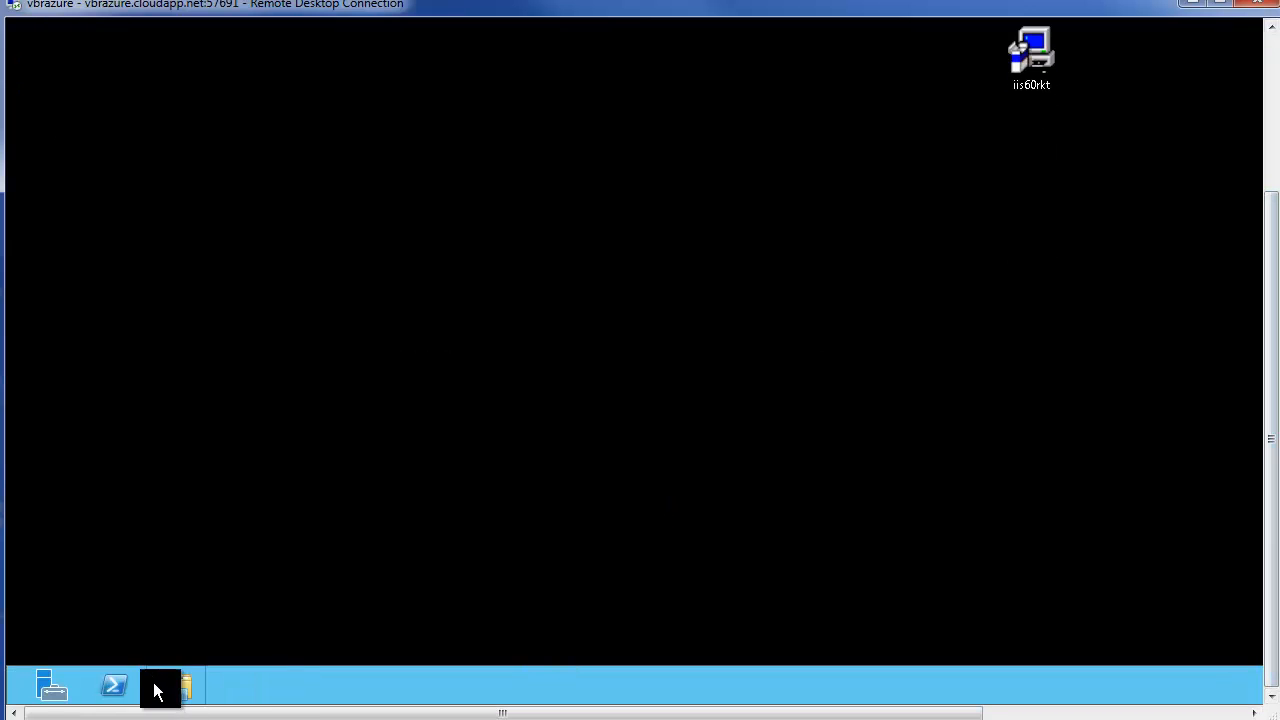
- Browse to D:\Backups\Linux-Offsite-Azure on the Azure server to show the copied backup files
left_click(160, 686)
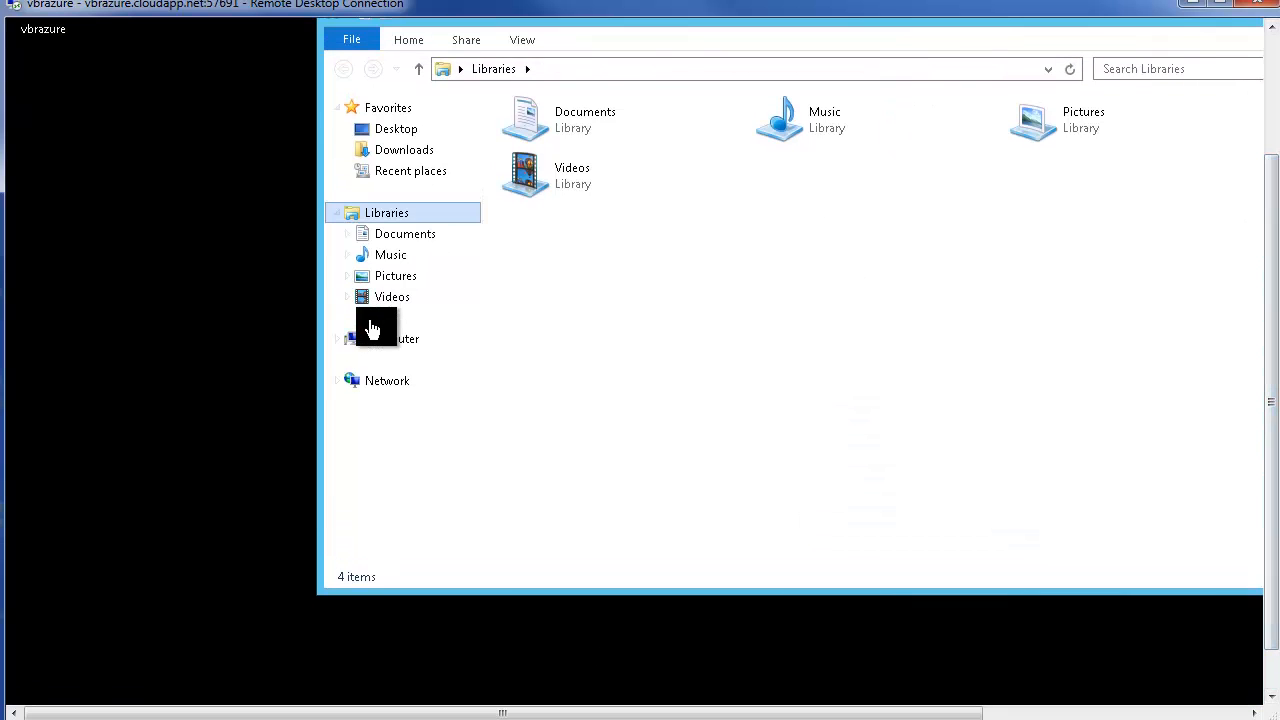
left_click(392, 338)
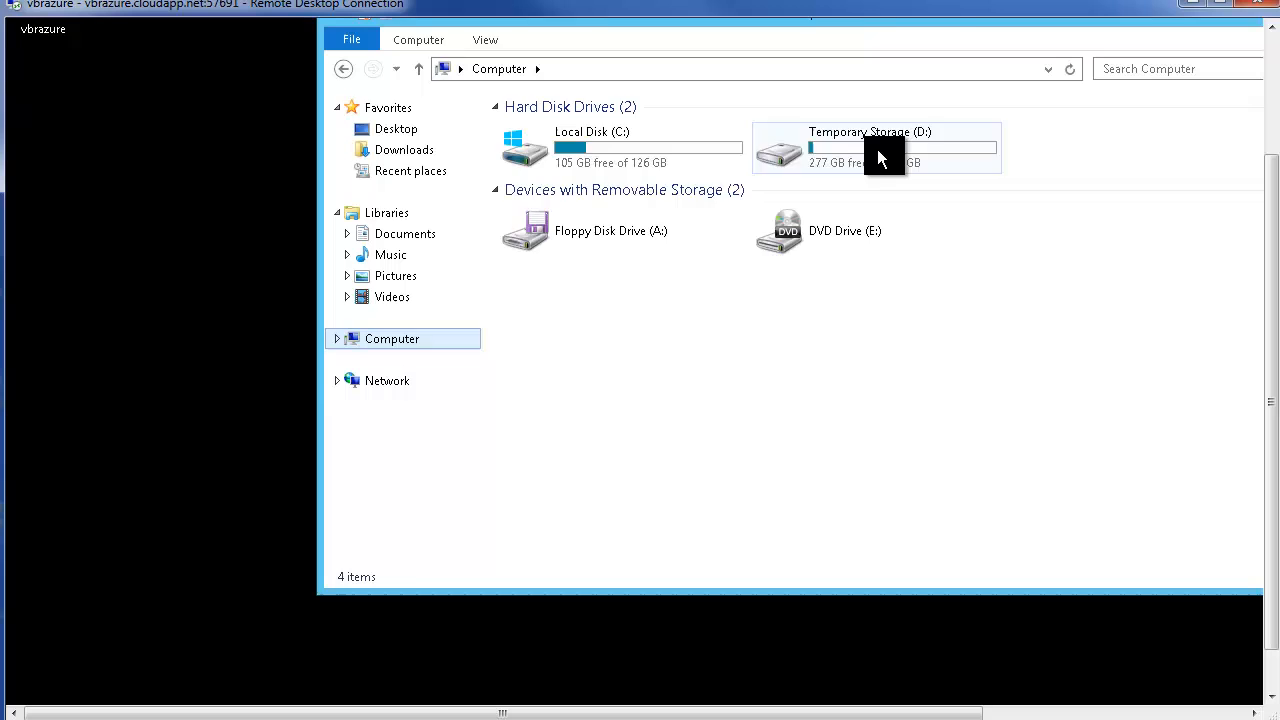
double_click(870, 148)
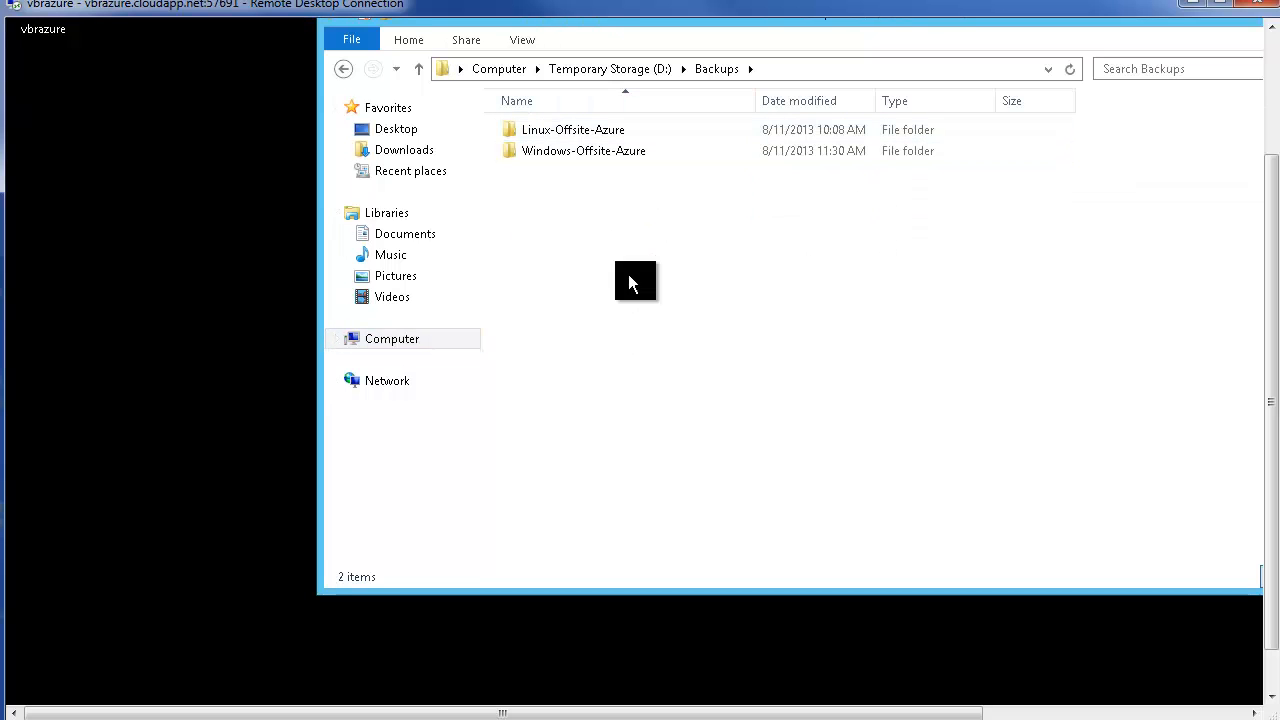
double_click(572, 128)
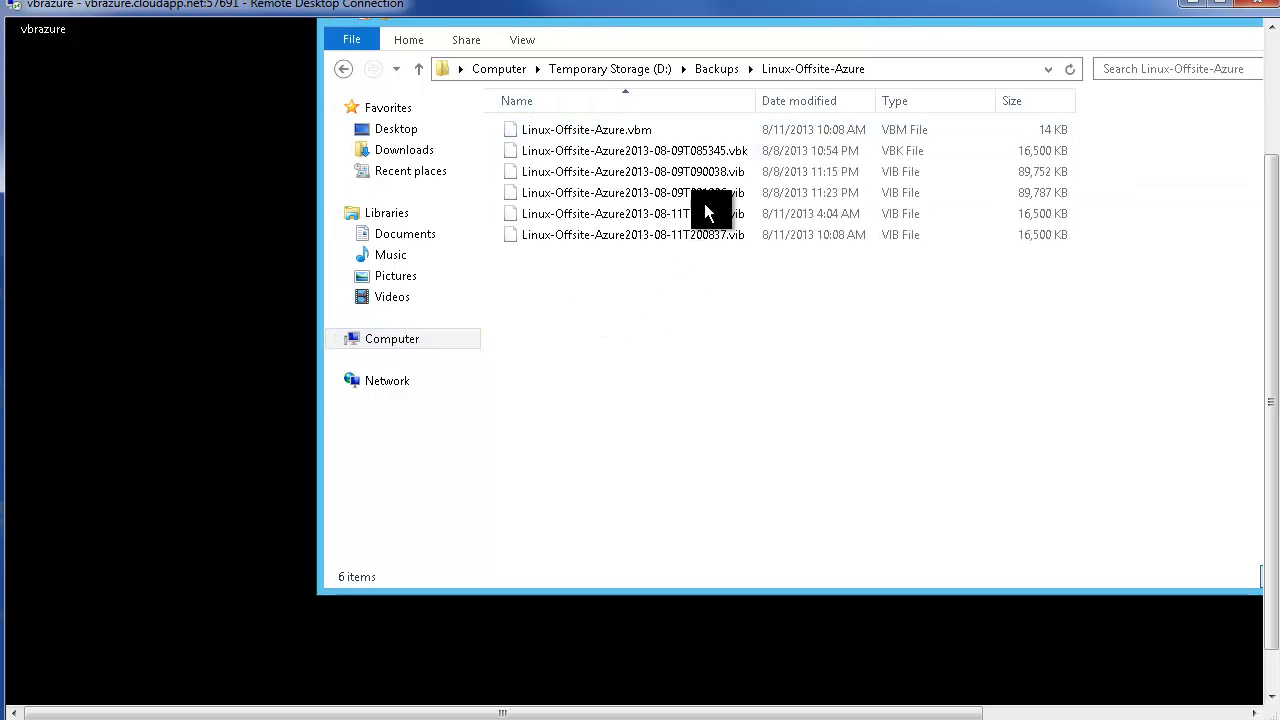
mouse_move(624, 136)
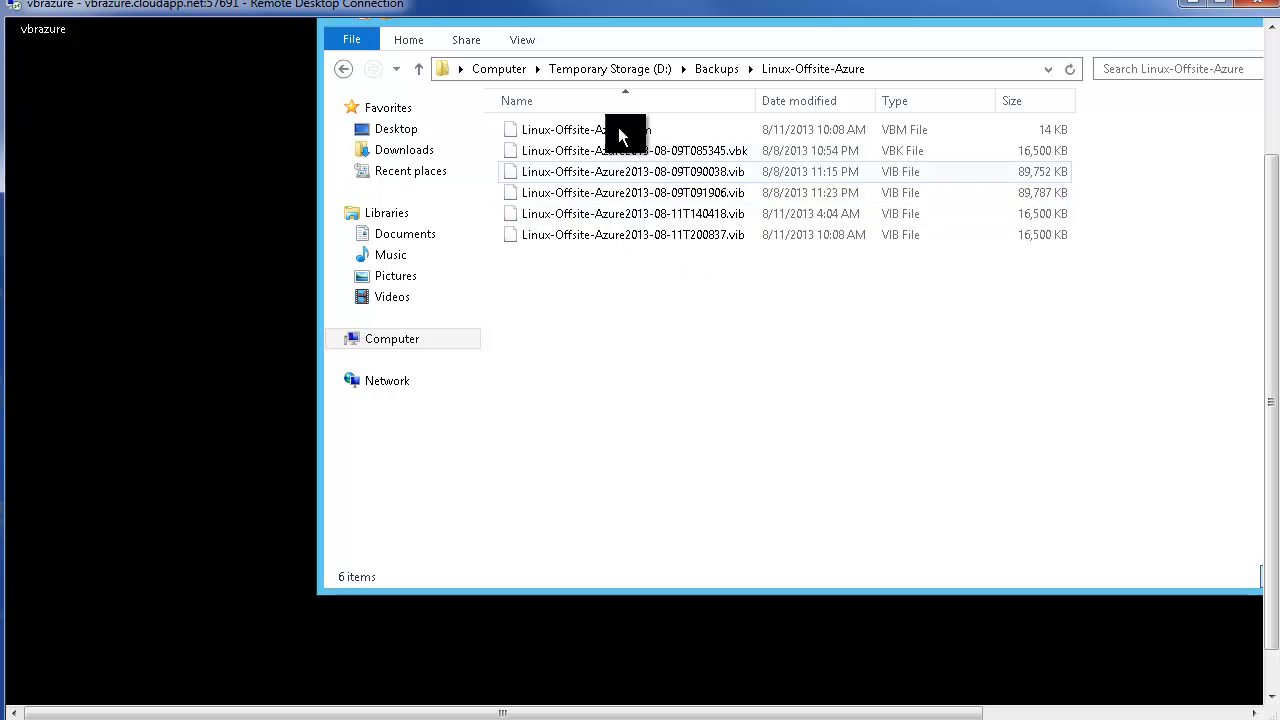
mouse_move(584, 176)
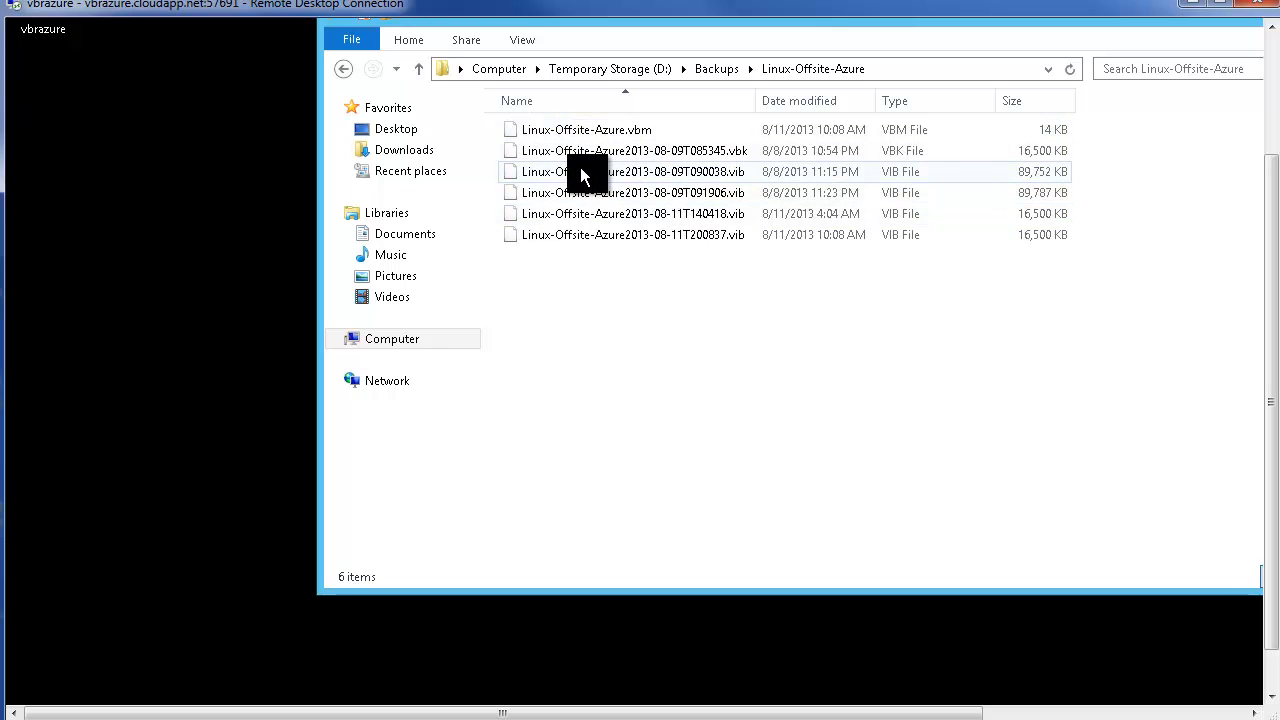